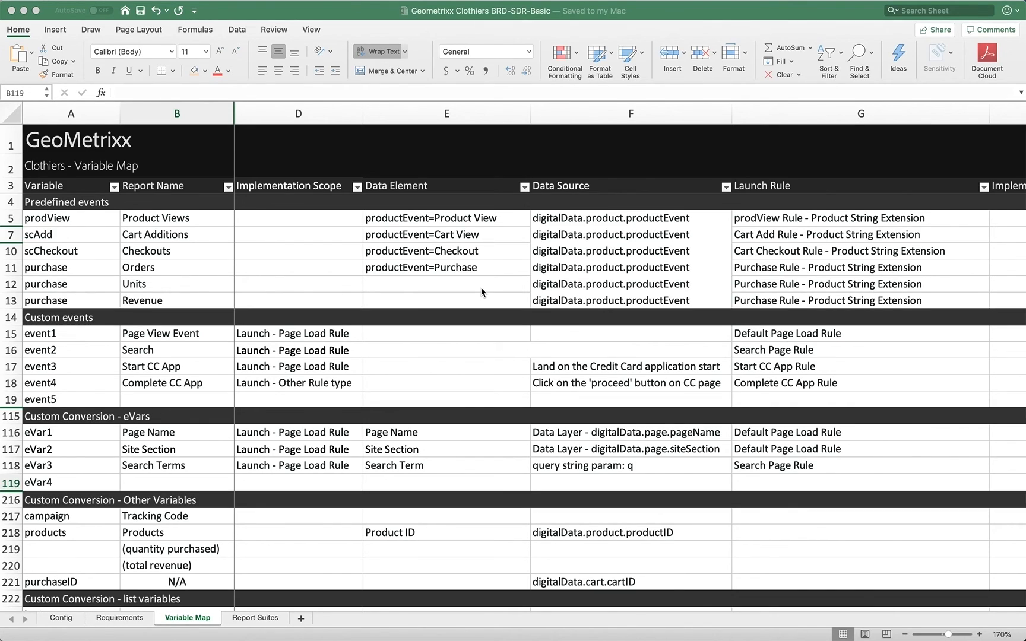
mouse_move(264, 351)
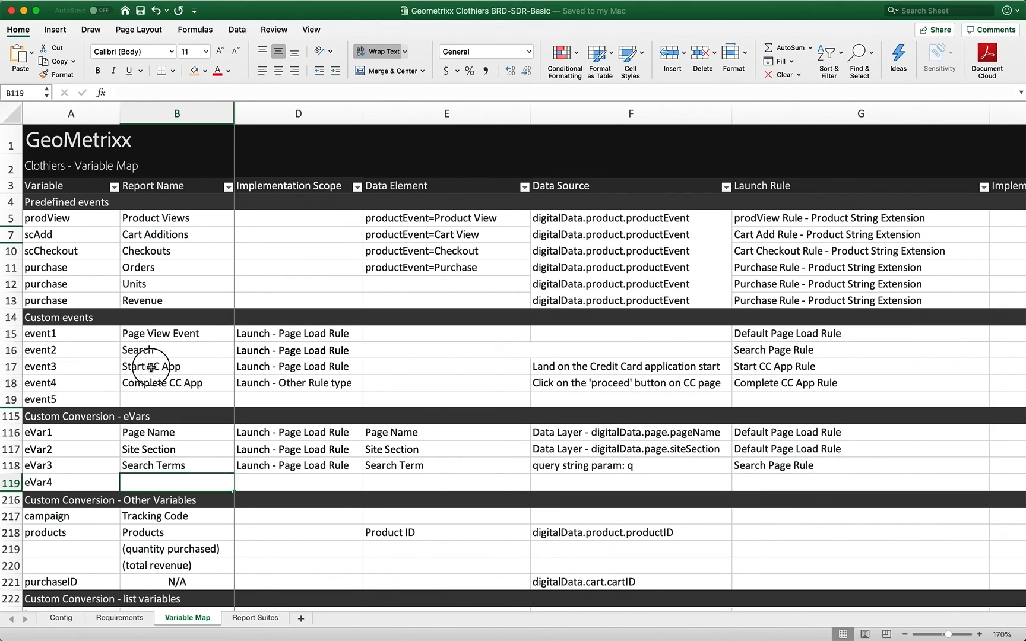
Review the Start and Complete CC App events in the variable map, then open the Geo Charge Card application.
left_click_drag(177, 367, 177, 383)
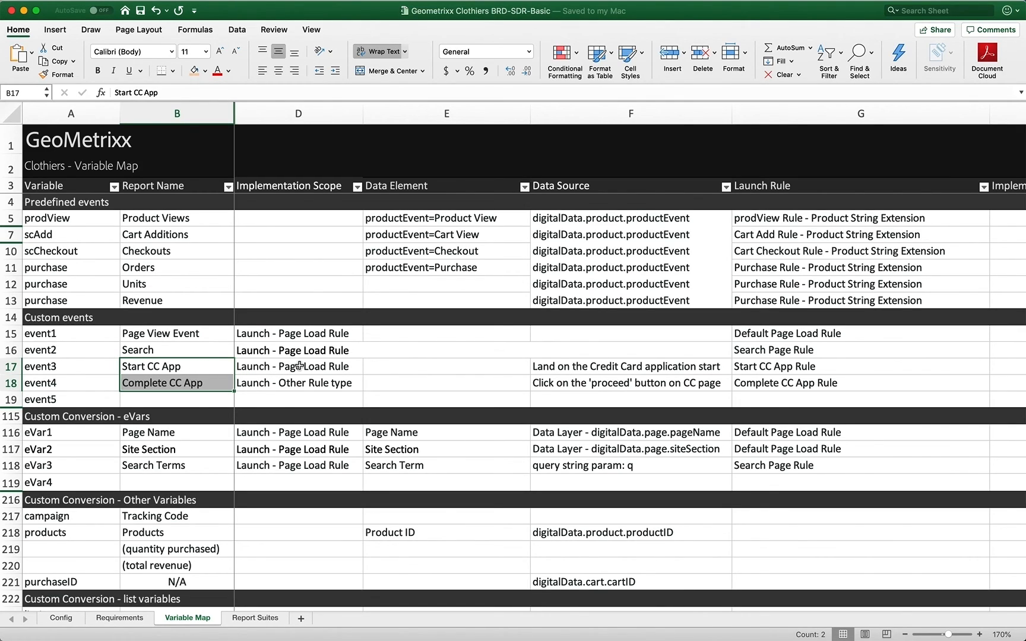
left_click(298, 365)
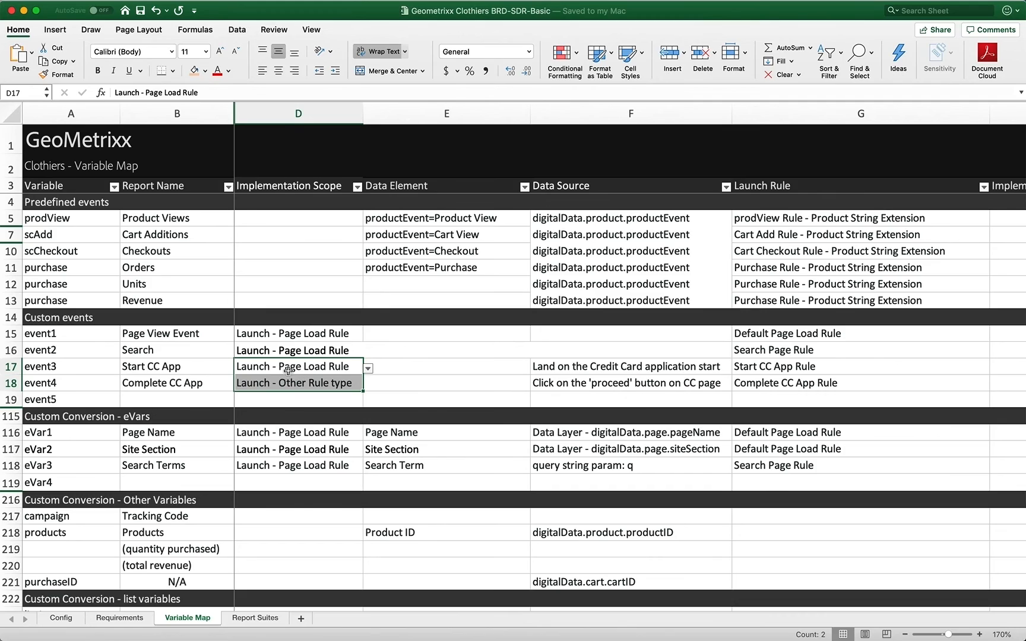
mouse_move(157, 372)
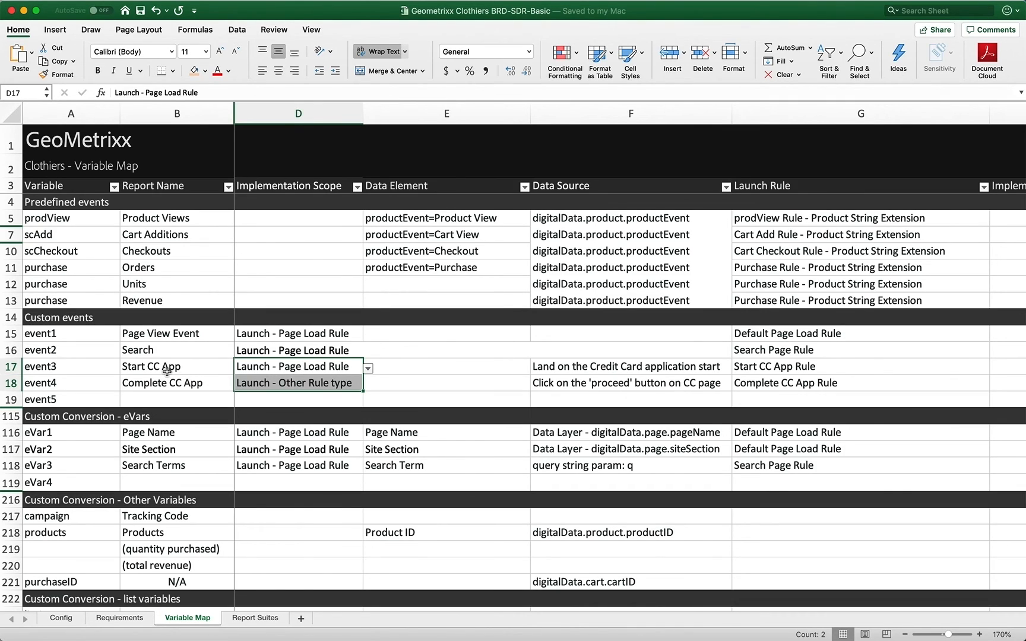
mouse_move(340, 385)
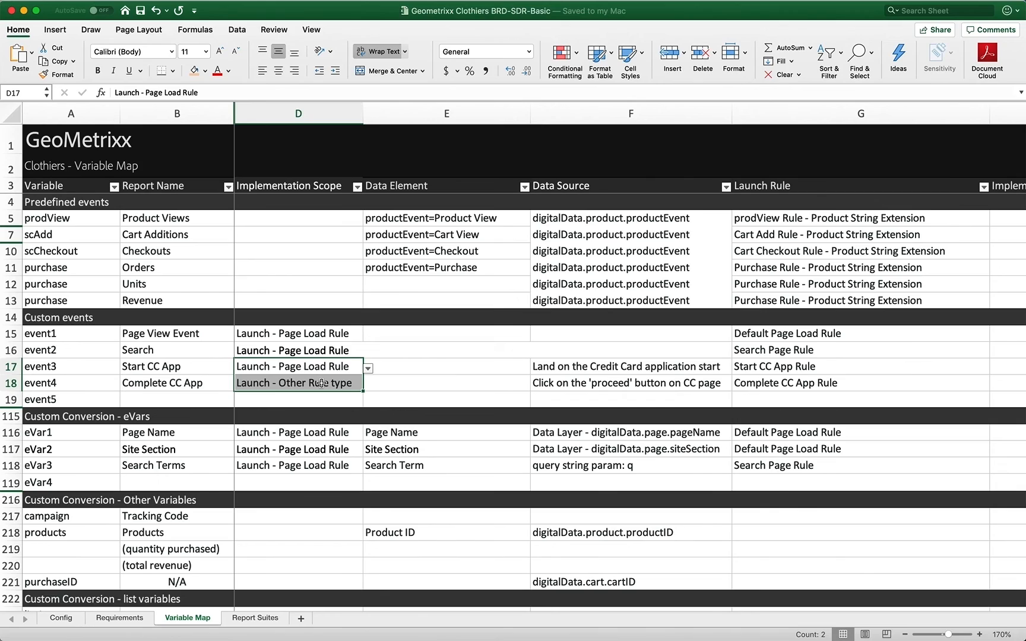
mouse_move(327, 385)
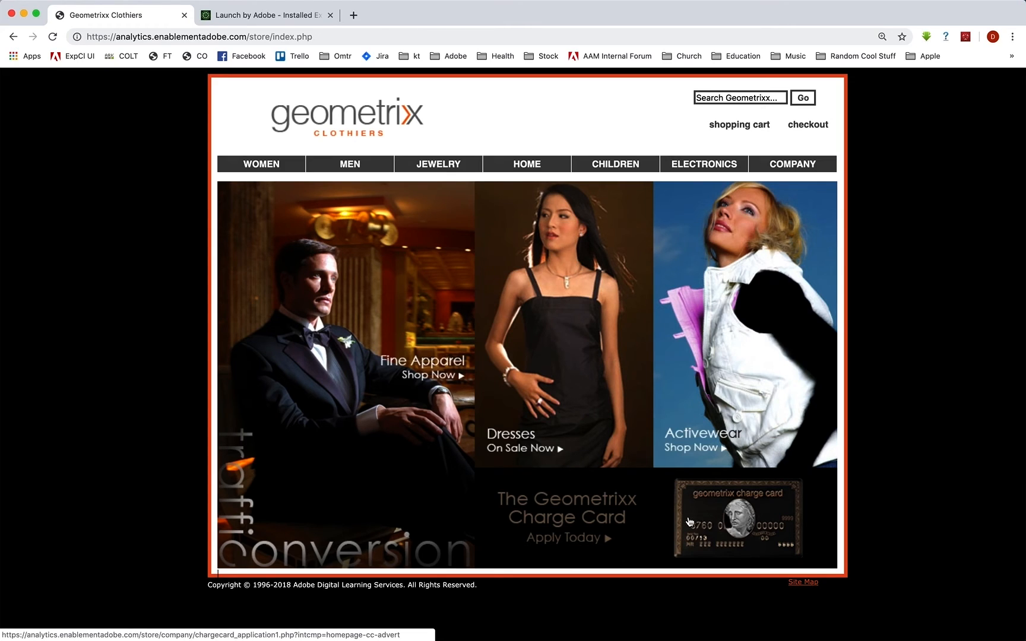
left_click(790, 164)
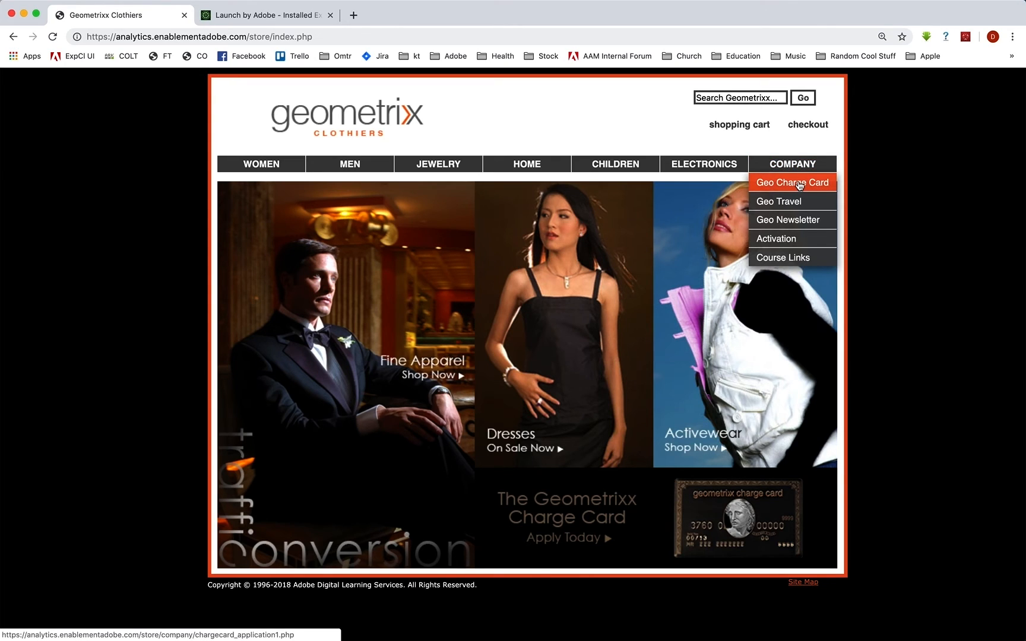
left_click(791, 182)
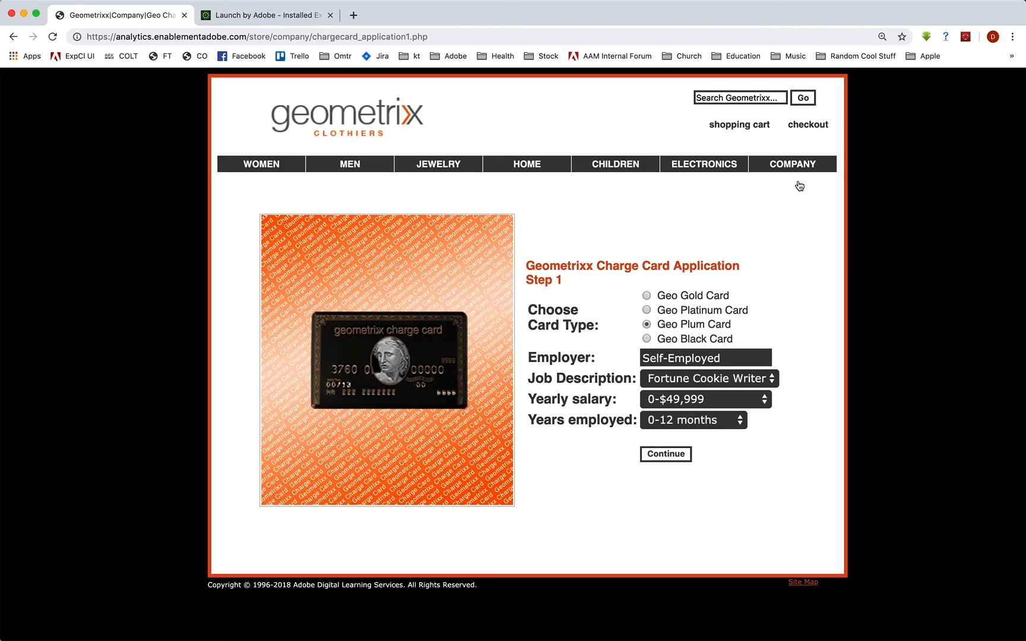
mouse_move(797, 184)
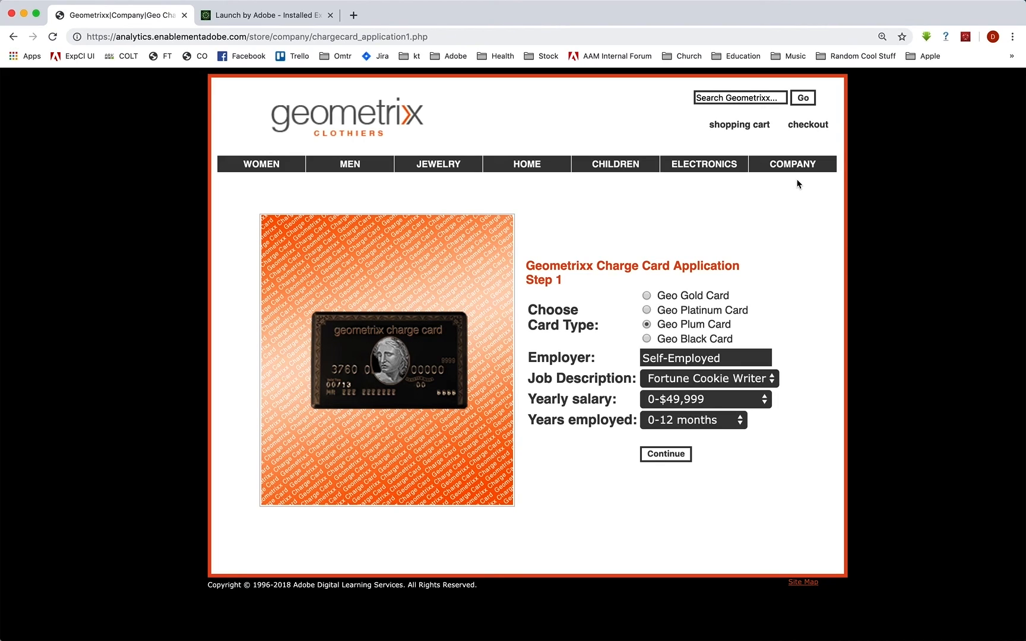
mouse_move(751, 199)
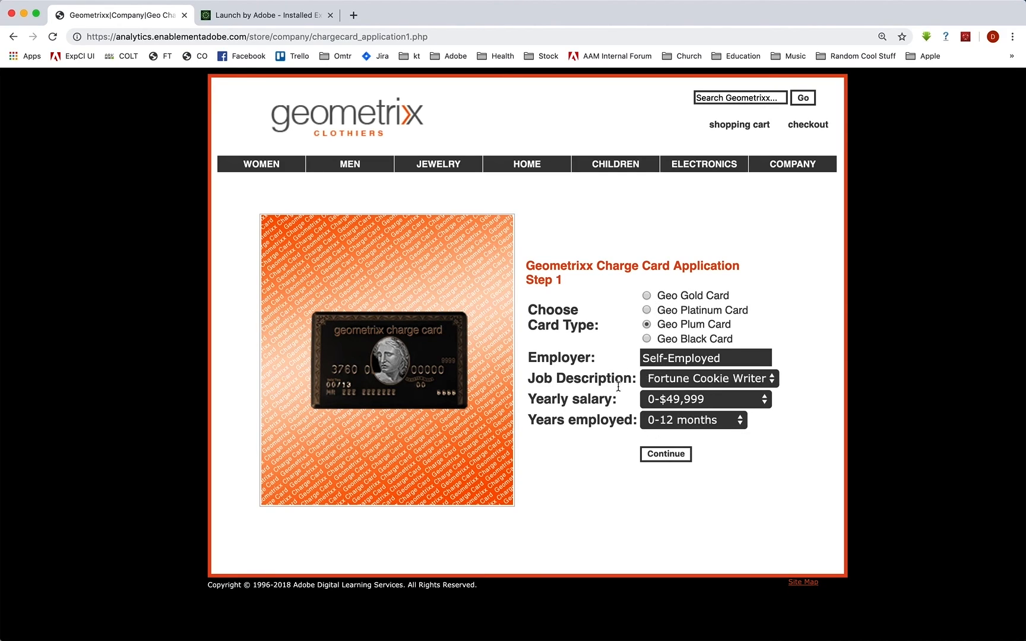
Proceed through steps 1 and 2 of the charge card application and return home.
left_click(665, 455)
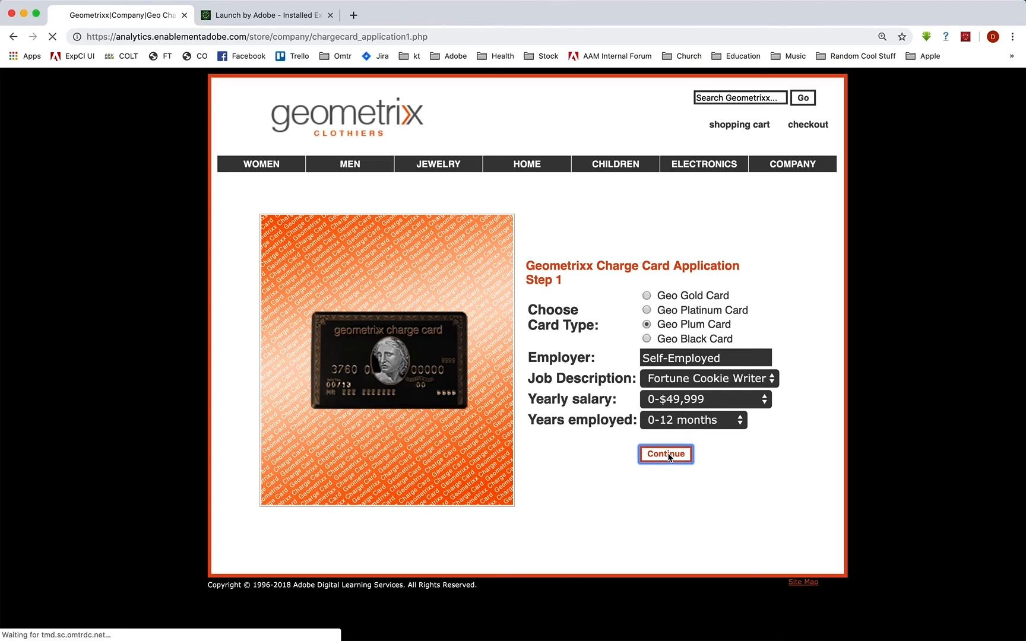
left_click(665, 454)
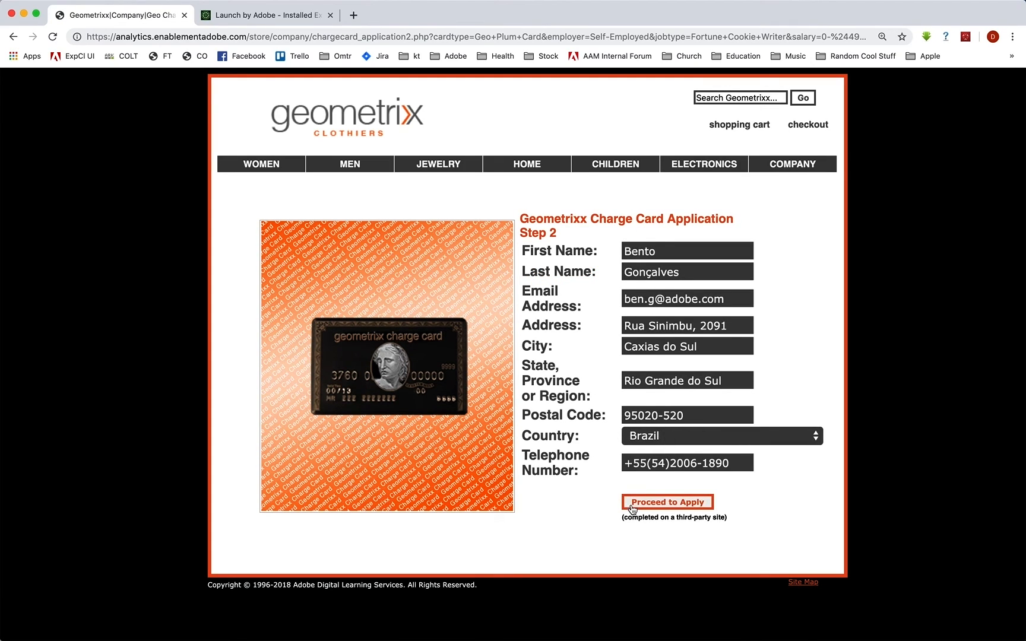
mouse_move(662, 494)
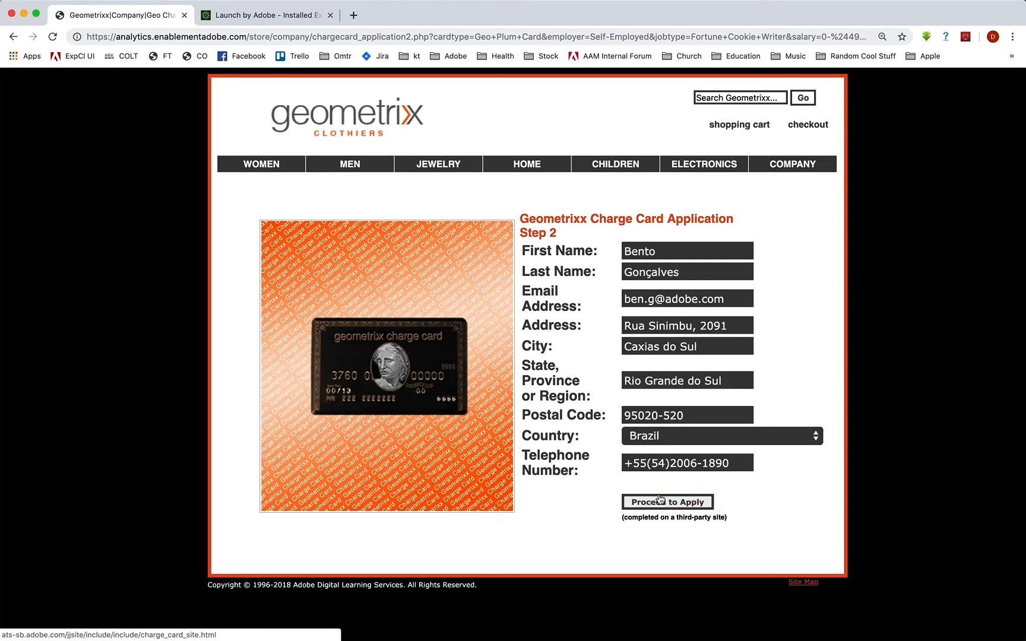
left_click(667, 501)
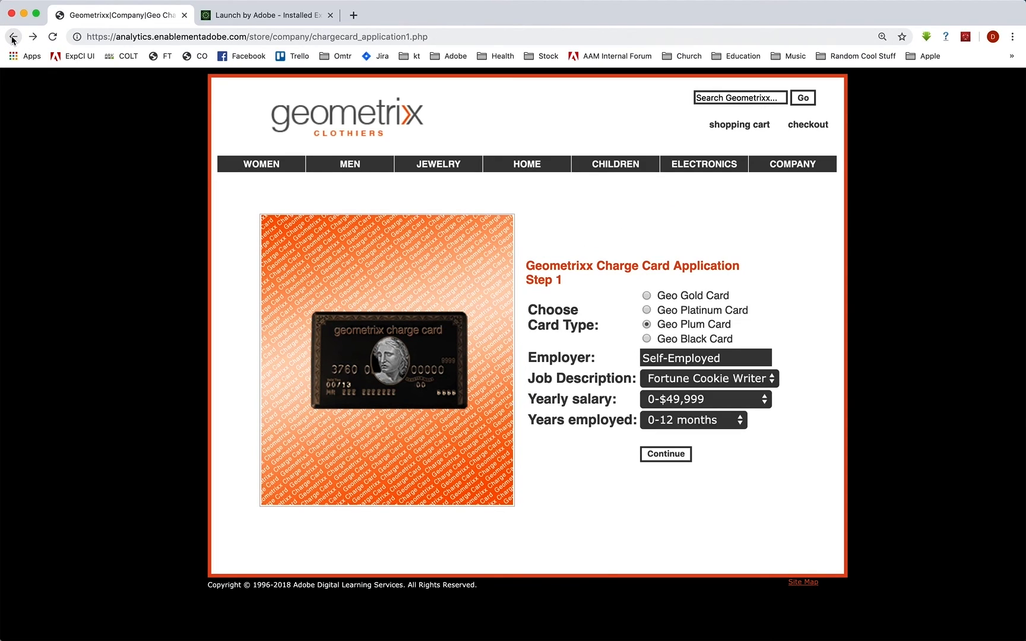
left_click(13, 37)
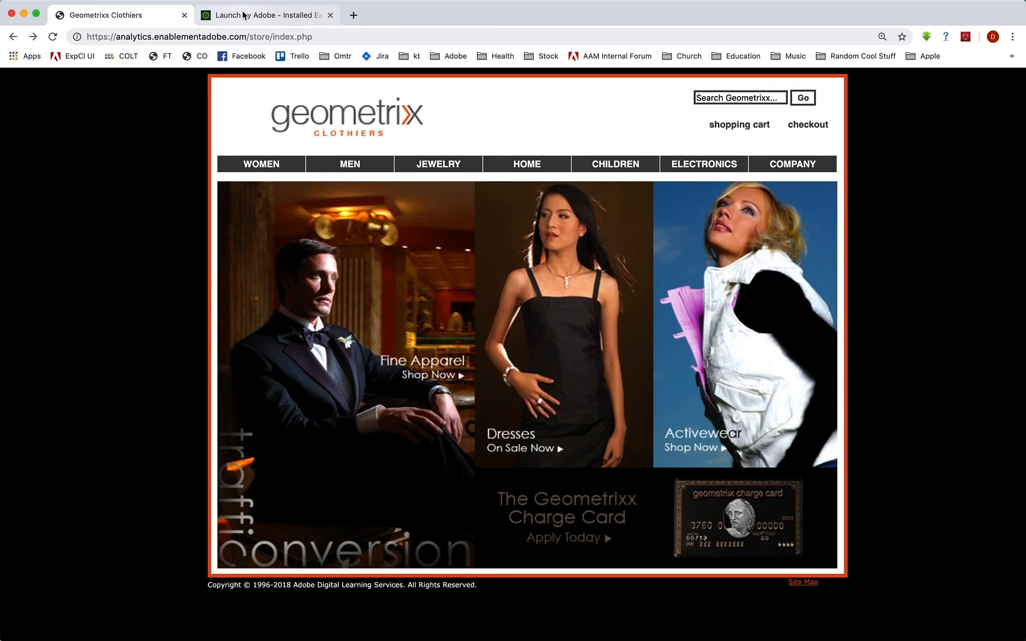
Show the Geometrixx Clothiers property's rules list in Launch and check the variable map.
left_click(265, 14)
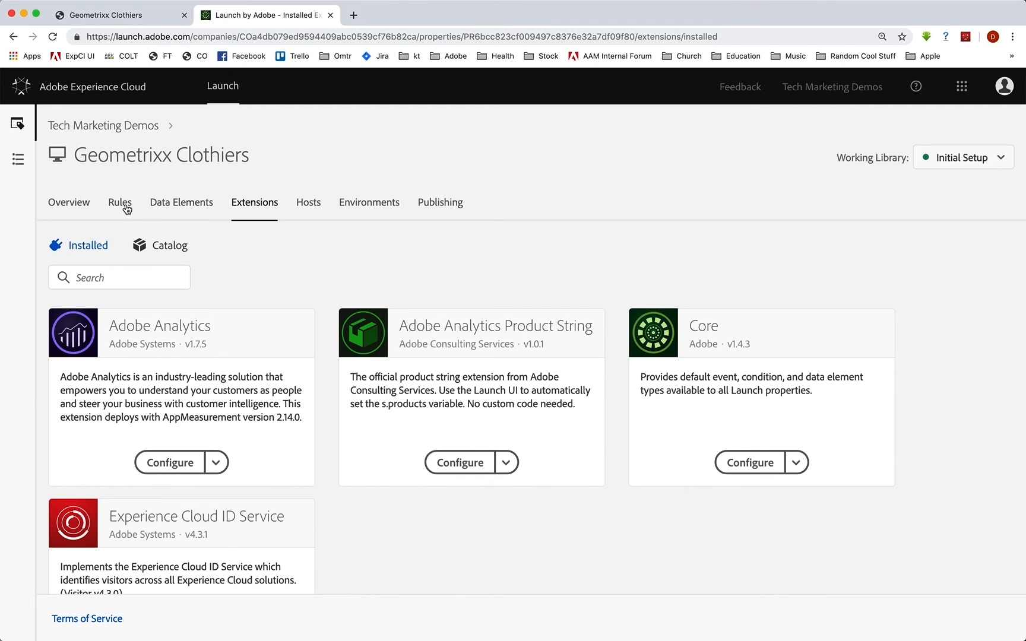
left_click(120, 203)
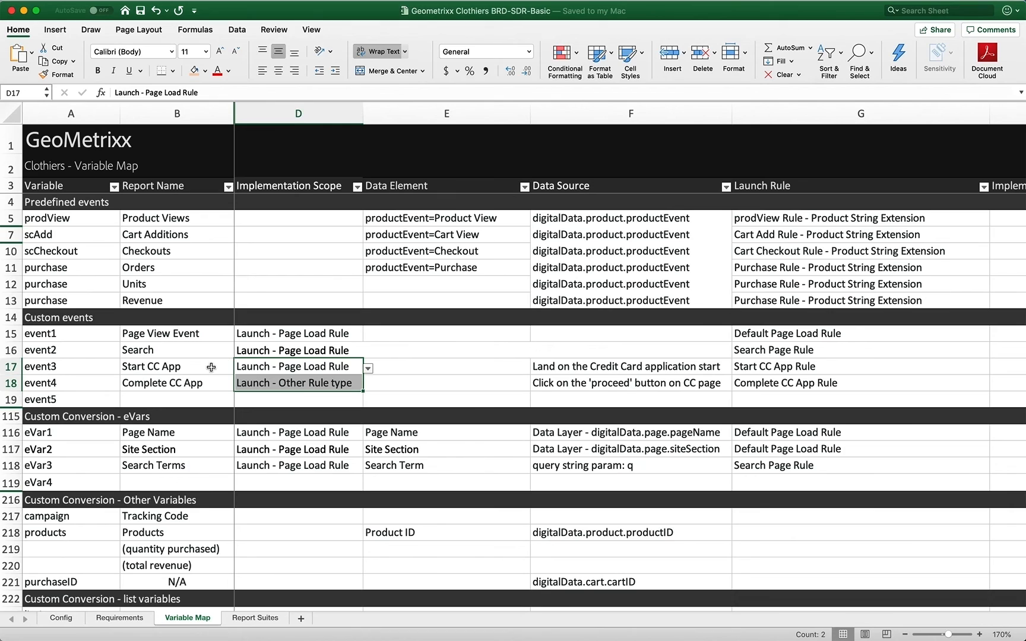
left_click(292, 366)
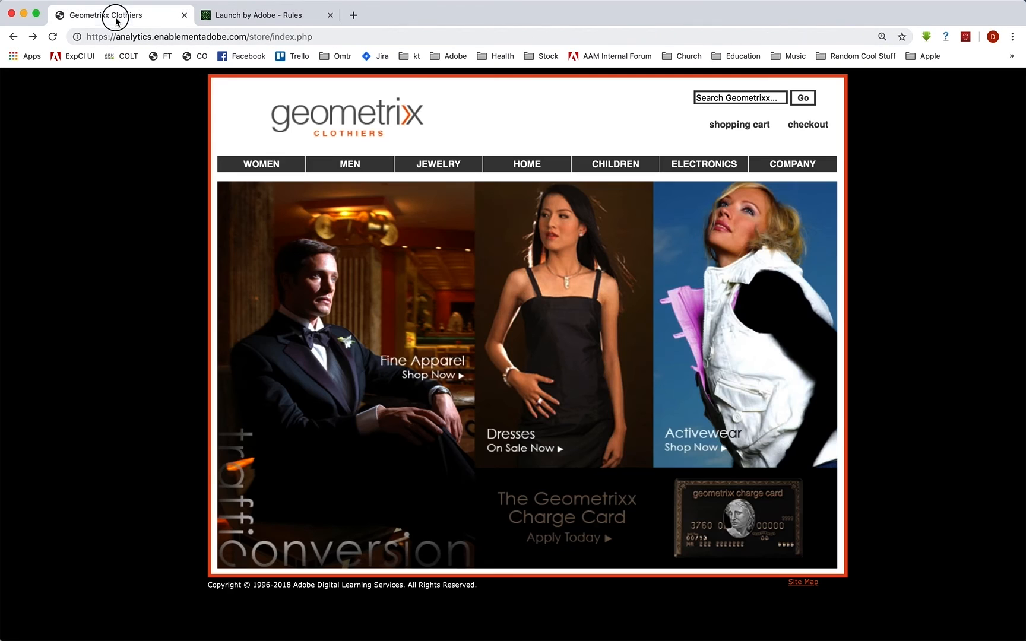
mouse_move(694, 463)
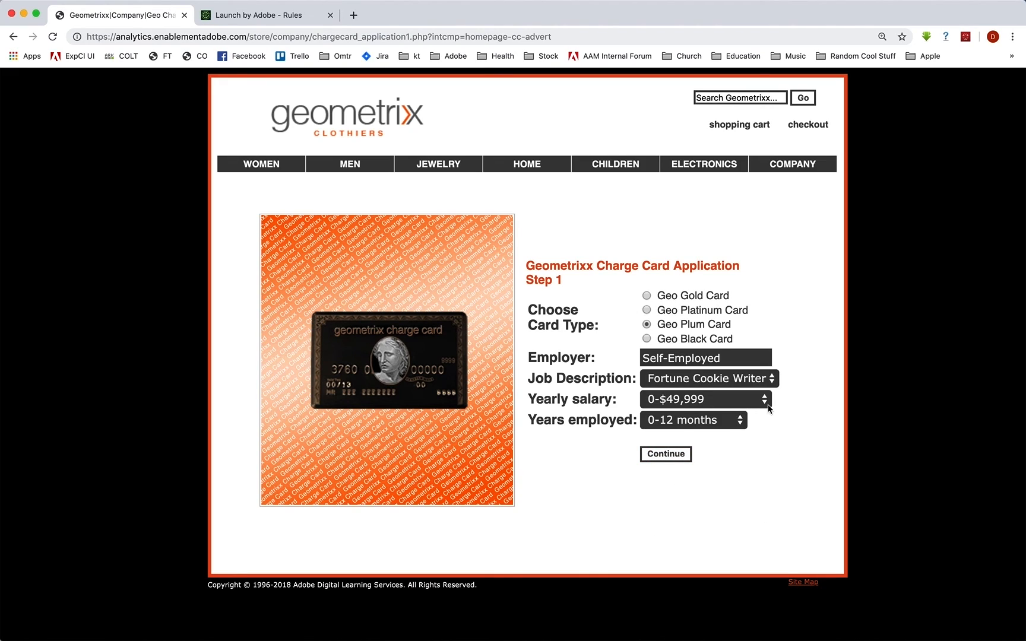
mouse_move(576, 462)
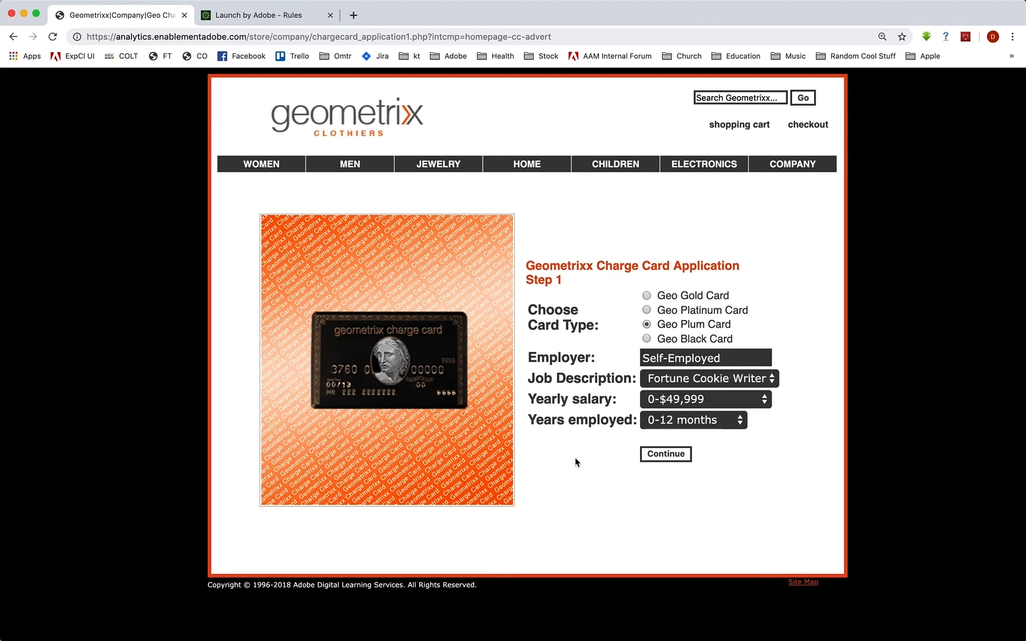
mouse_move(594, 481)
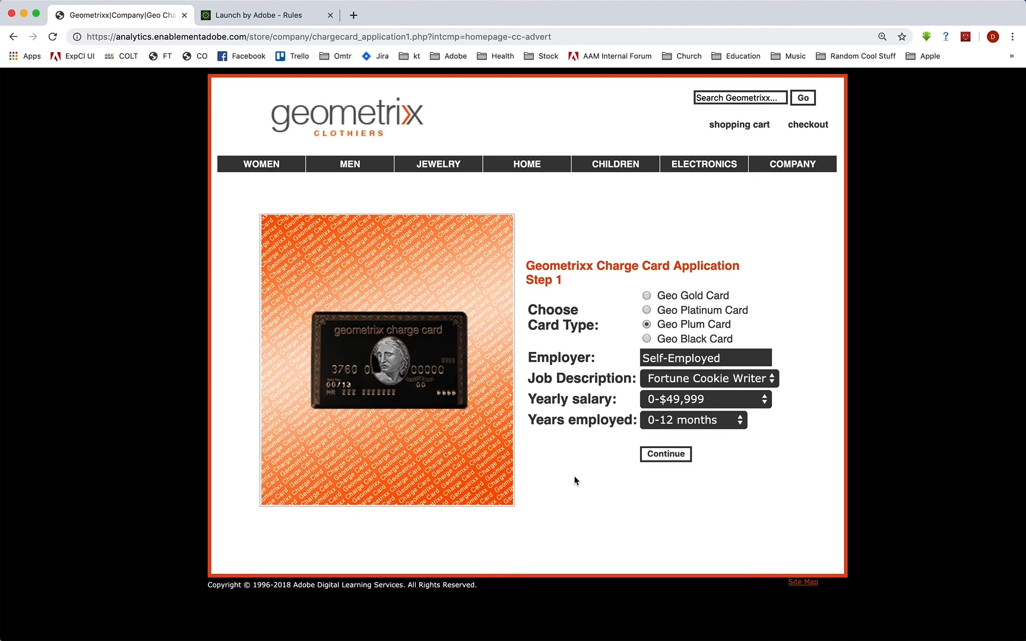
mouse_move(584, 493)
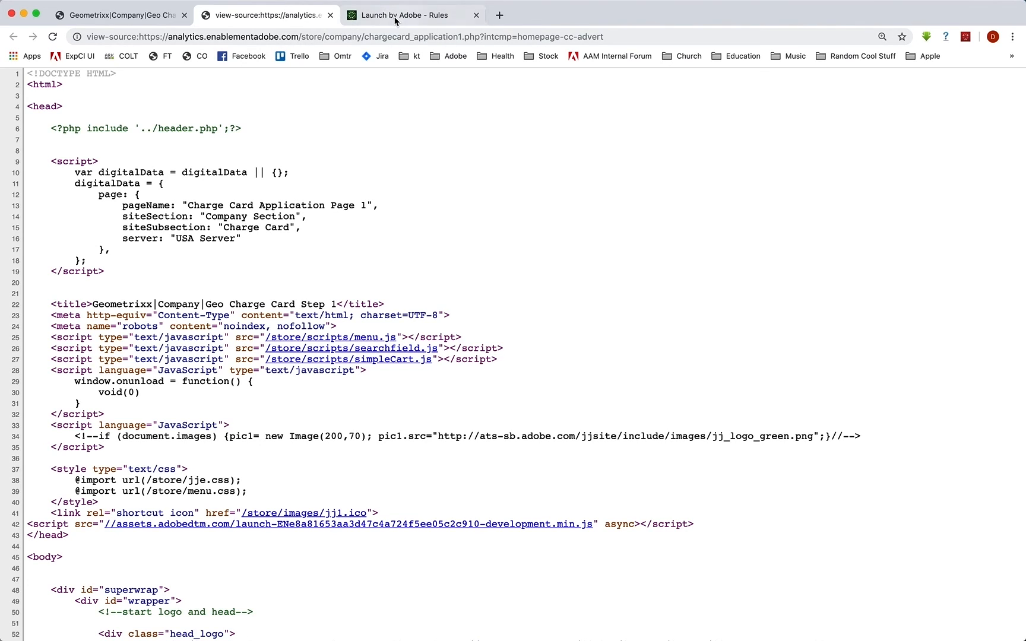
Create a new Launch rule named CC App Start.
left_click(404, 14)
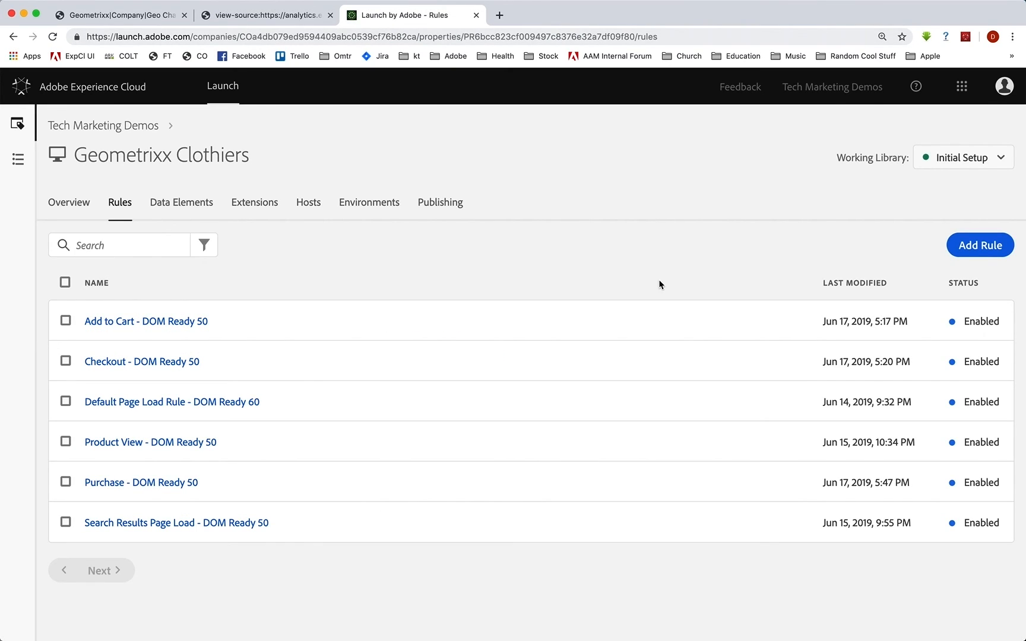
left_click(980, 245)
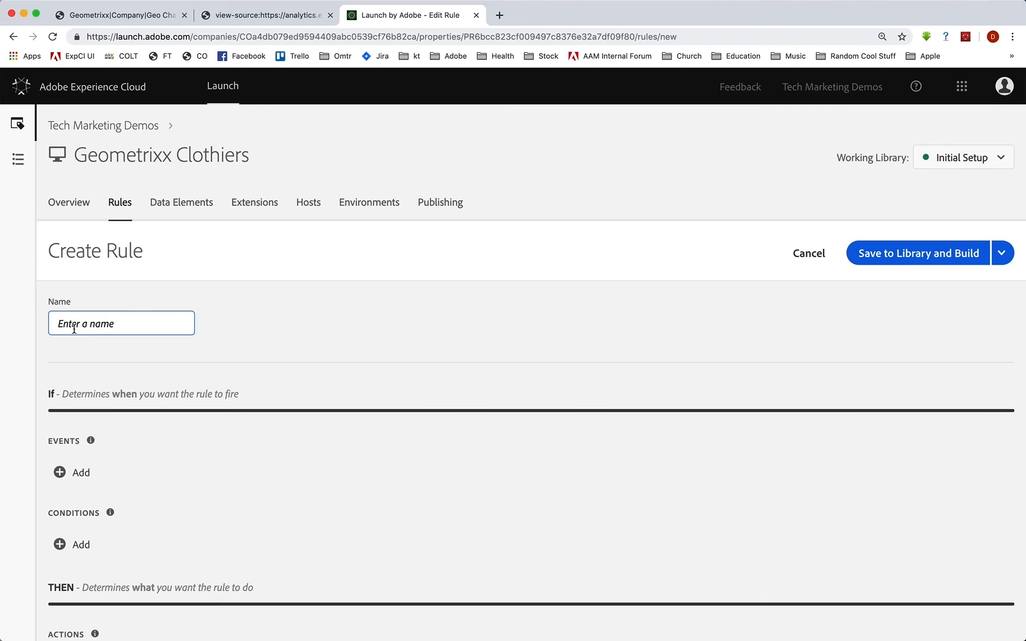
type("co")
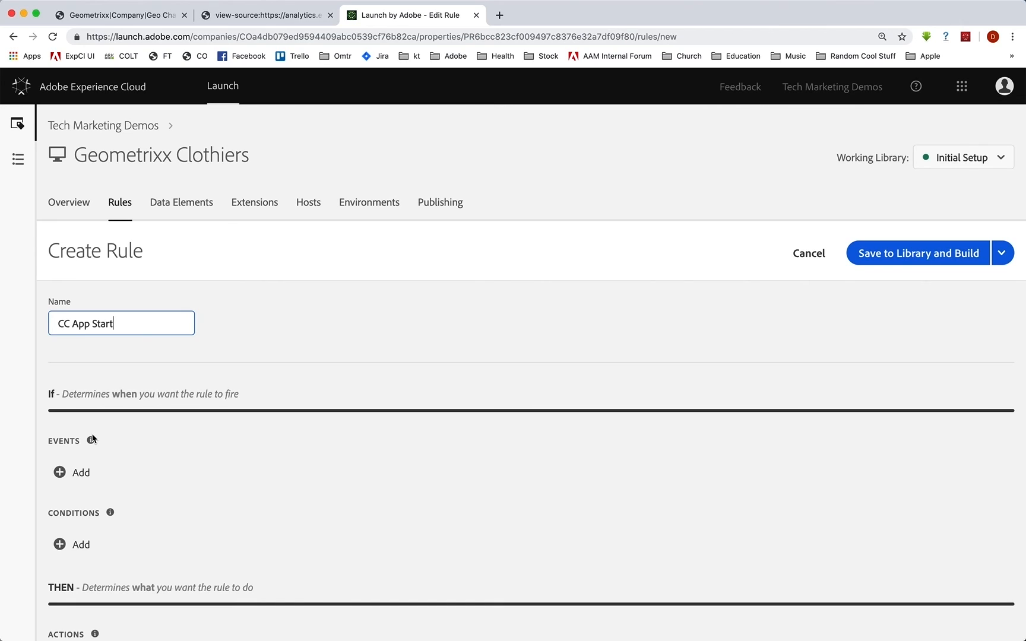
scroll("down", 3)
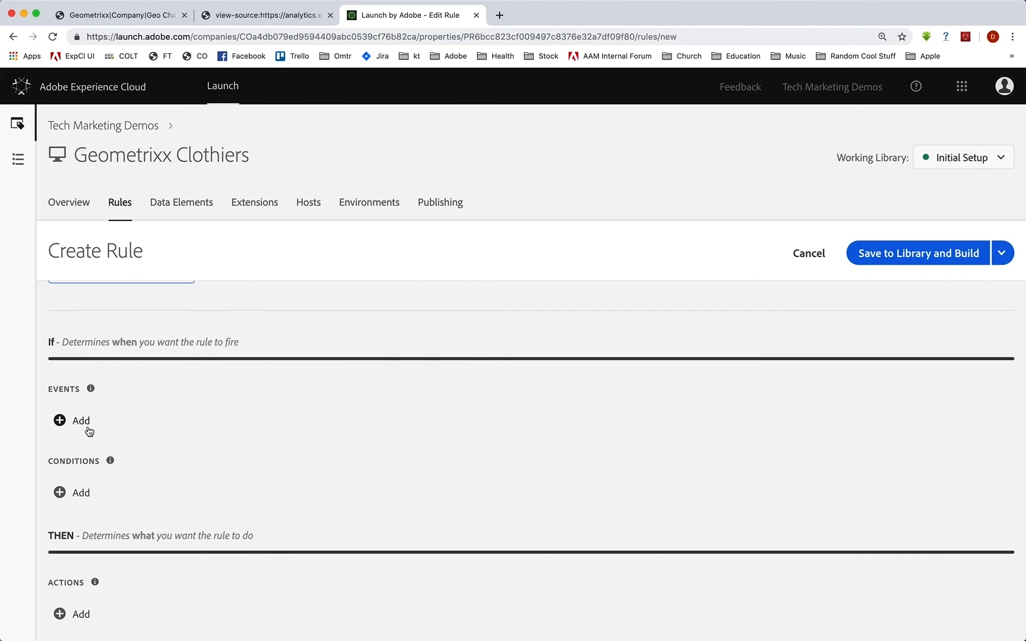
mouse_move(82, 421)
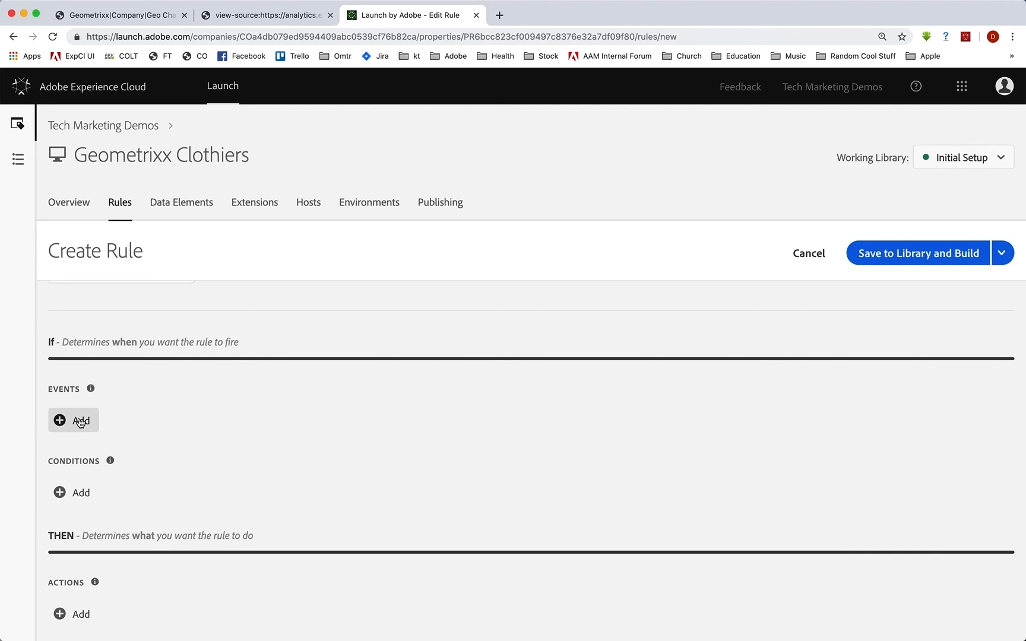
Add a Core DOM Ready event to the rule.
left_click(73, 421)
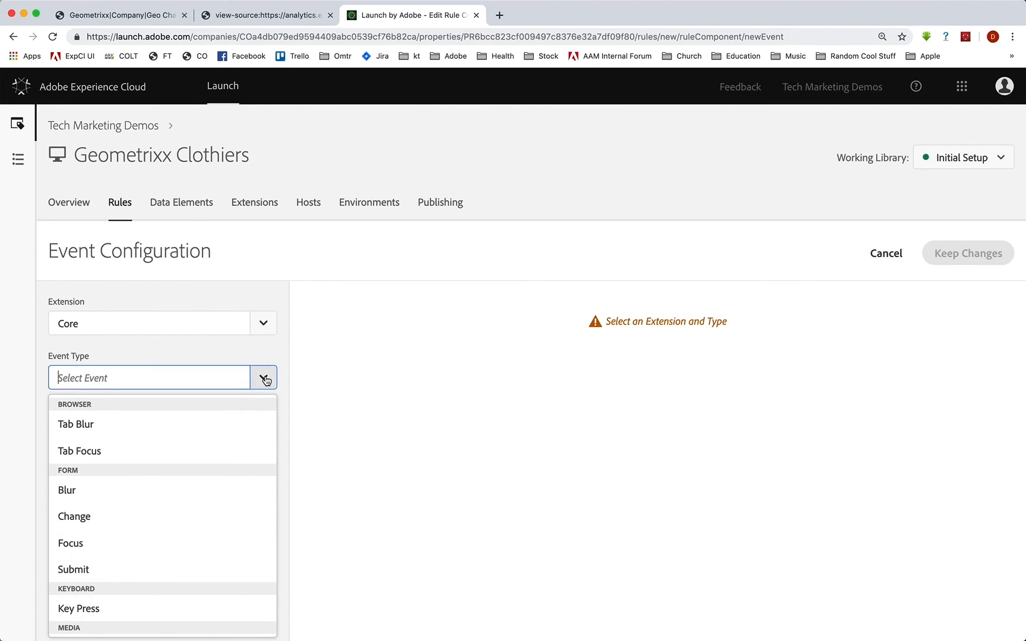
scroll("down", 3)
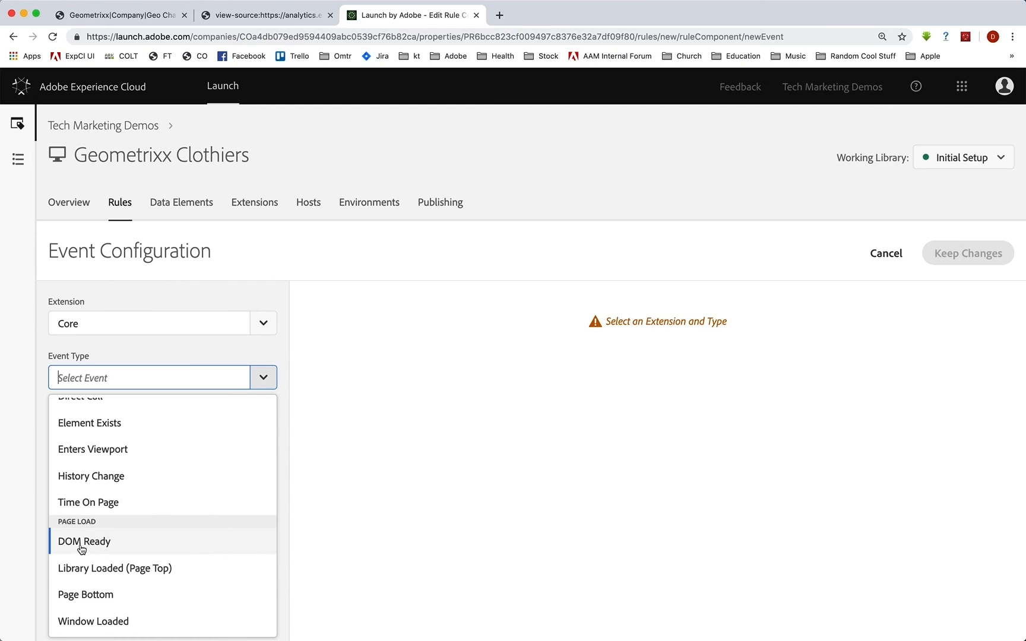
left_click(83, 541)
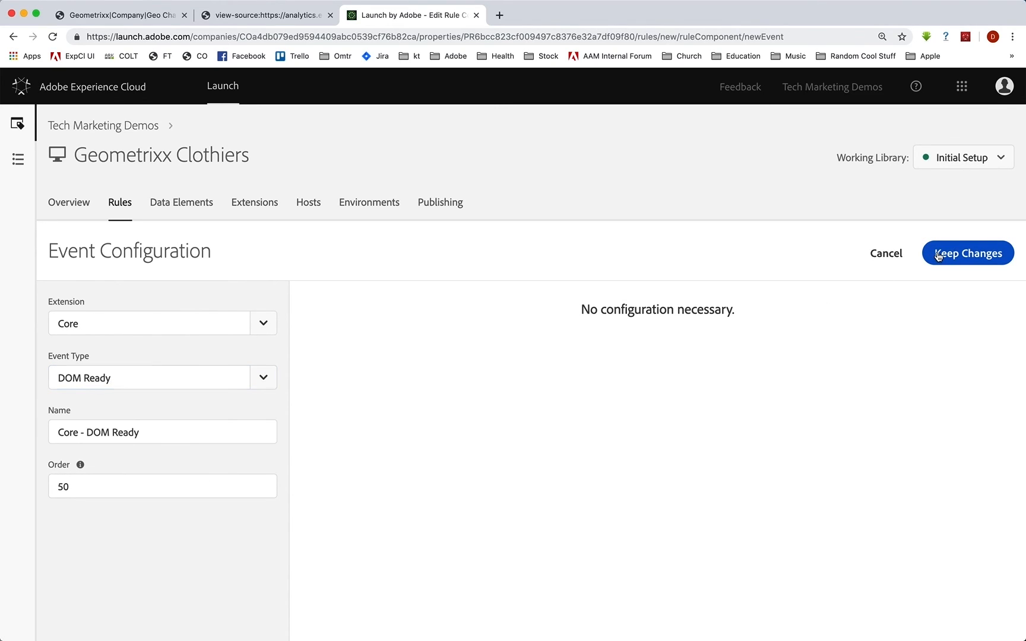
left_click(967, 253)
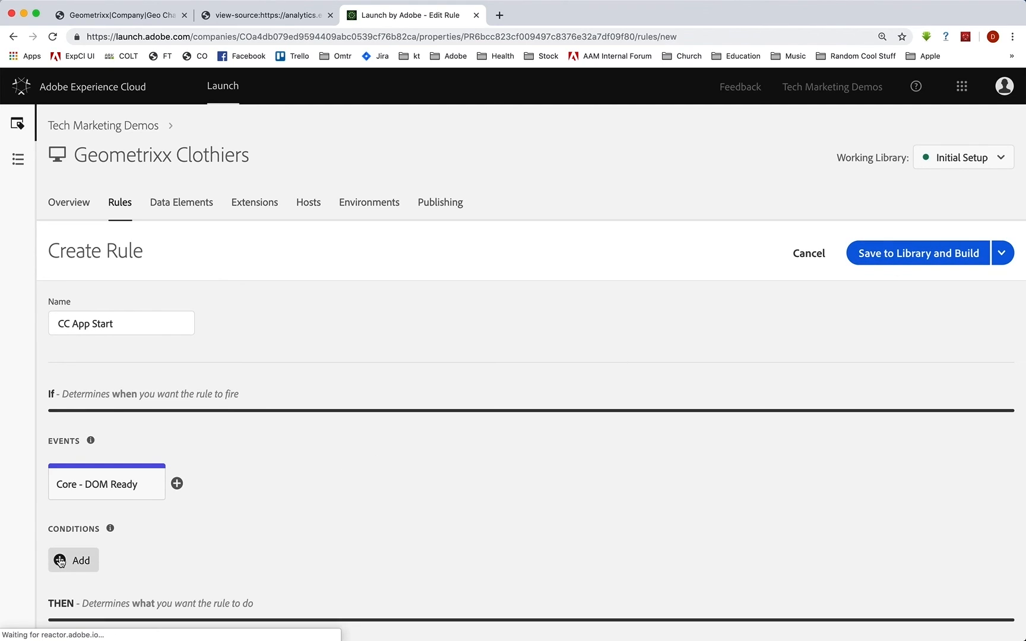
Add a Value Comparison condition on the %Page Name% data element.
left_click(72, 559)
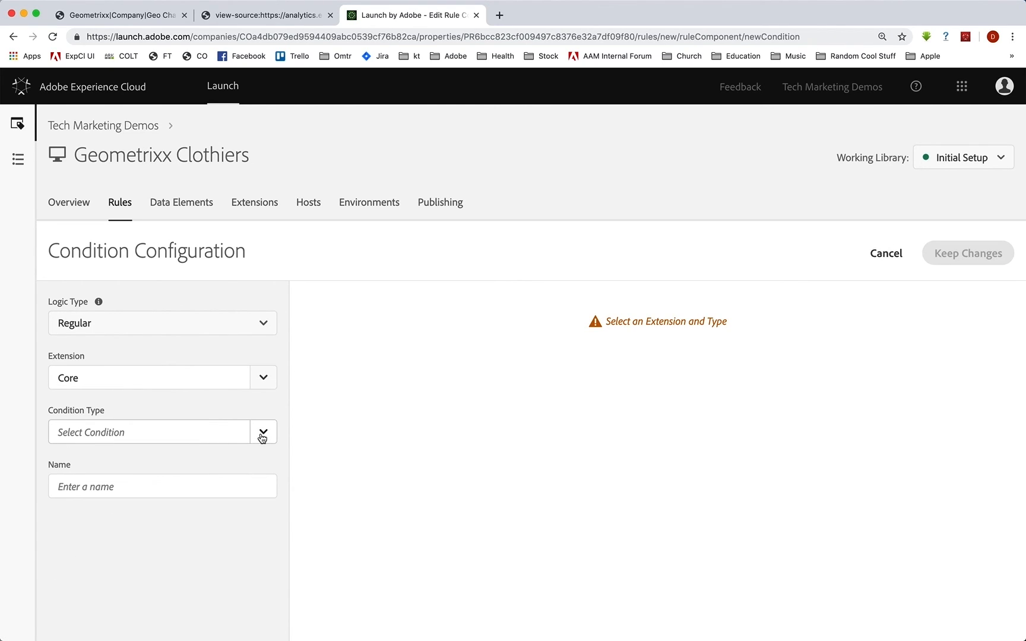
left_click(263, 431)
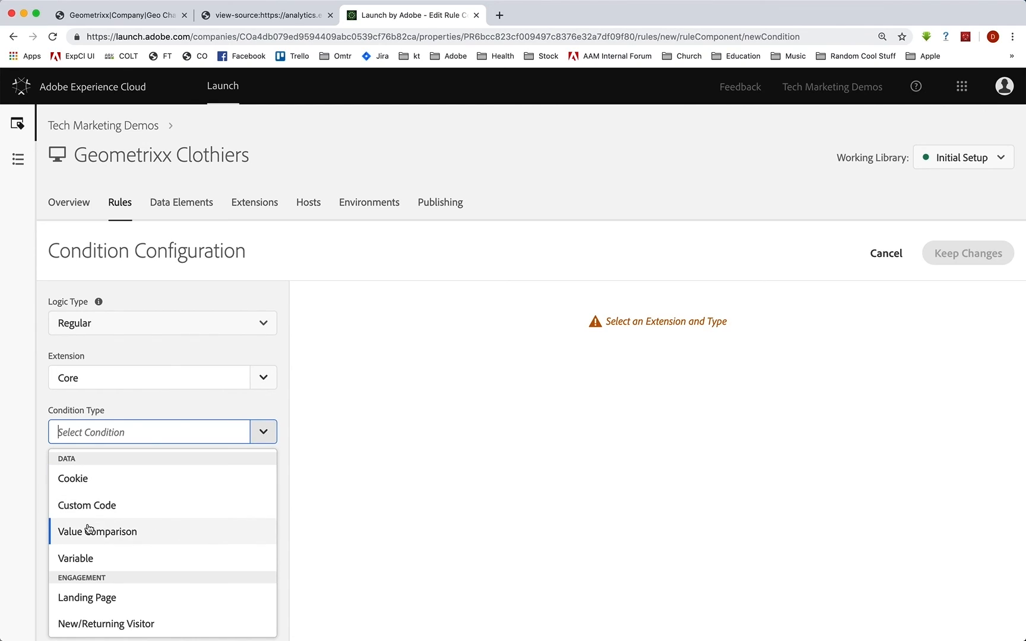
left_click(98, 531)
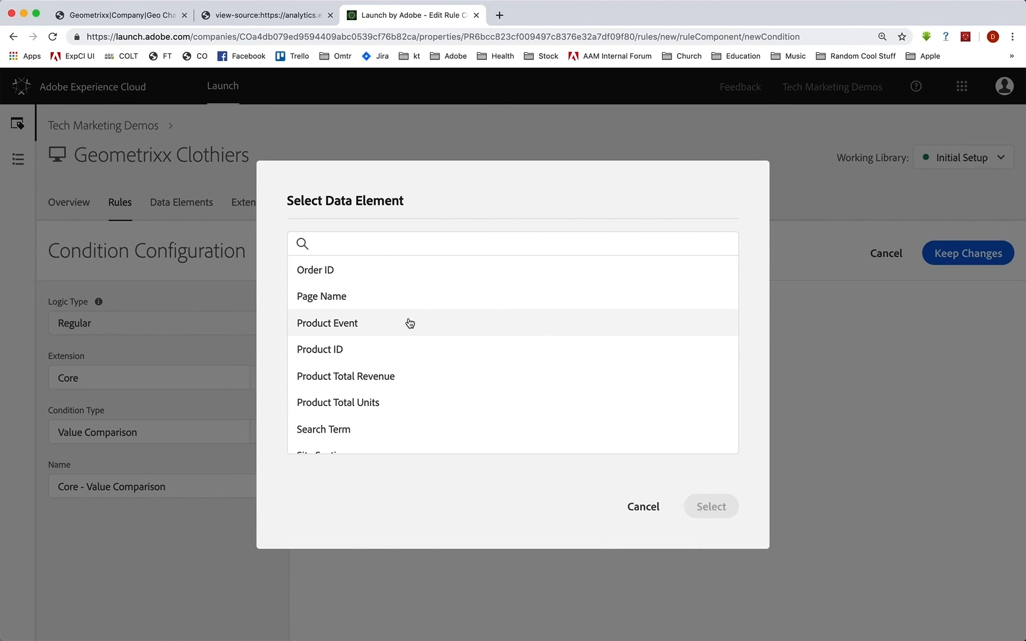
left_click(322, 296)
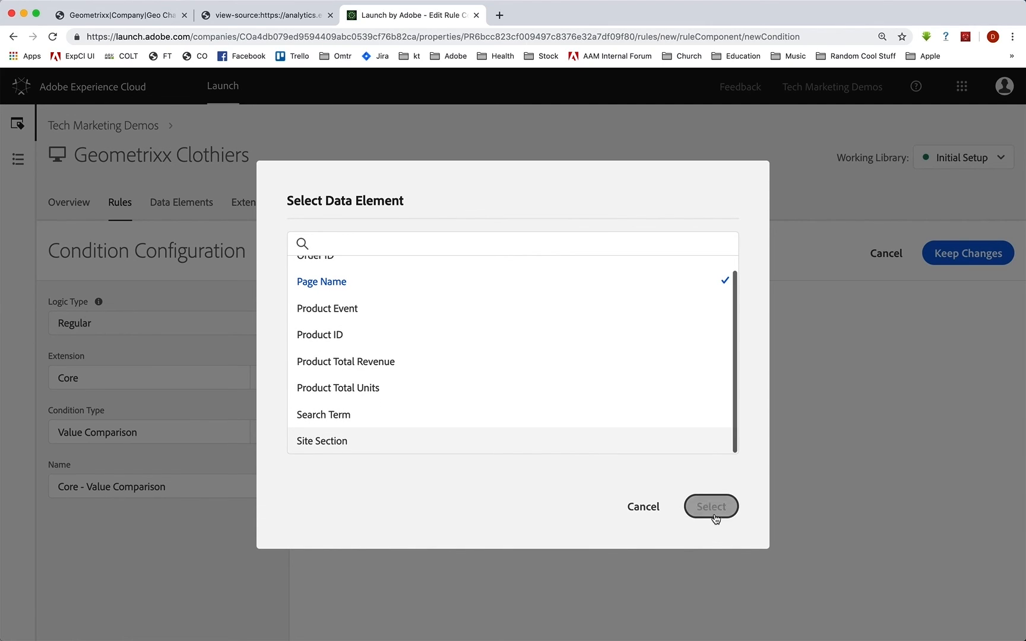
left_click(710, 507)
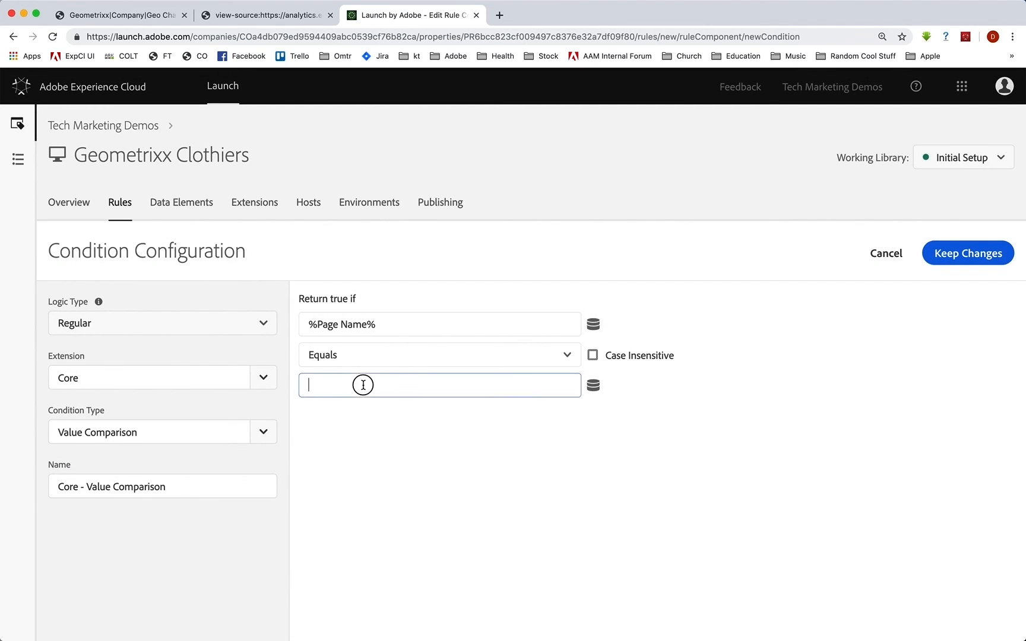
Copy the page name from the source and compare to 'Charge Card Application Page 1', case-insensitive.
left_click(265, 14)
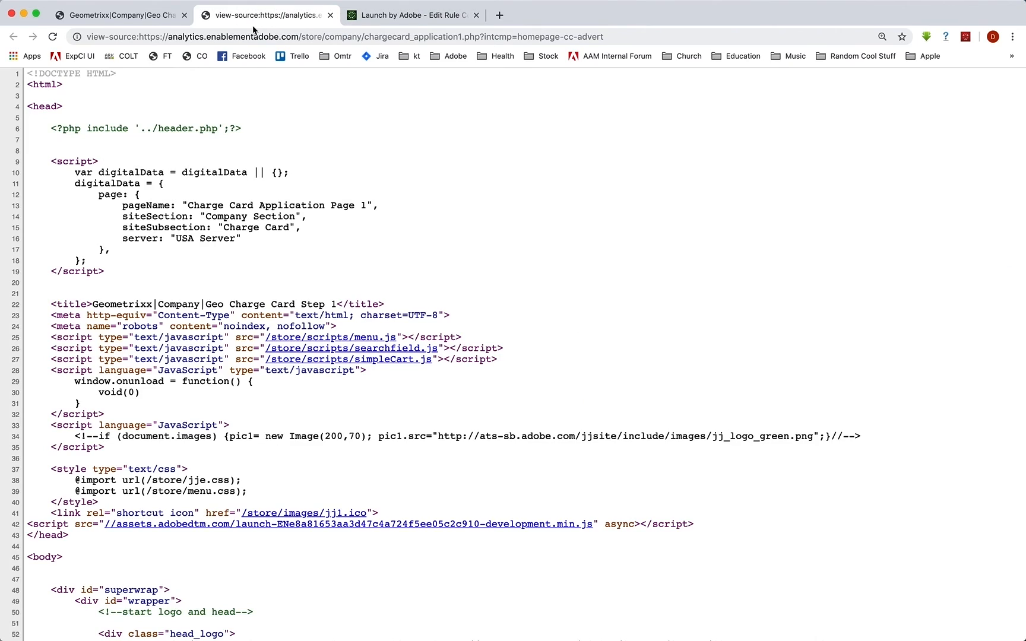
double_click(229, 205)
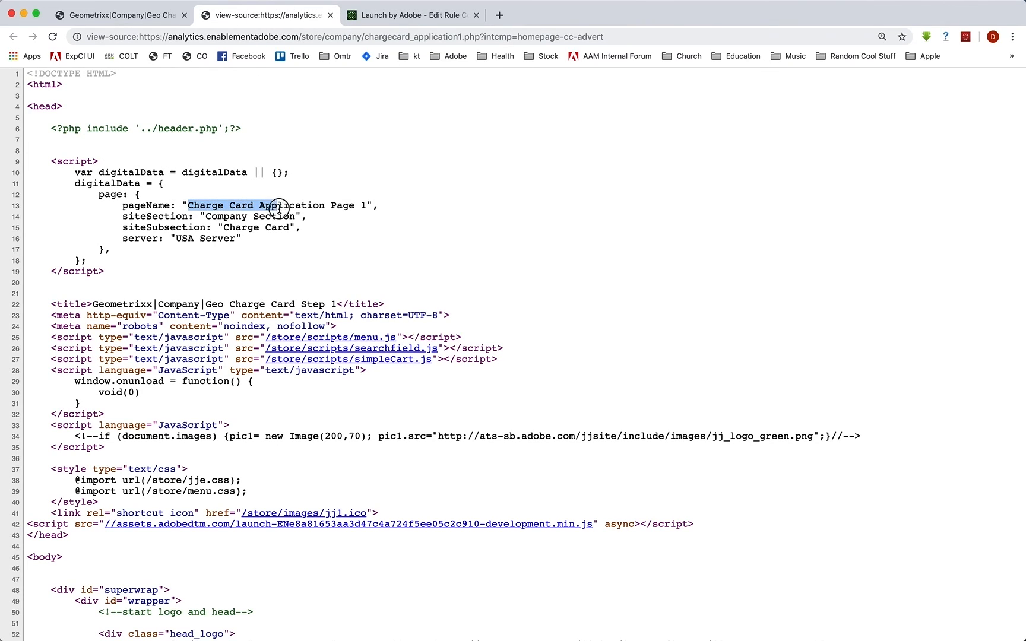
left_click_drag(275, 206, 357, 205)
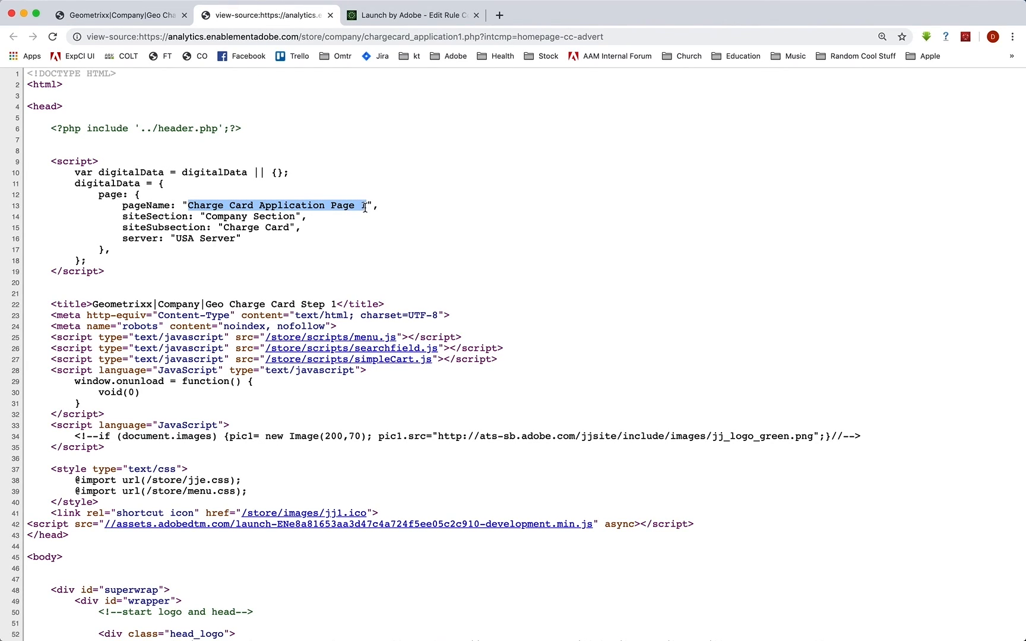
left_click(412, 14)
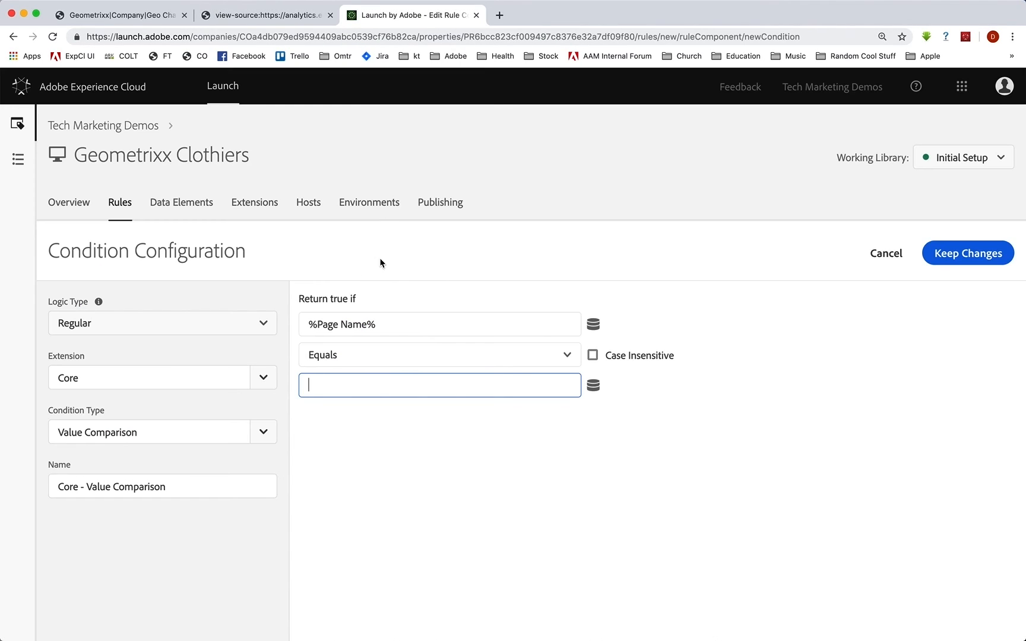
type("Charge Card Application Page 1")
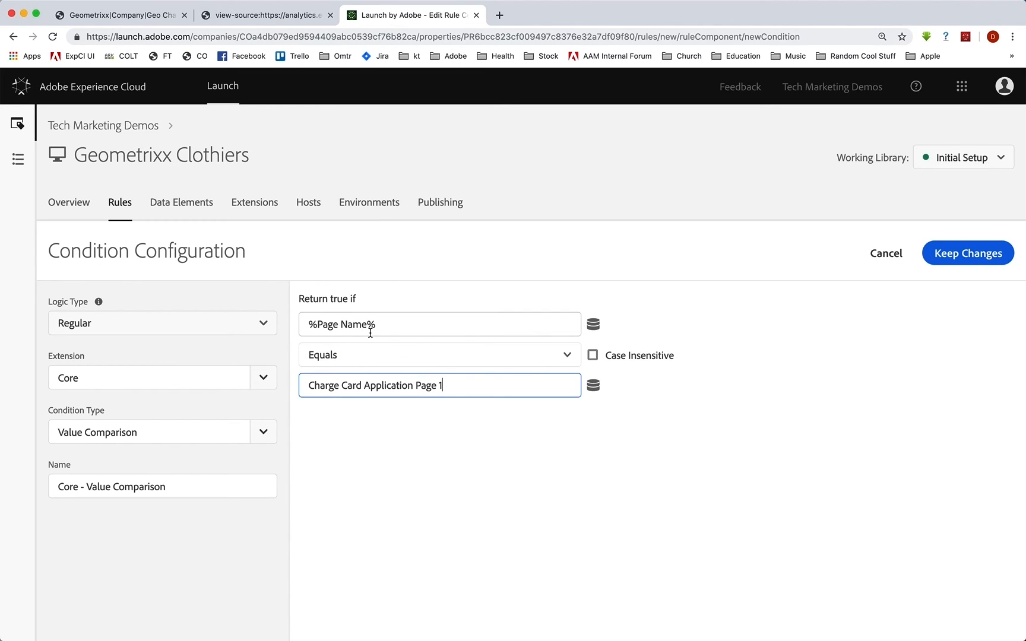
mouse_move(422, 412)
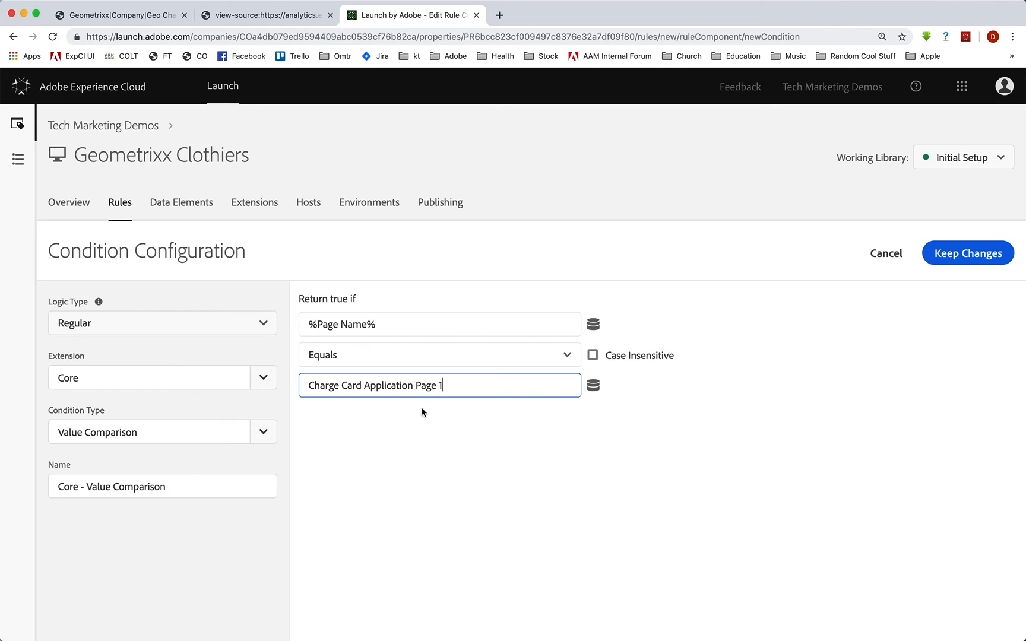
left_click(592, 355)
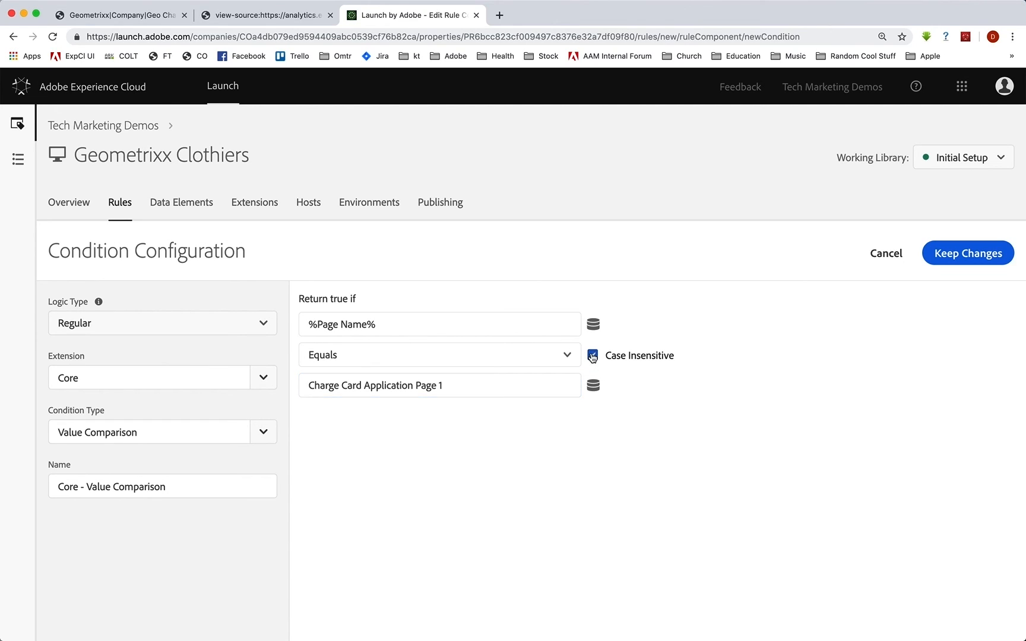
left_click(592, 355)
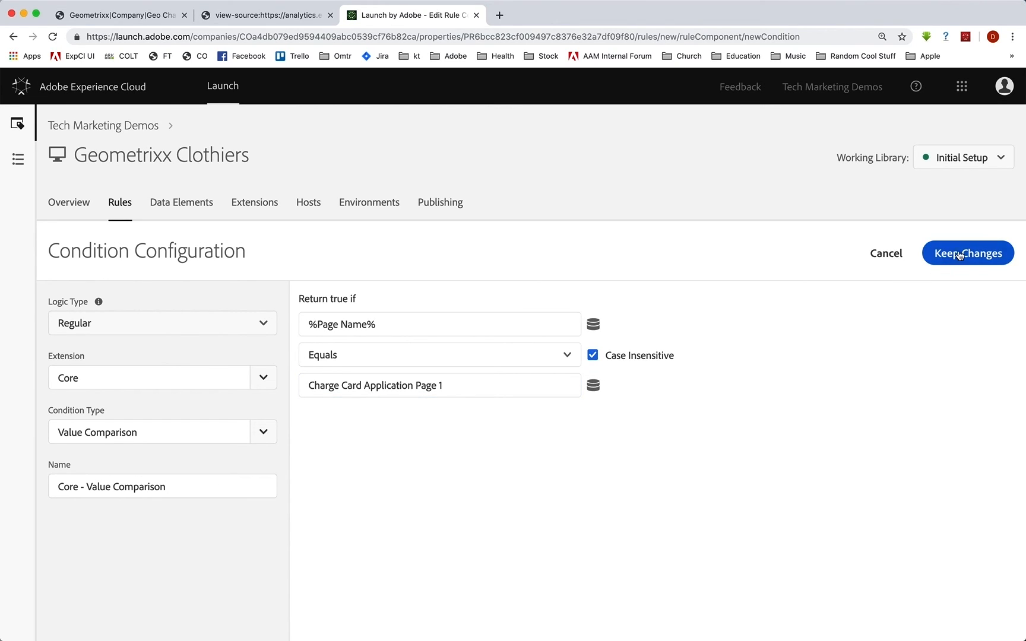
Keep the Page Name condition and add an action from the Adobe Analytics extension.
left_click(966, 253)
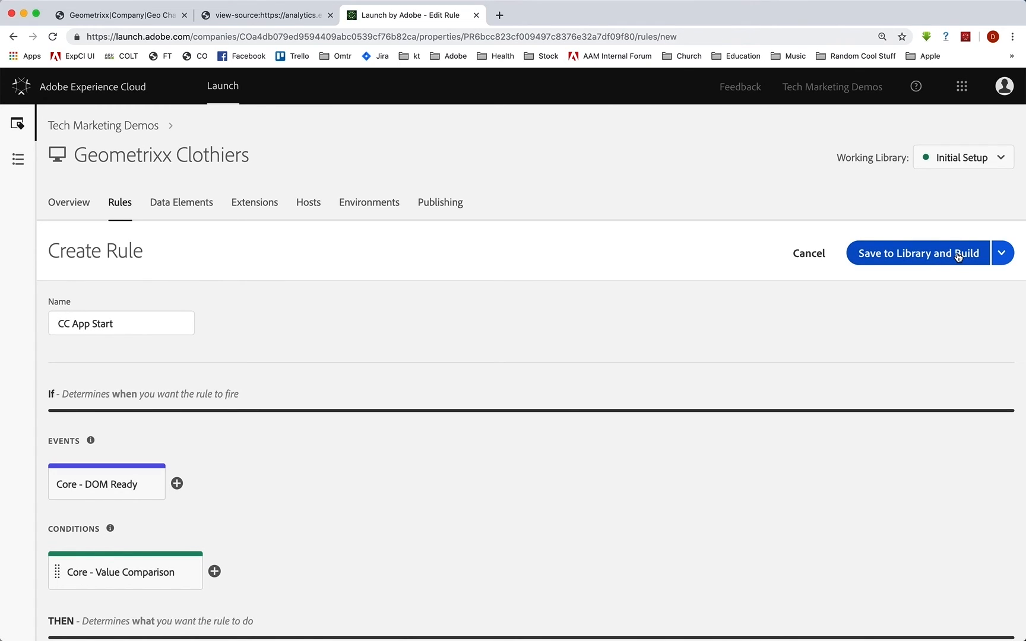
scroll("down", 3)
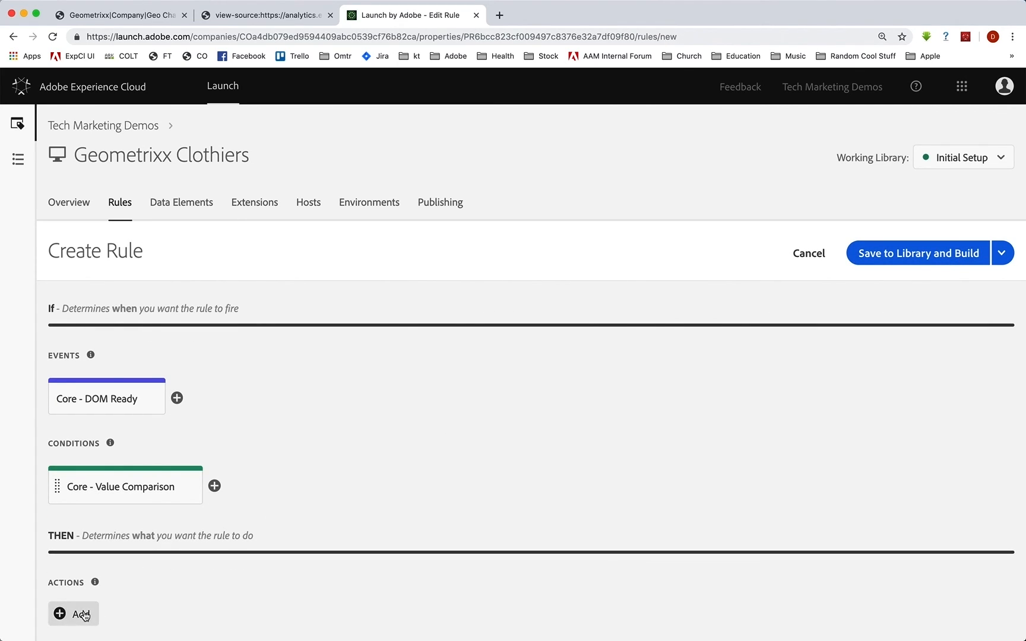
left_click(72, 614)
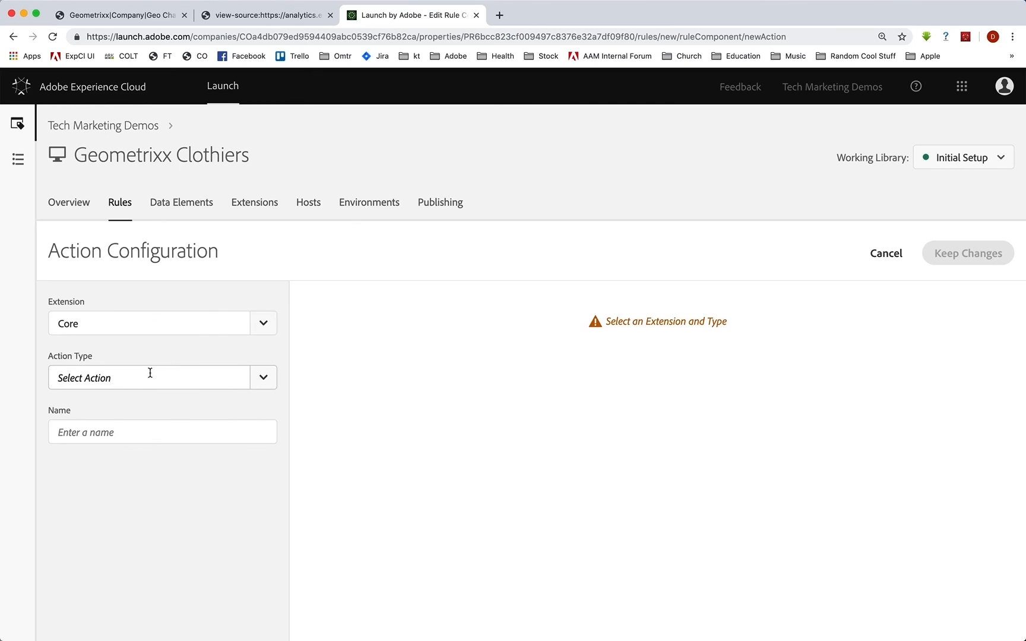
left_click(263, 323)
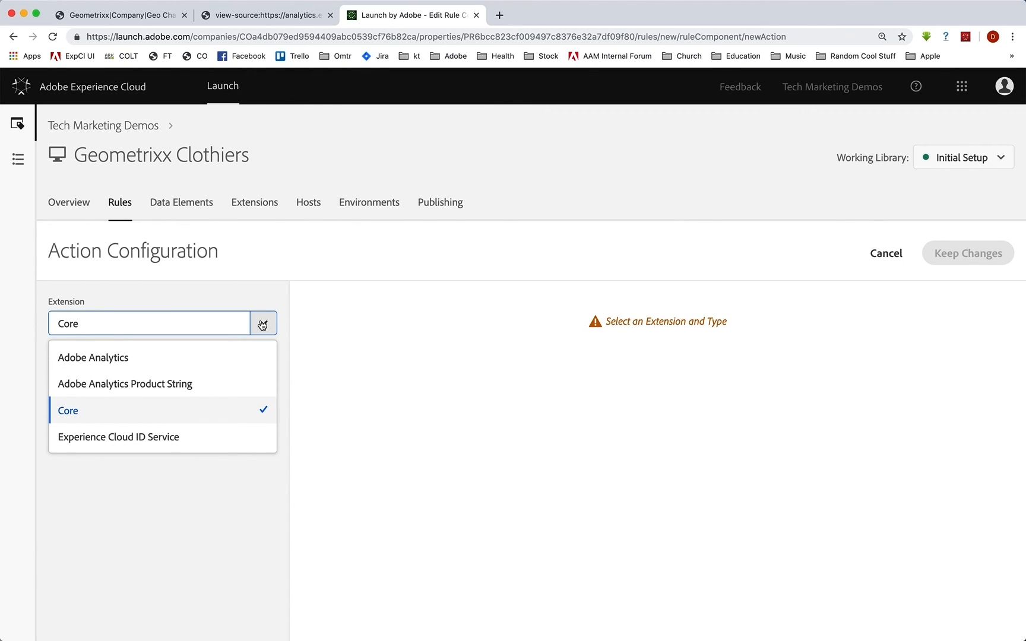
left_click(93, 358)
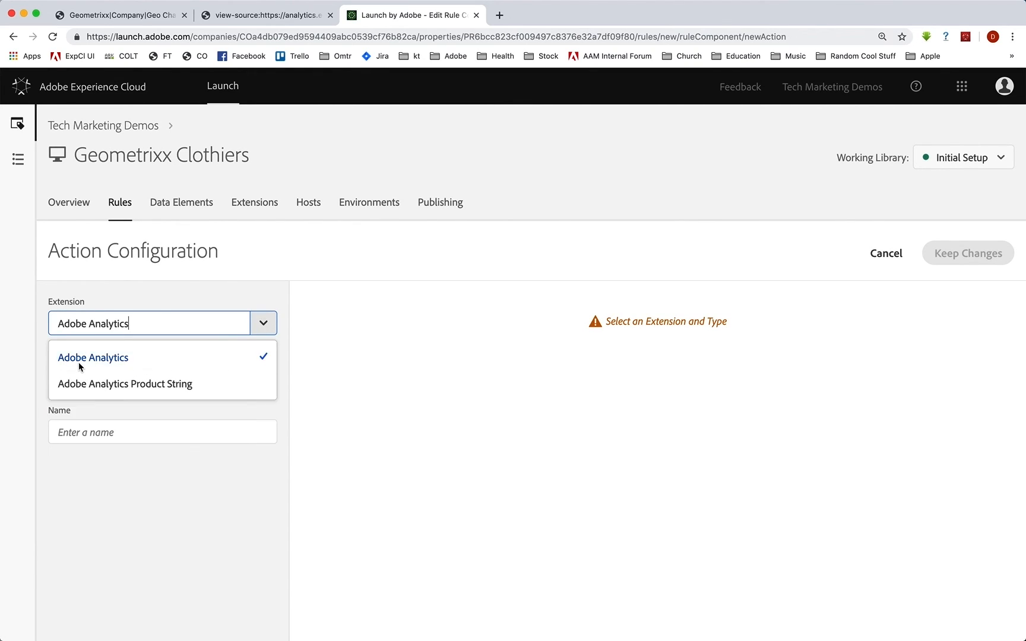
left_click(93, 358)
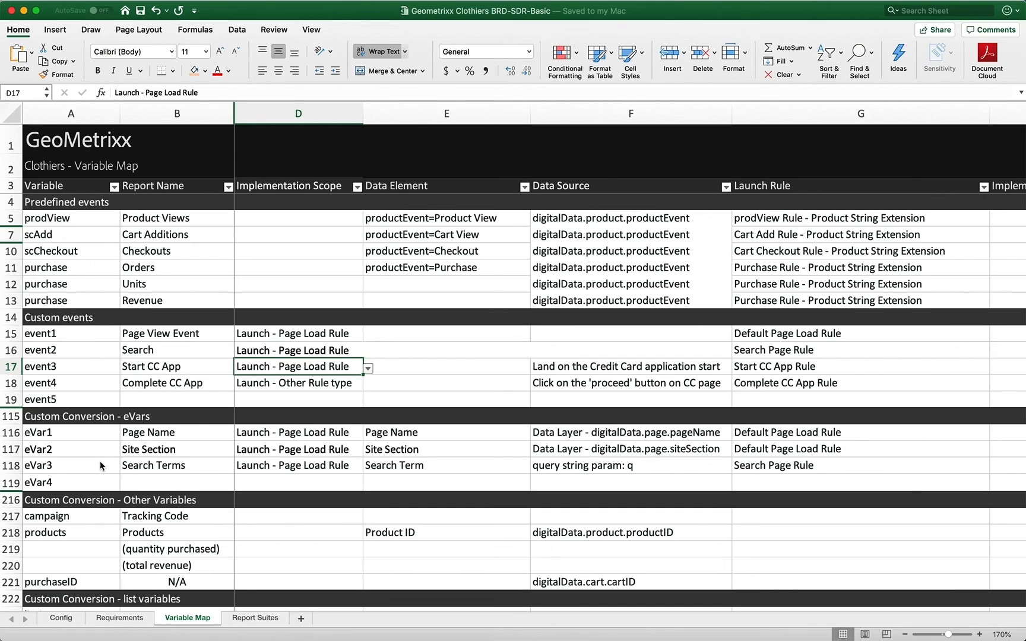
mouse_move(226, 421)
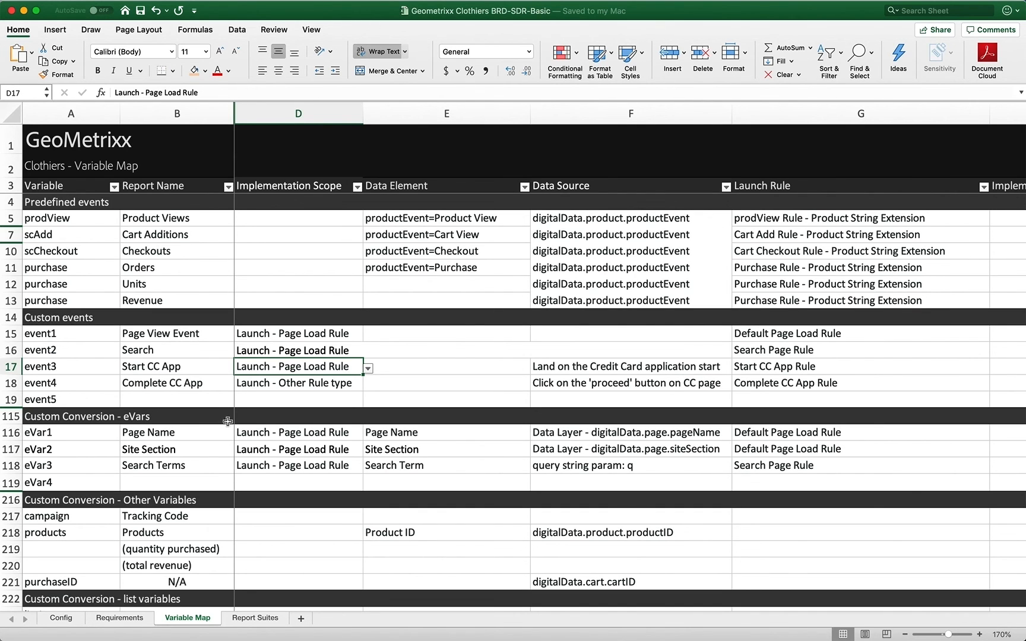
mouse_move(52, 371)
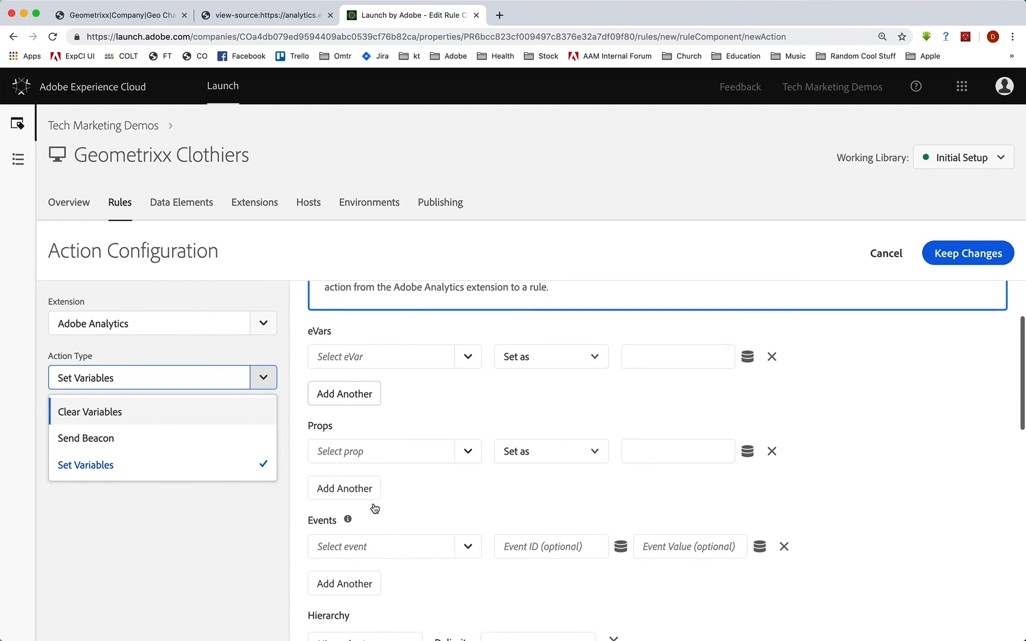
Make the action Set Variables with event3, then view the charge card application page.
left_click(468, 533)
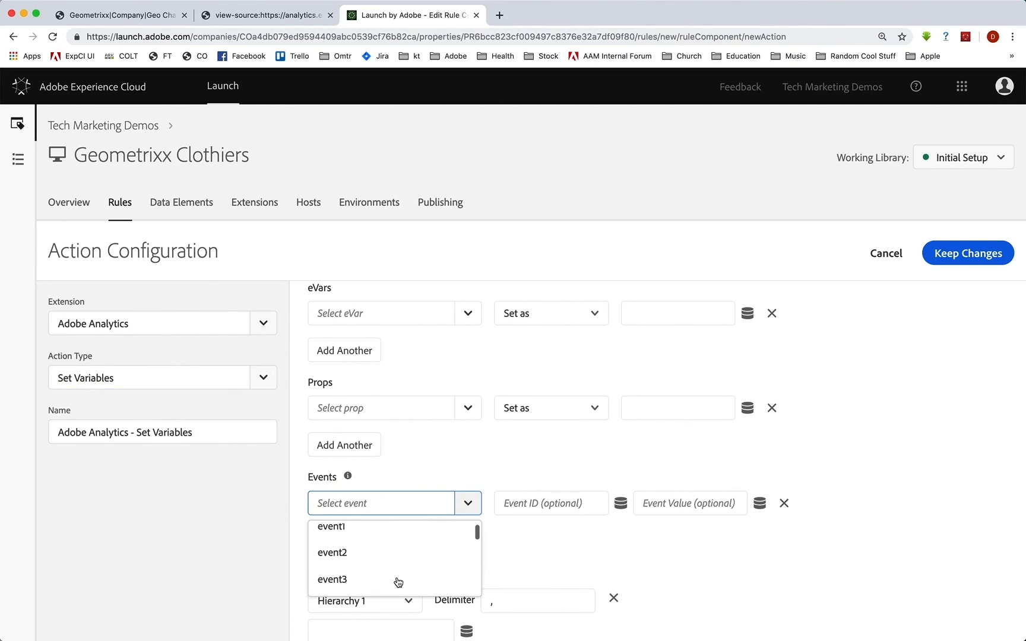
left_click(333, 579)
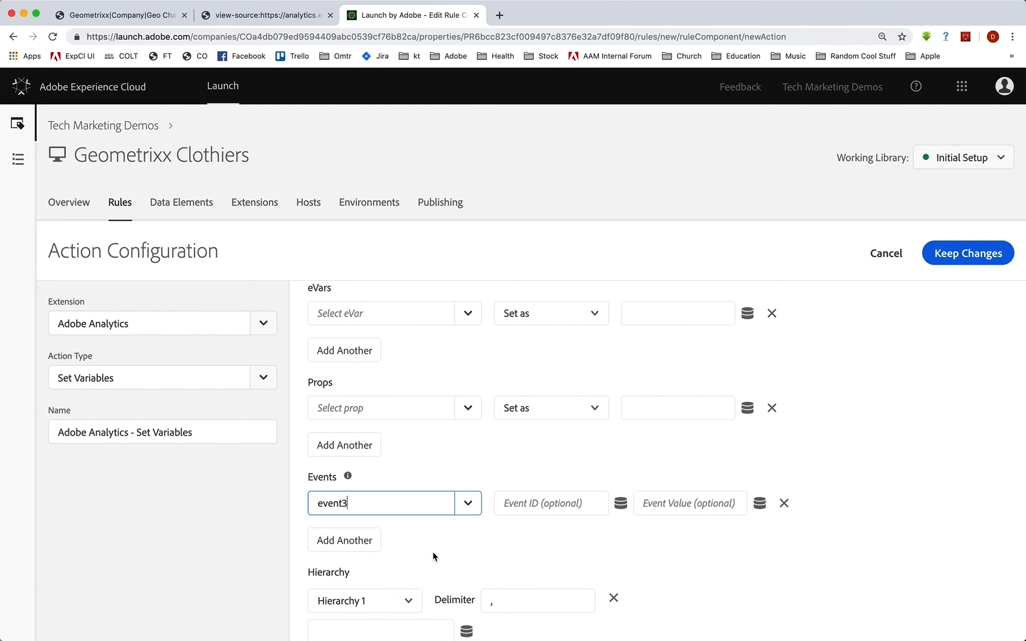
mouse_move(295, 236)
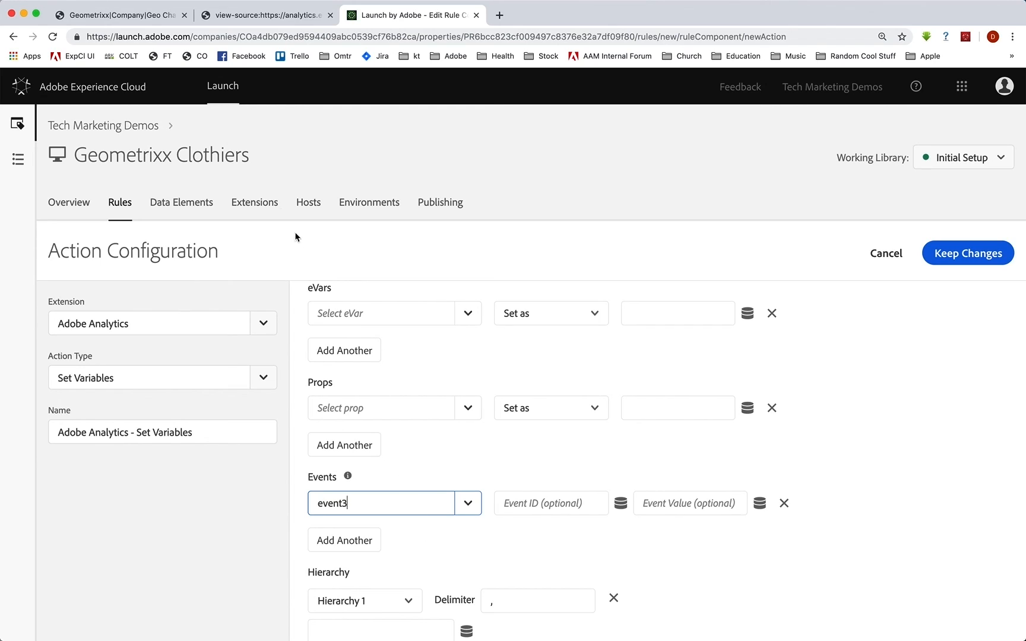
left_click(121, 15)
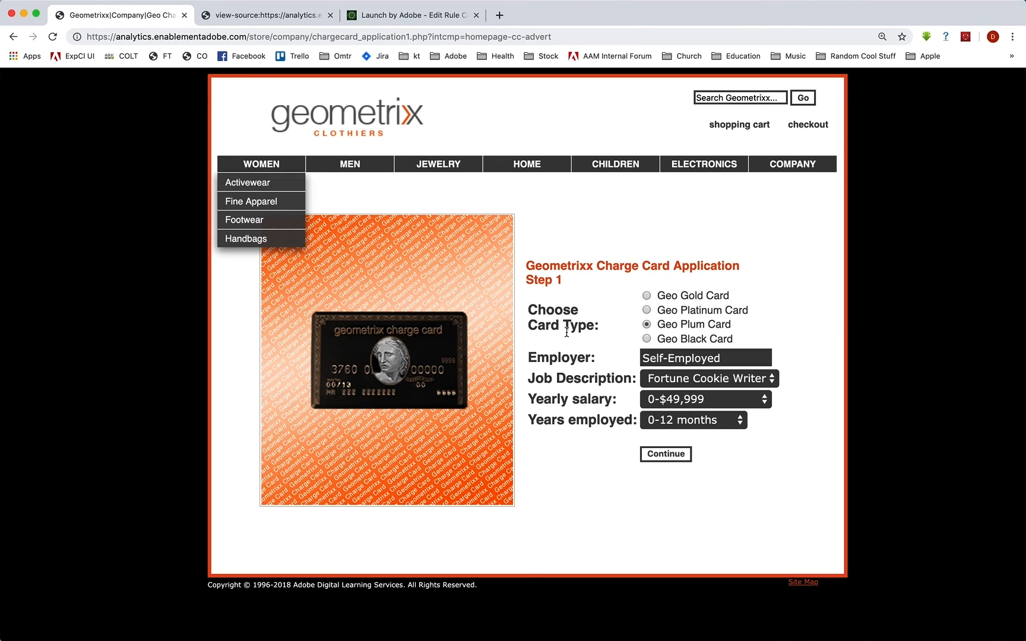
mouse_move(685, 351)
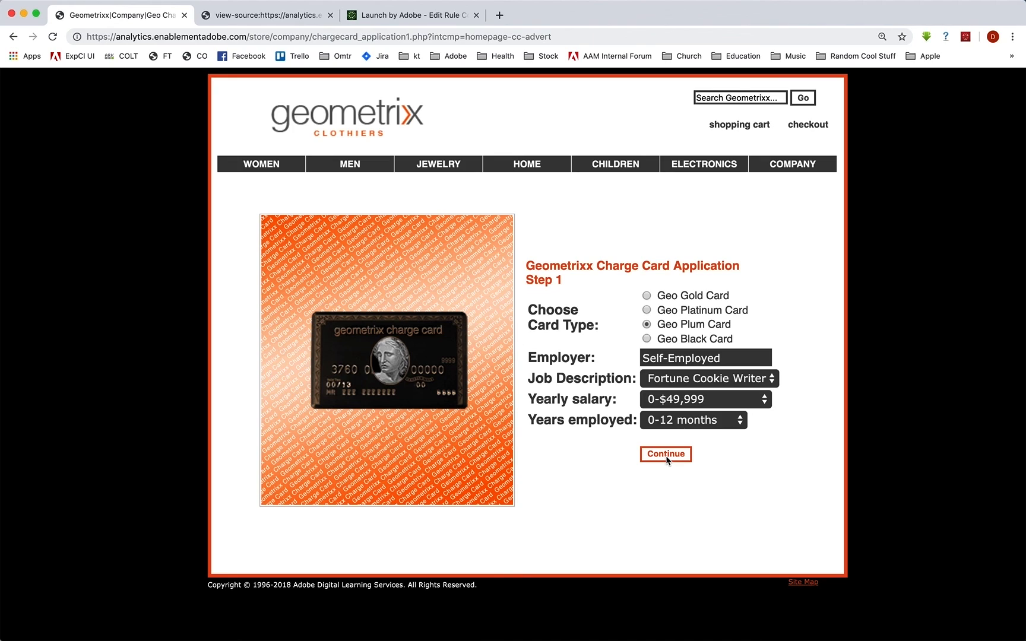
mouse_move(672, 336)
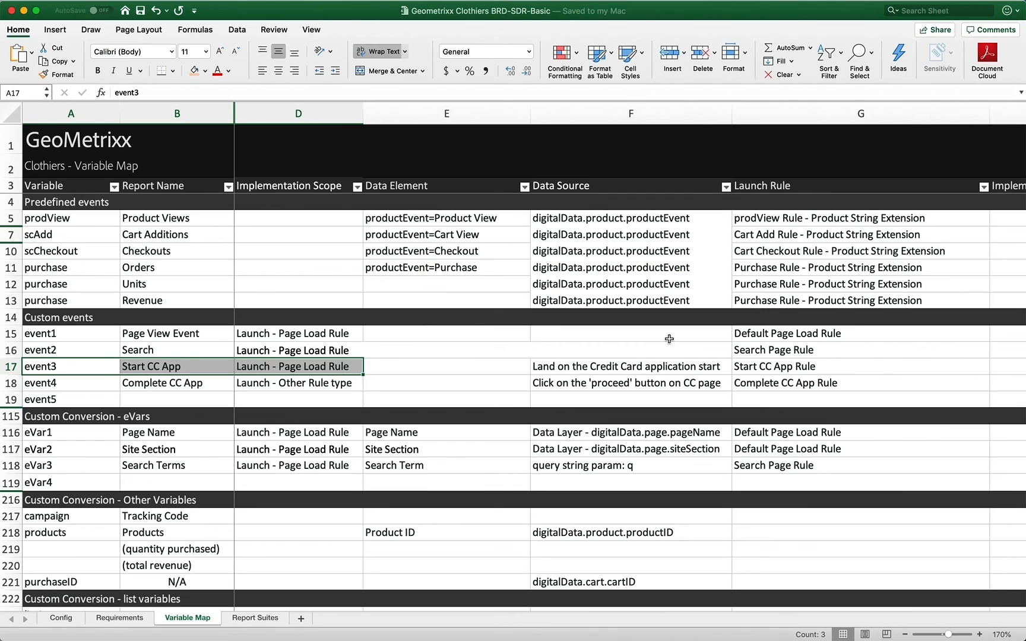
mouse_move(264, 463)
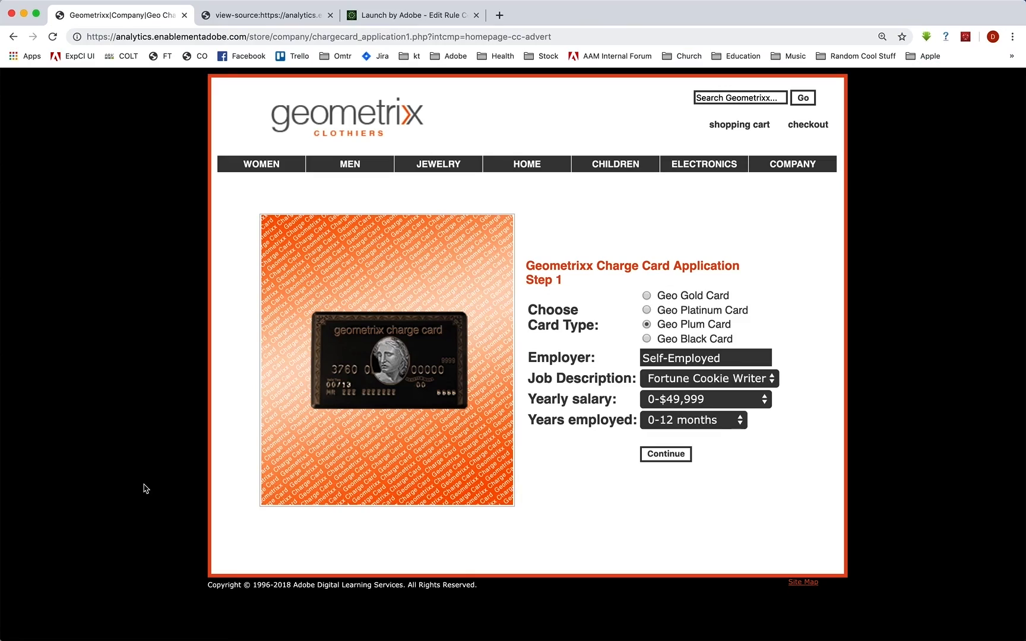
mouse_move(692, 372)
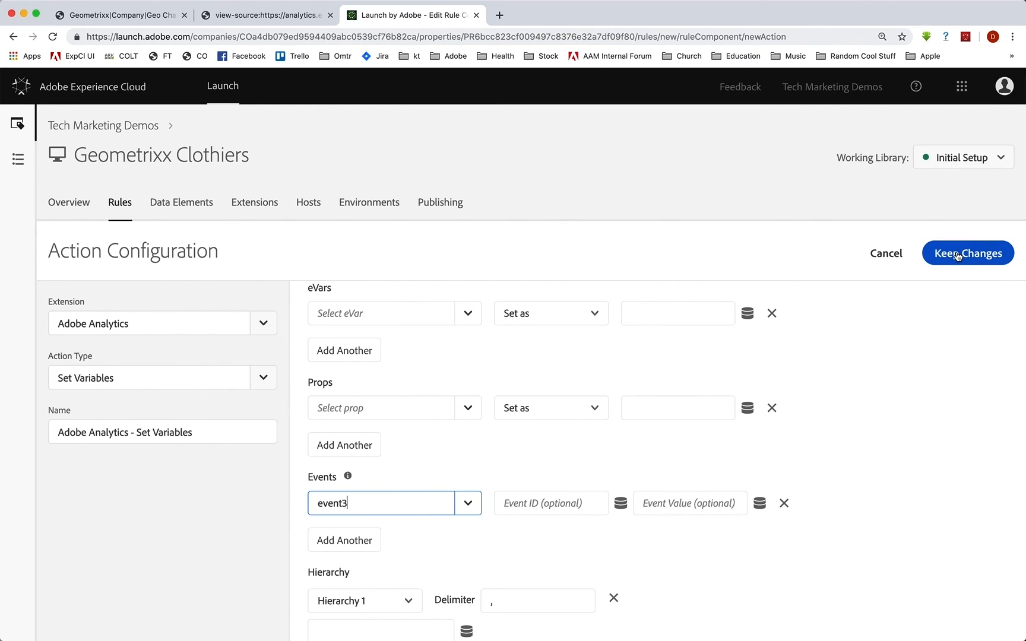
Keep the event3 action, save the CC App Start rule, and switch to the store site.
left_click(967, 253)
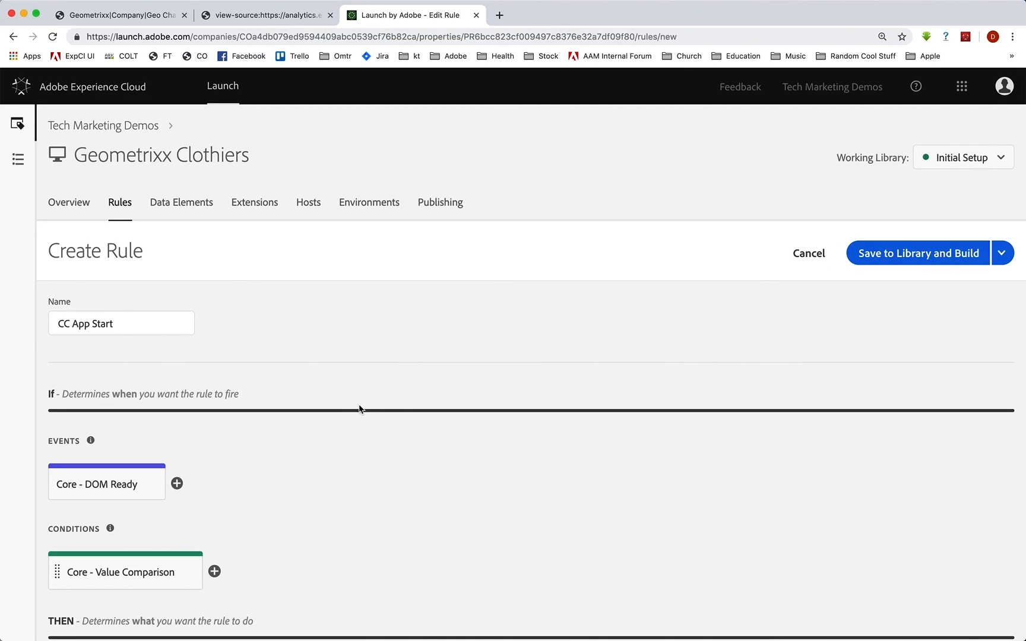
scroll("down", 3)
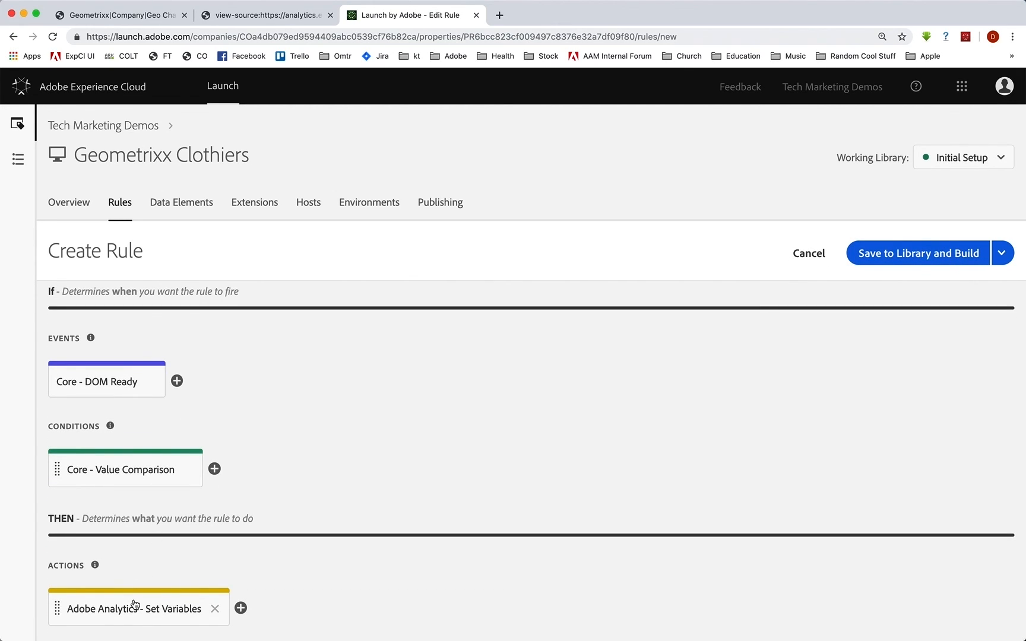
mouse_move(917, 253)
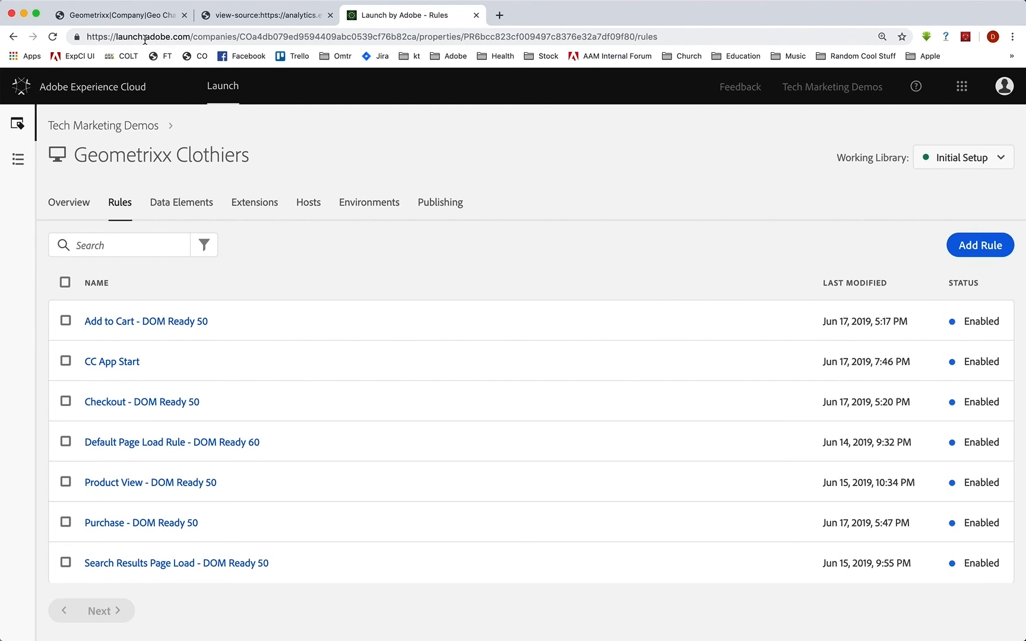
left_click(117, 14)
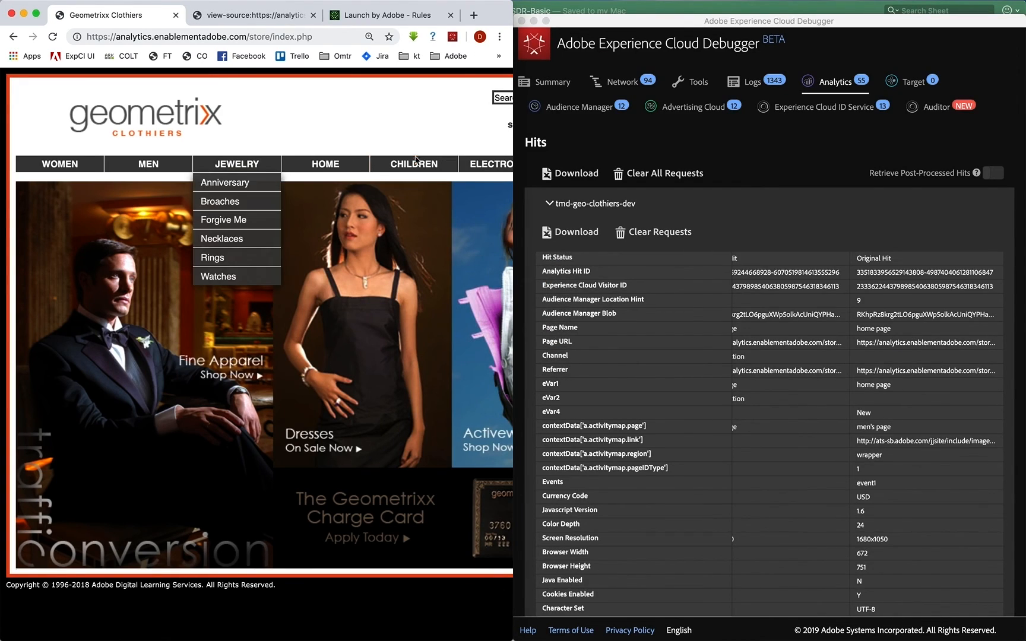
Clear Debugger's Analytics requests, reload the store homepage, and open the charge card promo.
left_click(665, 173)
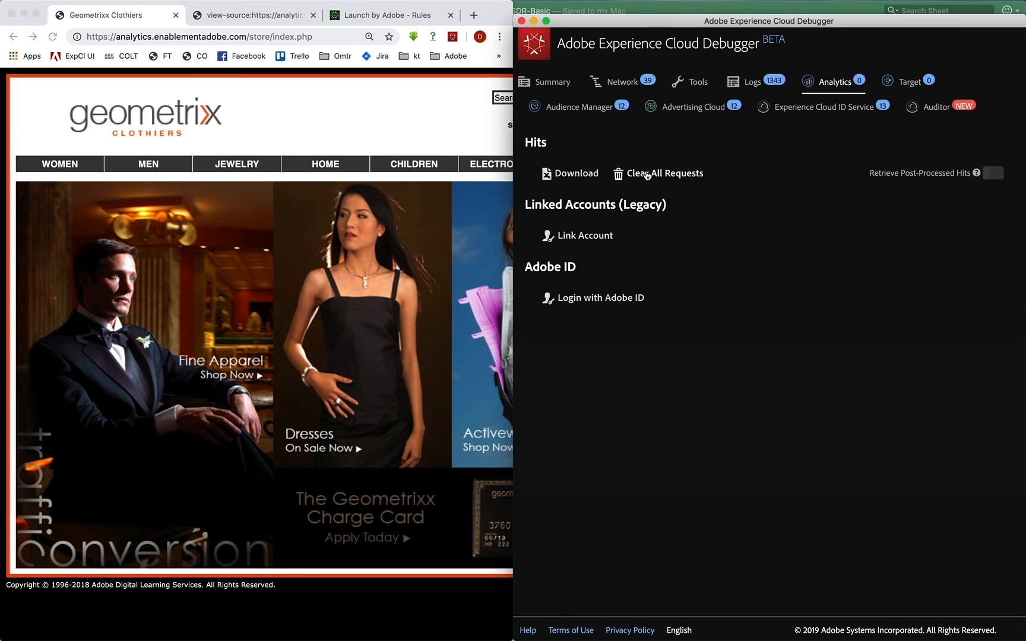
scroll("right", 3)
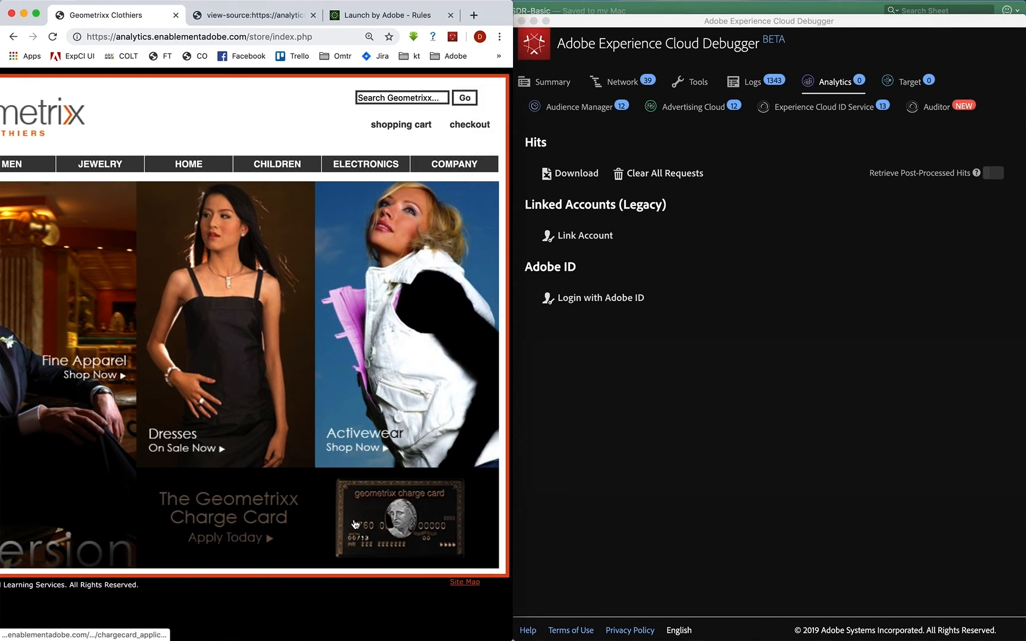
left_click(52, 37)
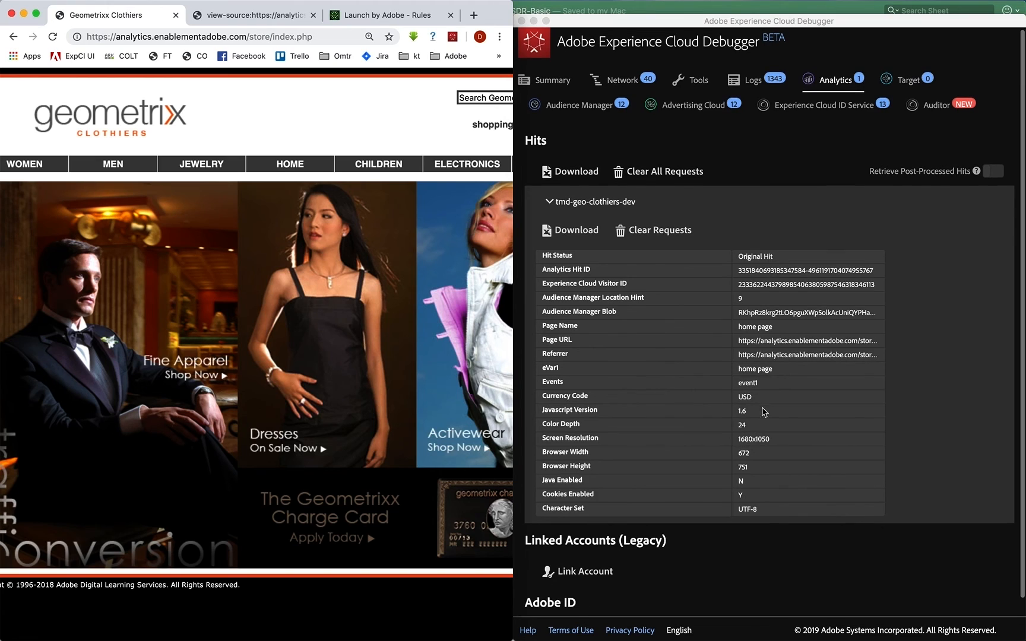
mouse_move(464, 508)
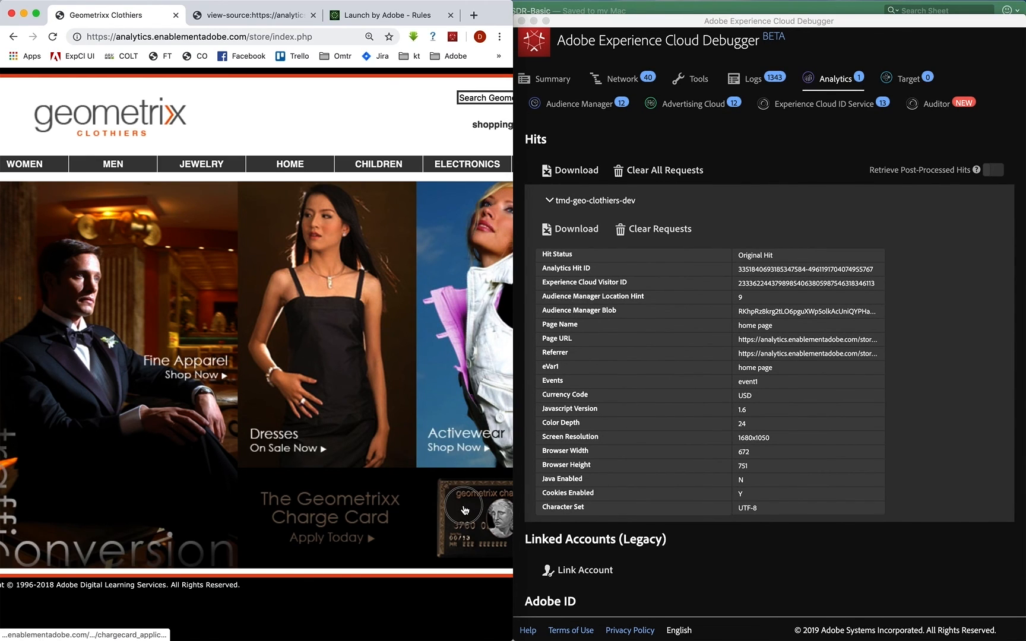
left_click(463, 509)
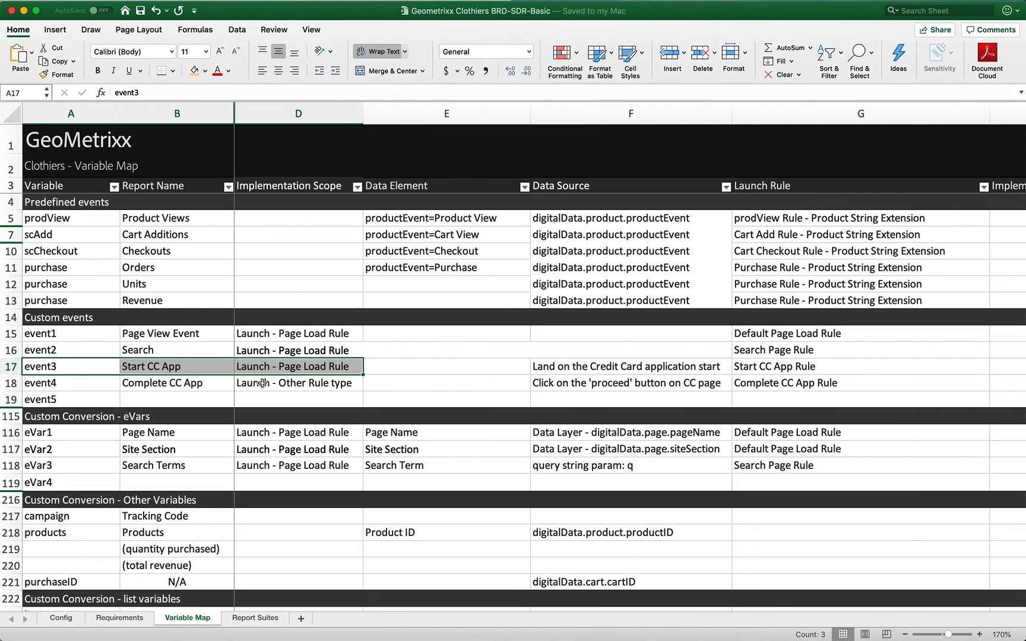
Check Complete CC App in the variable map, continue to Step 2, and inspect Proceed to Apply.
left_click(175, 383)
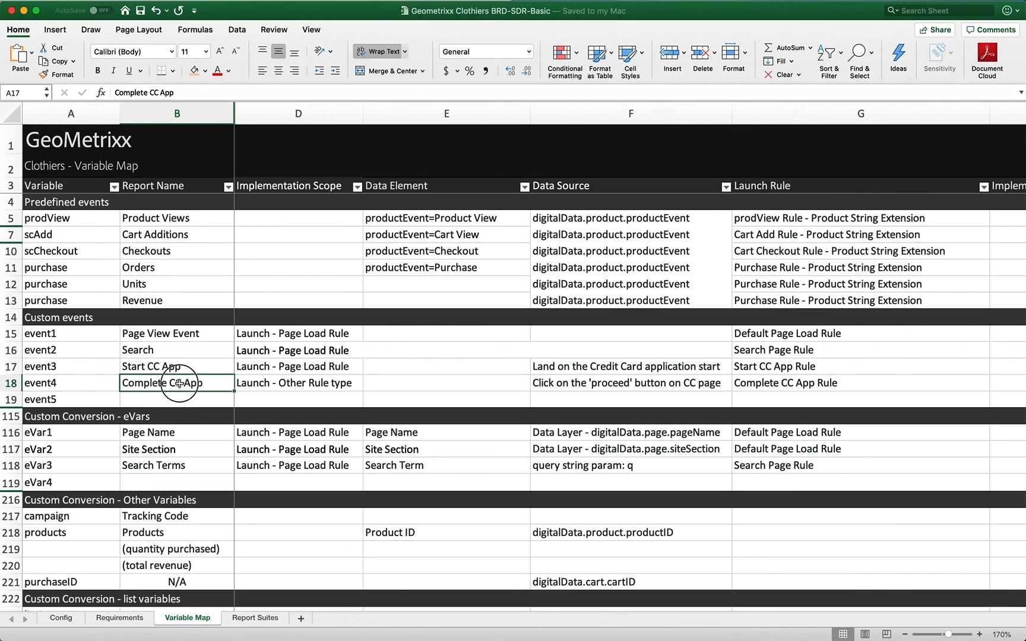
left_click(297, 383)
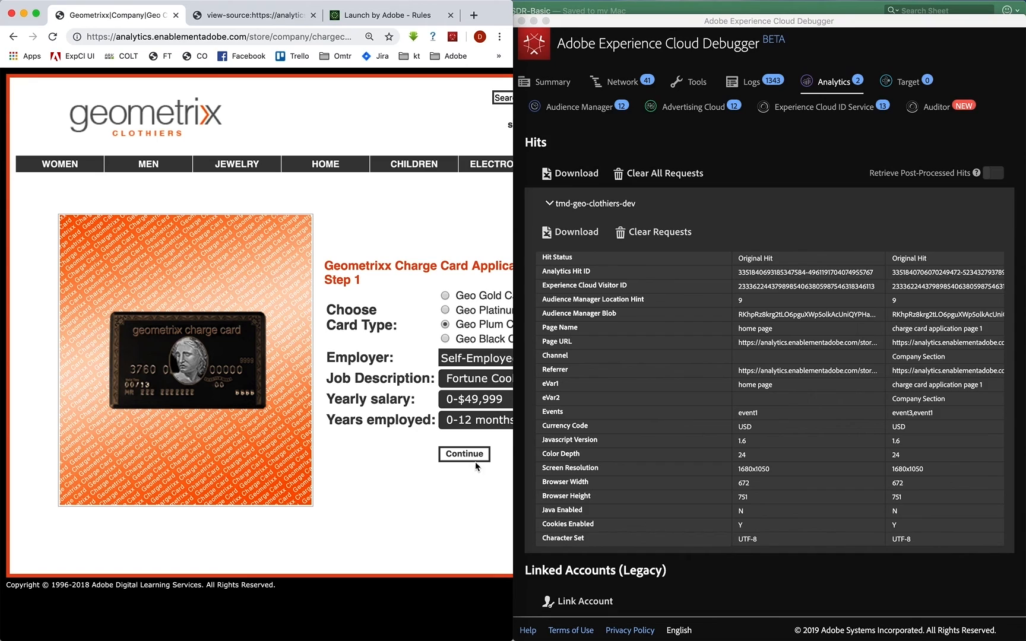
left_click(463, 455)
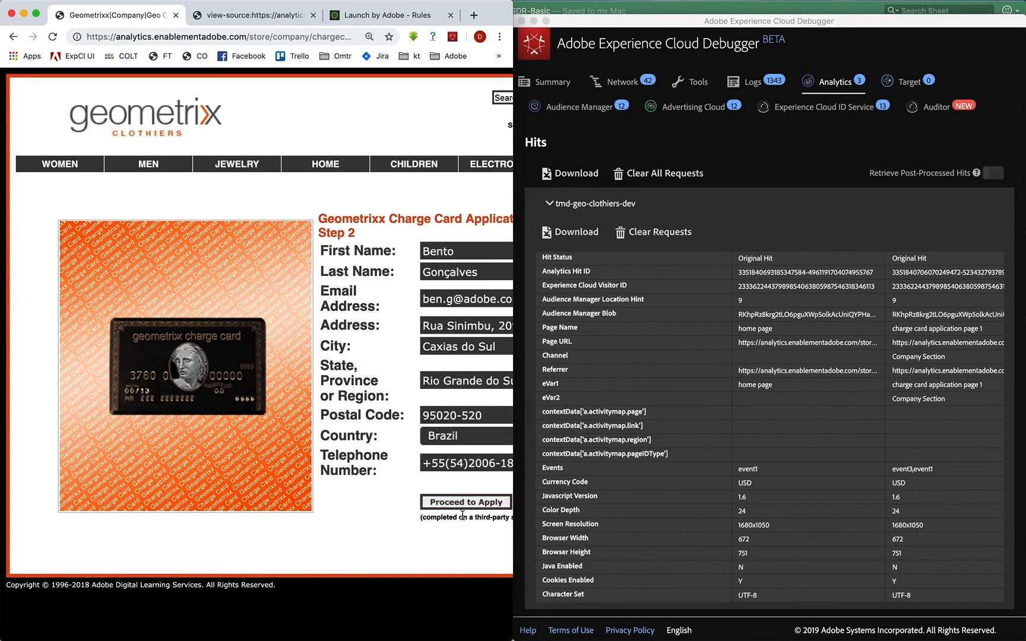
mouse_move(466, 501)
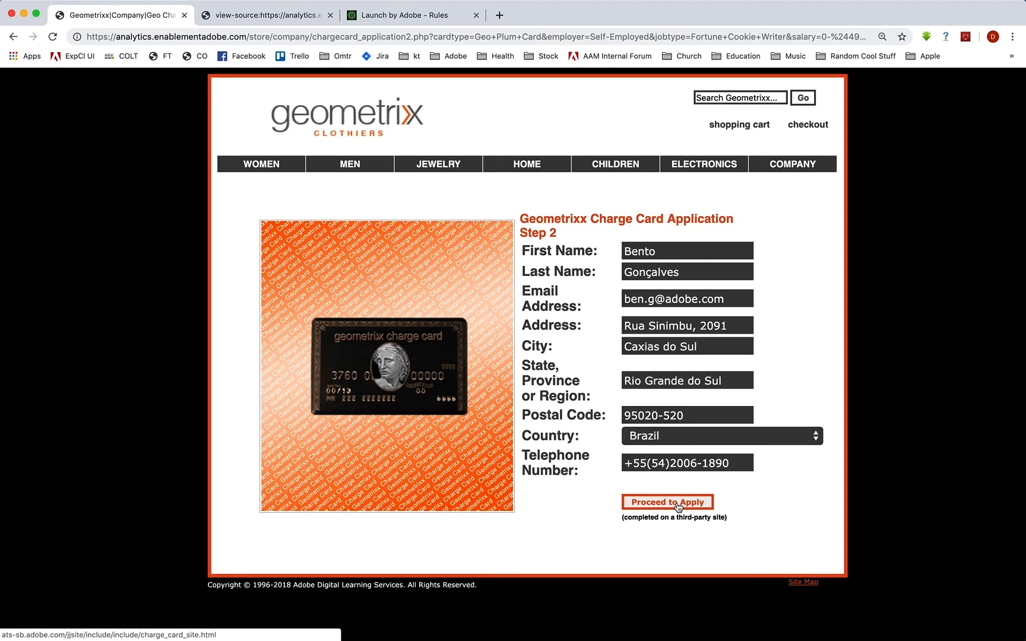
right_click(667, 501)
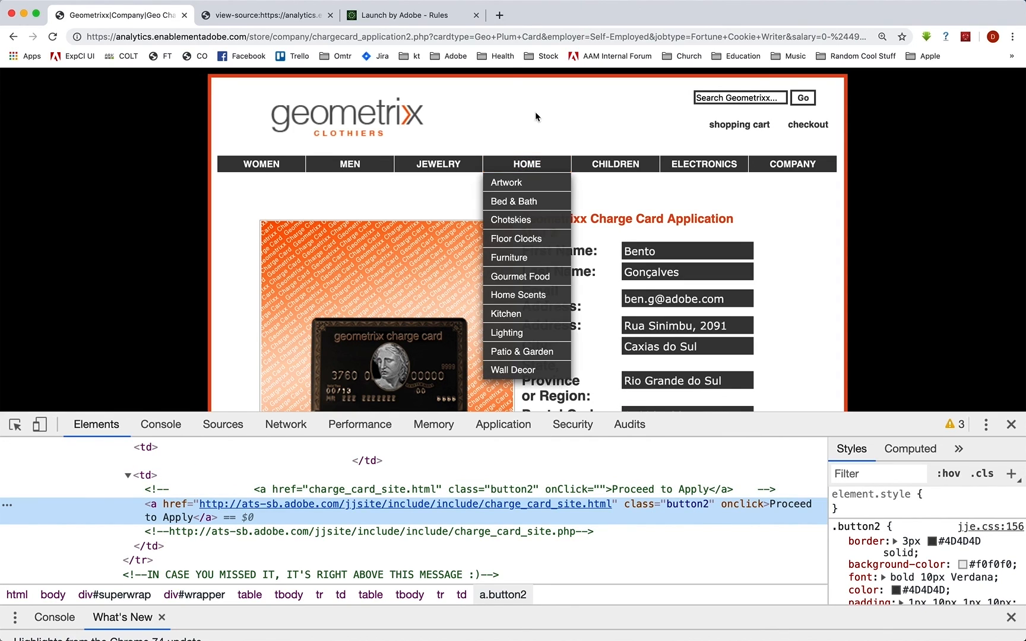
Create rule 'CC App Complete' and add an event with Click as the event type.
left_click(406, 15)
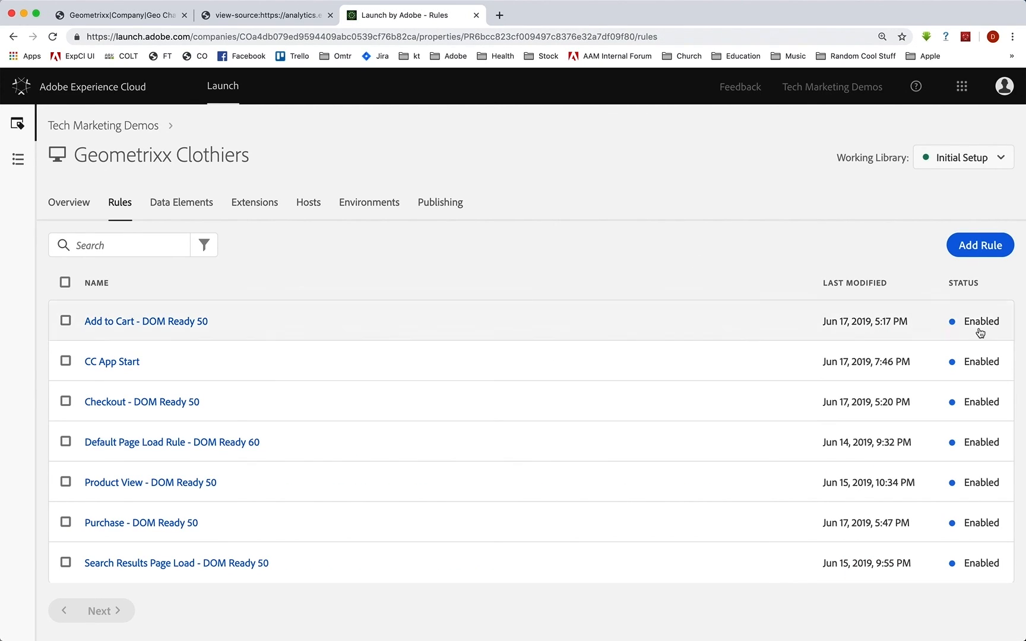
left_click(979, 245)
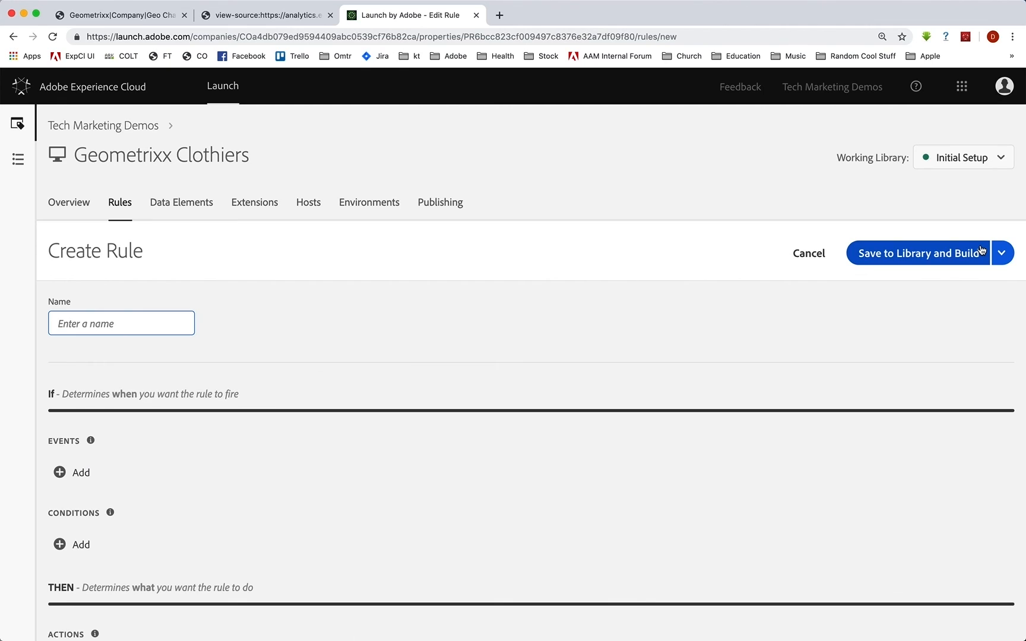
type("CC App C")
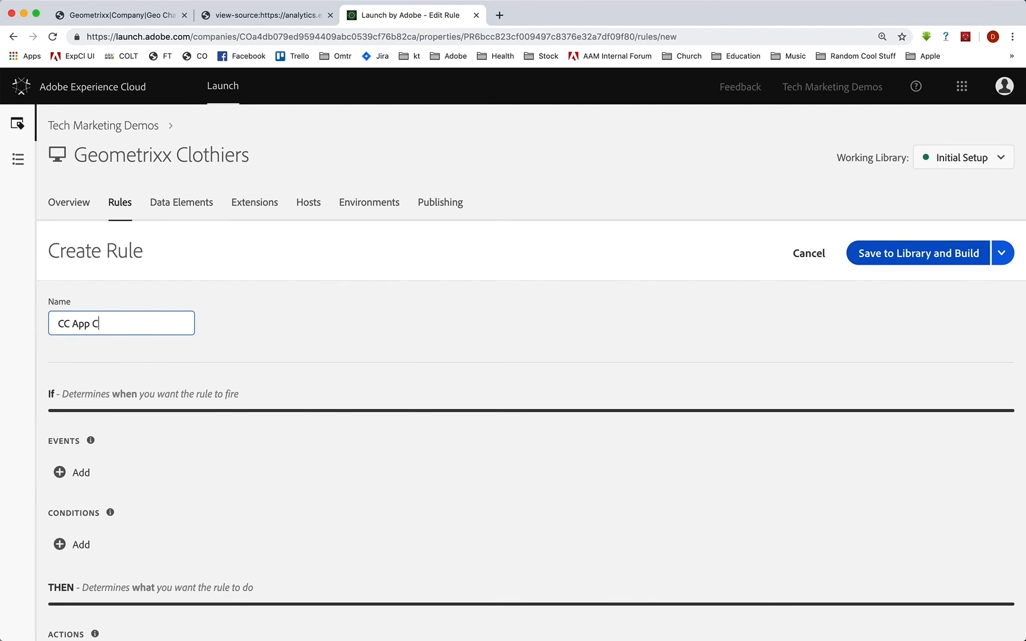
type("omplete")
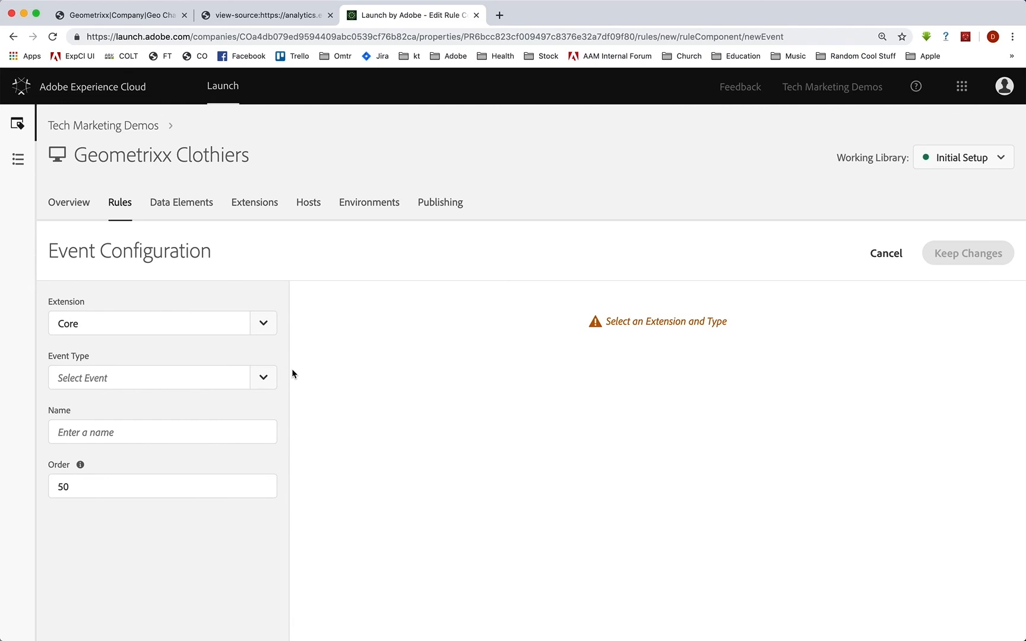
left_click(263, 378)
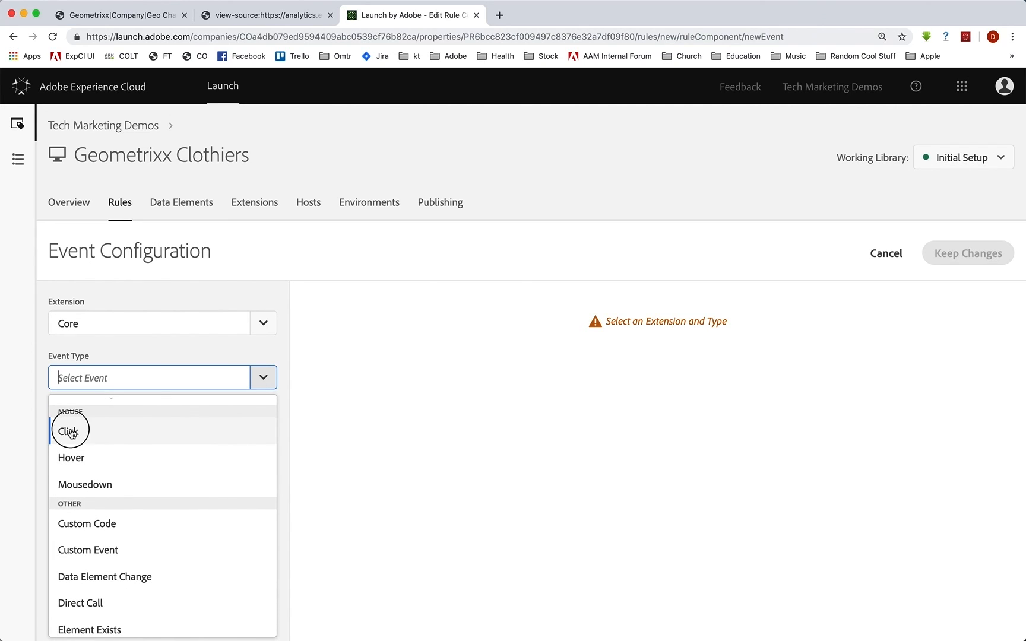
left_click(69, 431)
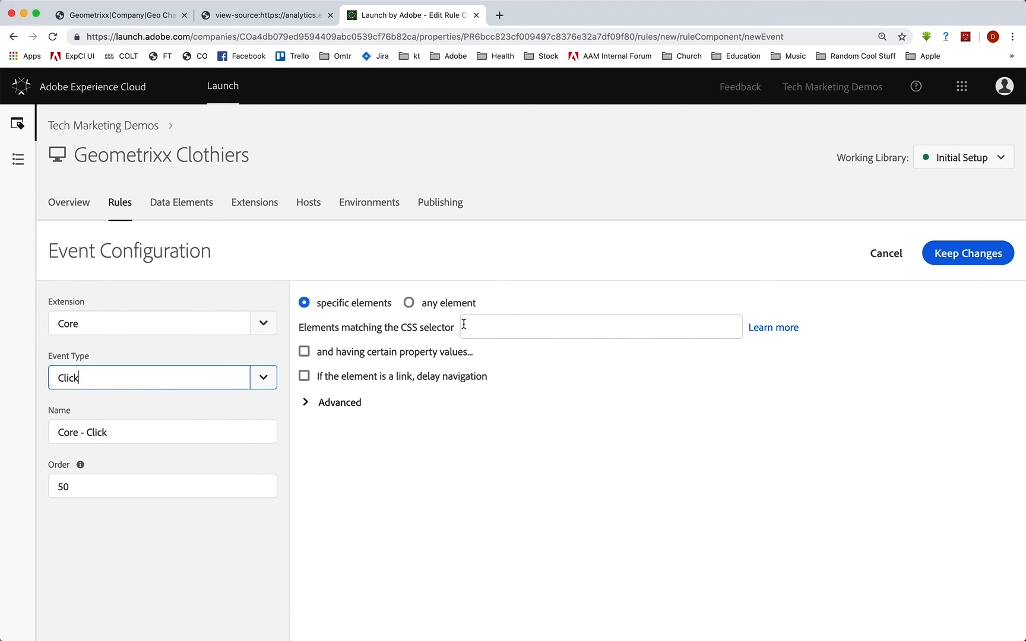
Switch to the Chrome tab showing the Proceed to Apply link's a.button2 markup.
left_click(121, 14)
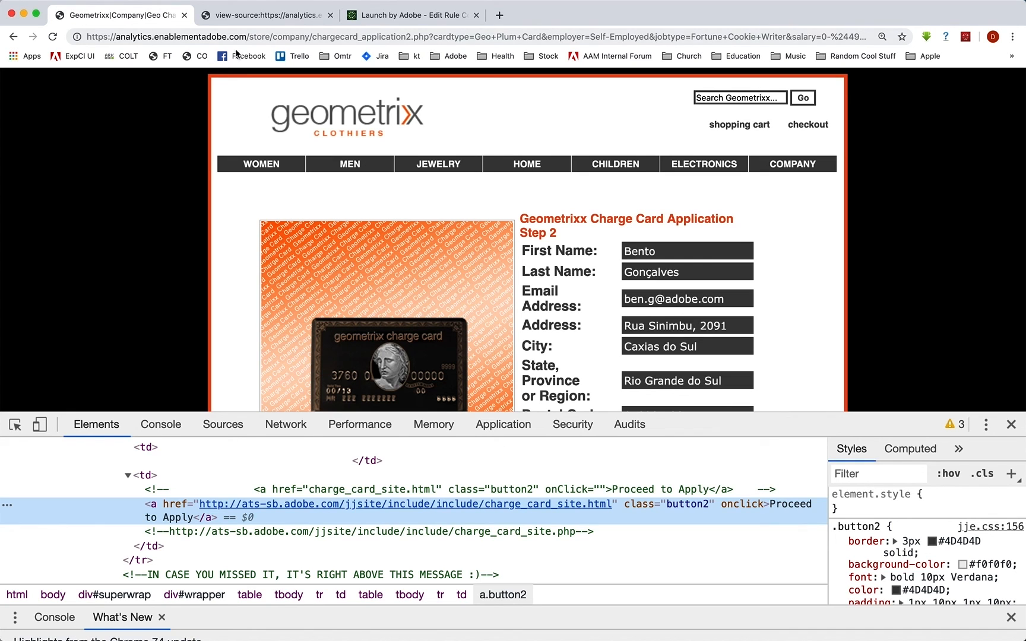
mouse_move(681, 508)
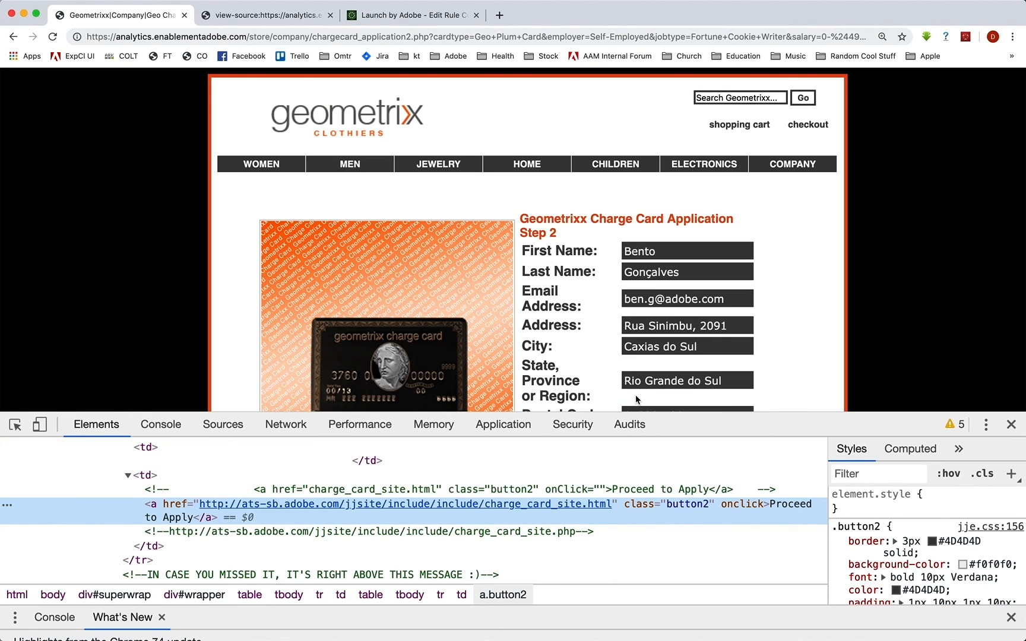
mouse_move(686, 508)
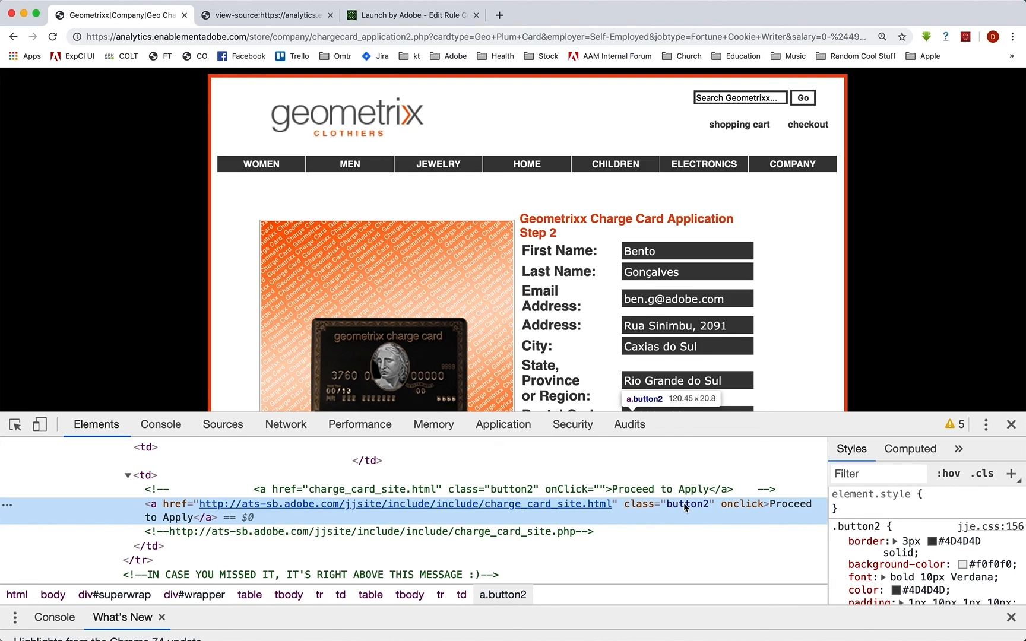
mouse_move(680, 507)
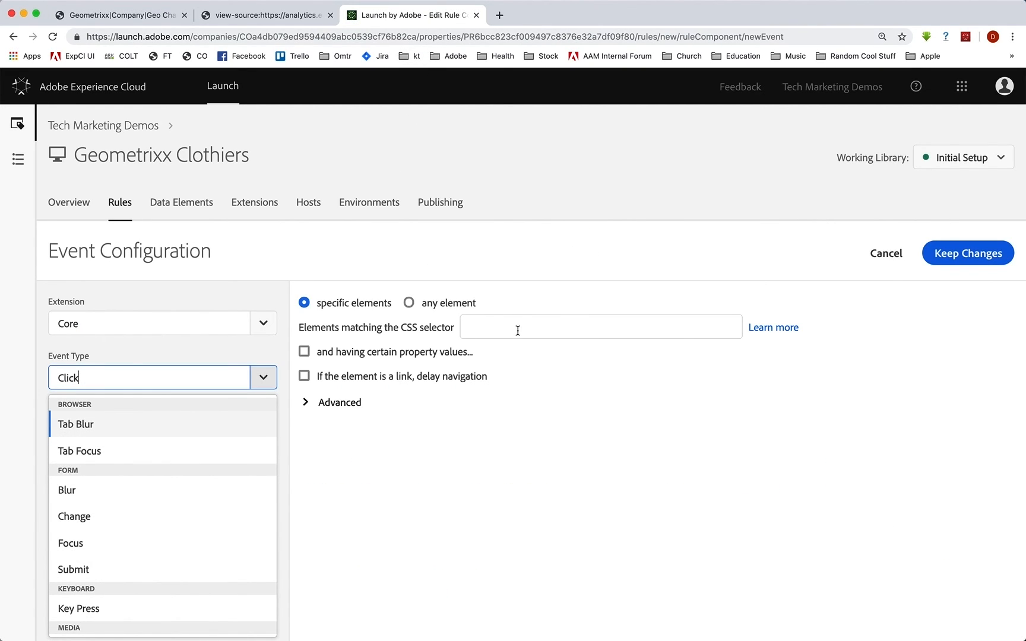
Enter a.button2 as the click event's CSS selector and keep the event.
type("a.button2")
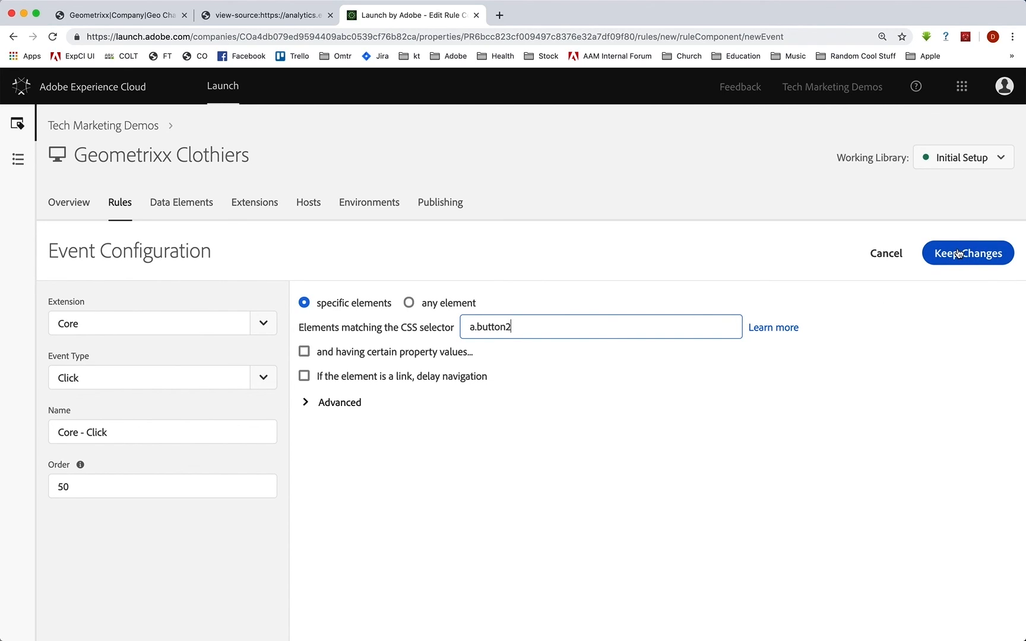
left_click(967, 253)
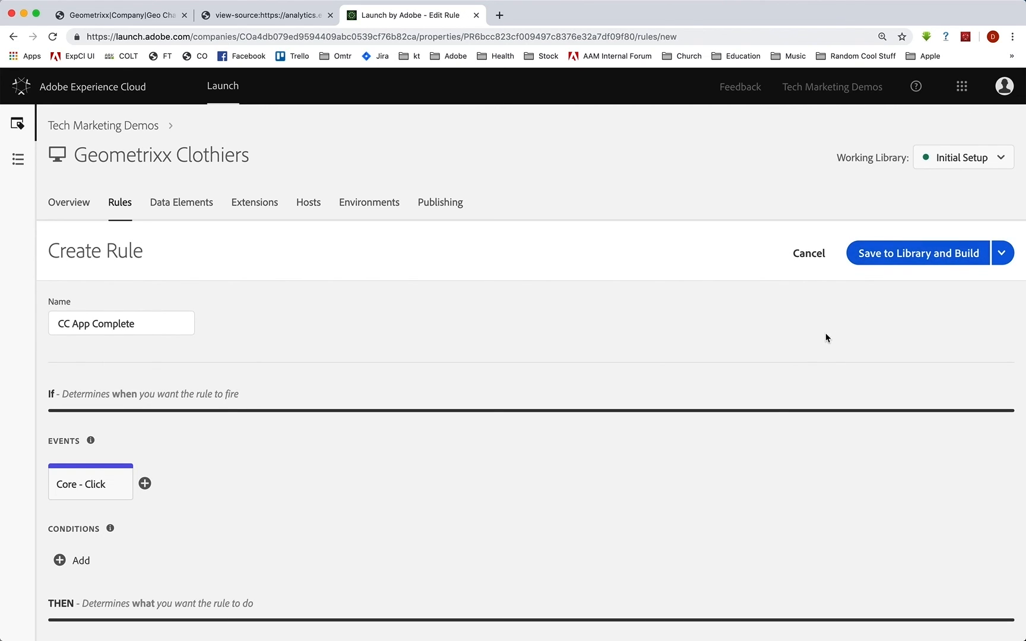
Add an Adobe Analytics Set Variables action that sets event4, and keep the changes.
scroll("down", 3)
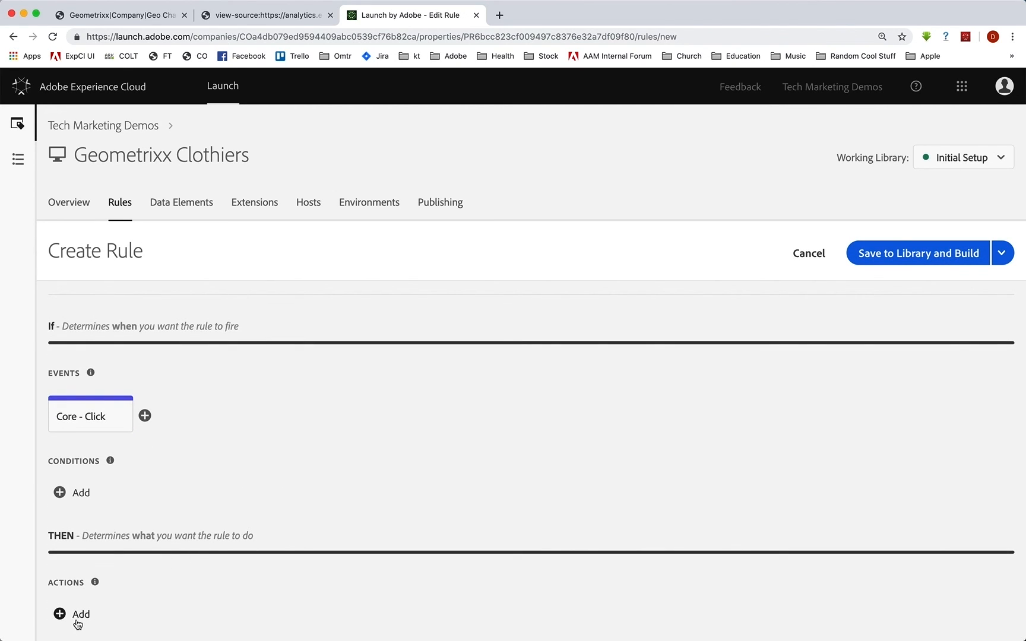
left_click(71, 614)
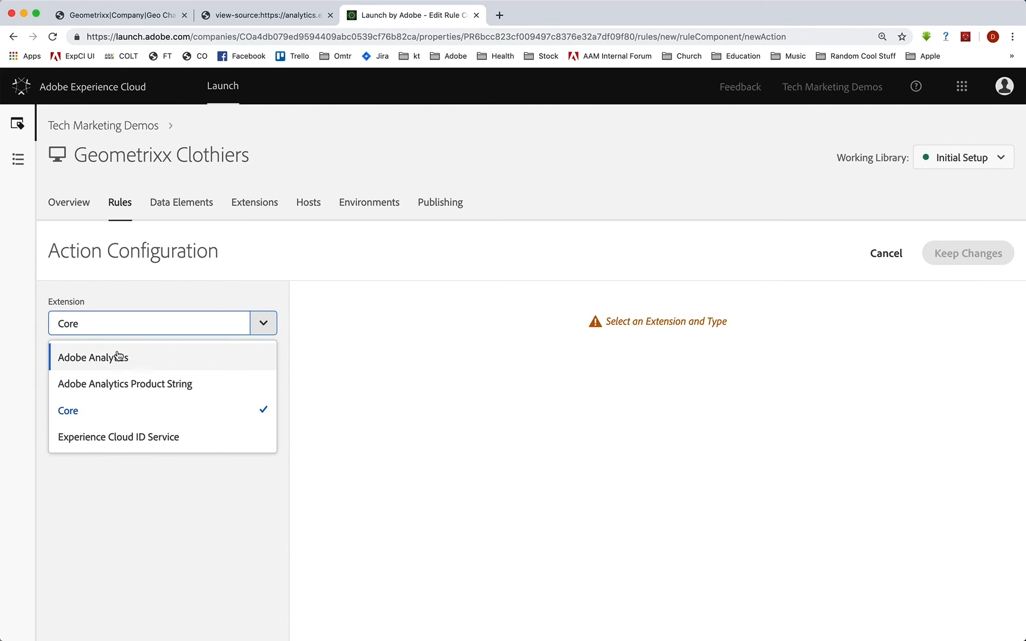
left_click(93, 357)
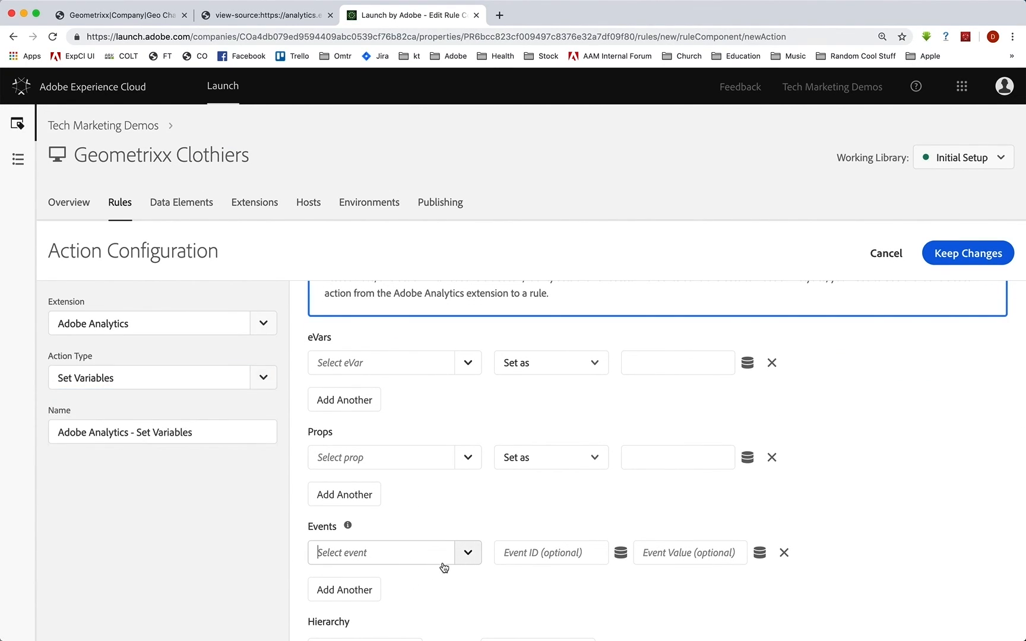
left_click(381, 552)
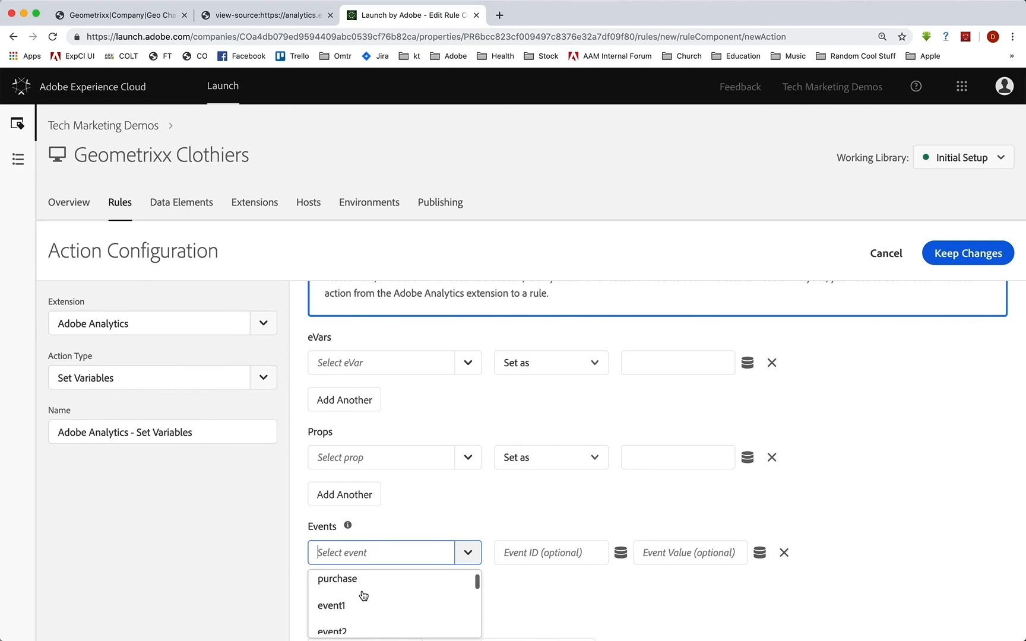
scroll("down", 3)
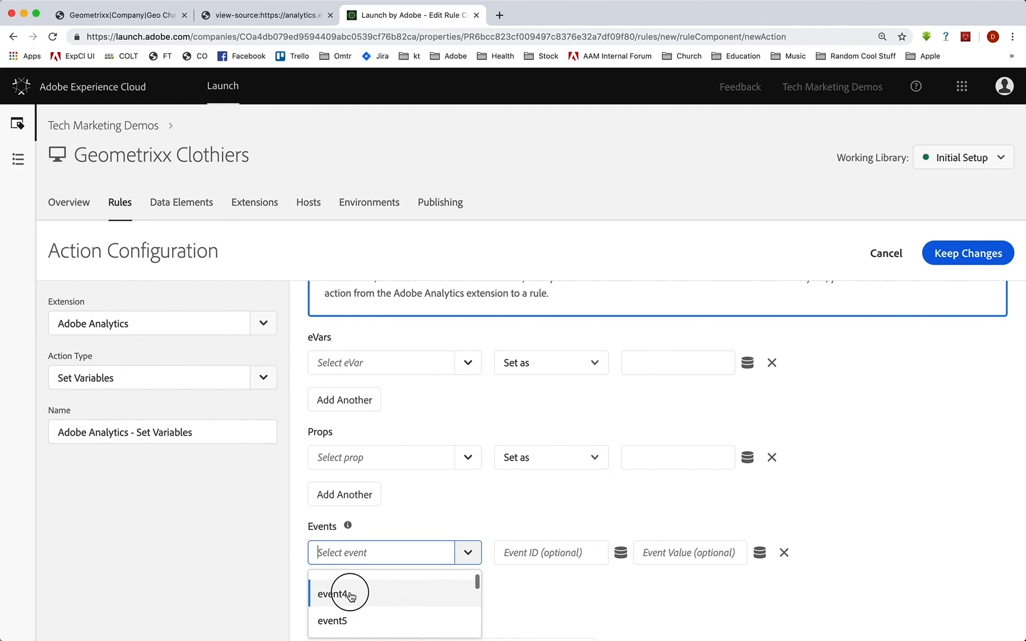
left_click(334, 594)
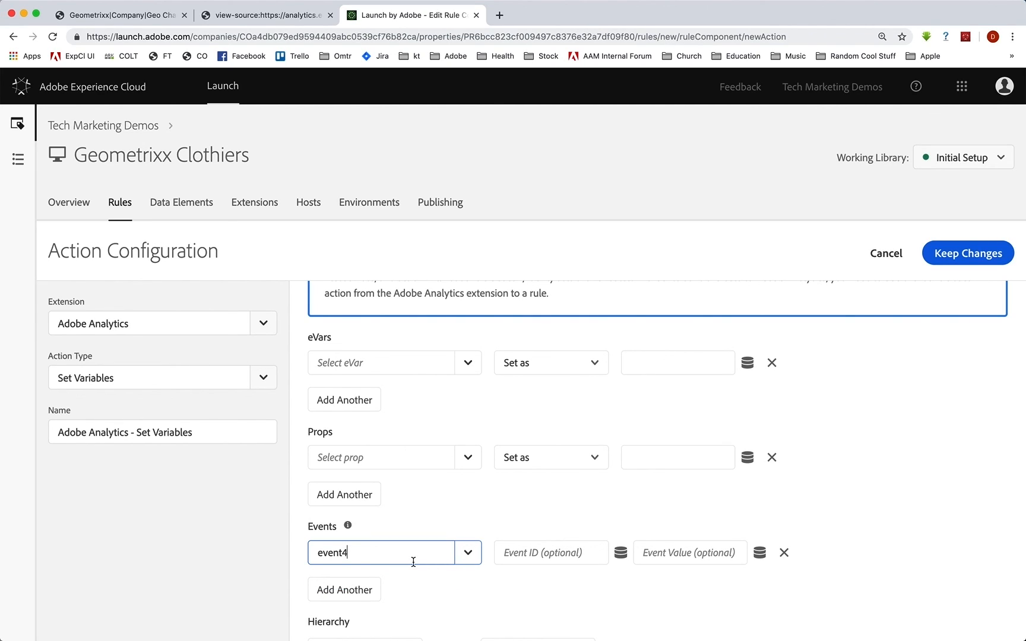
mouse_move(460, 564)
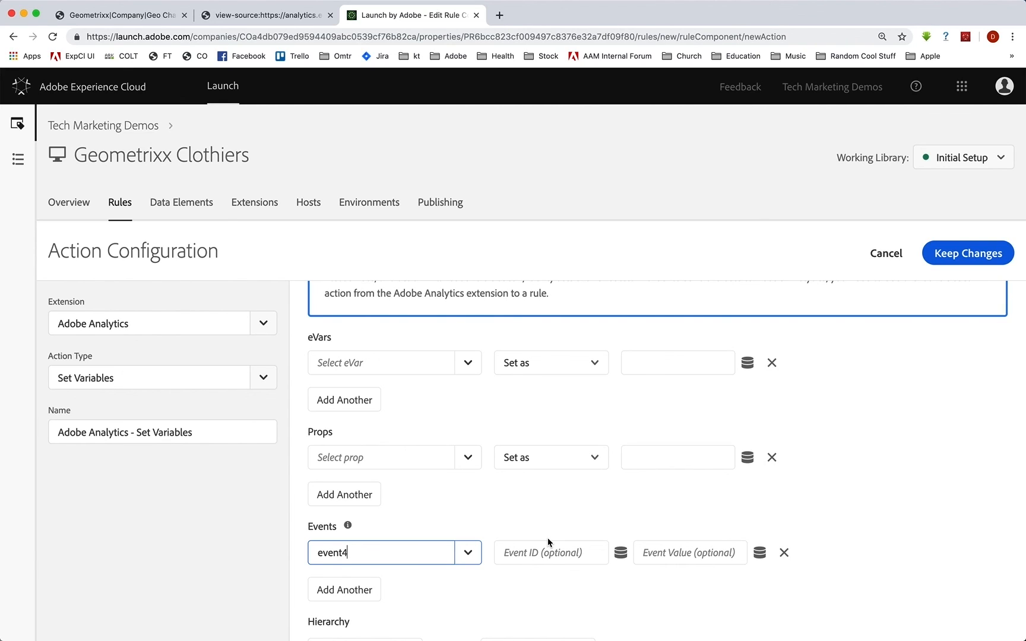
mouse_move(968, 253)
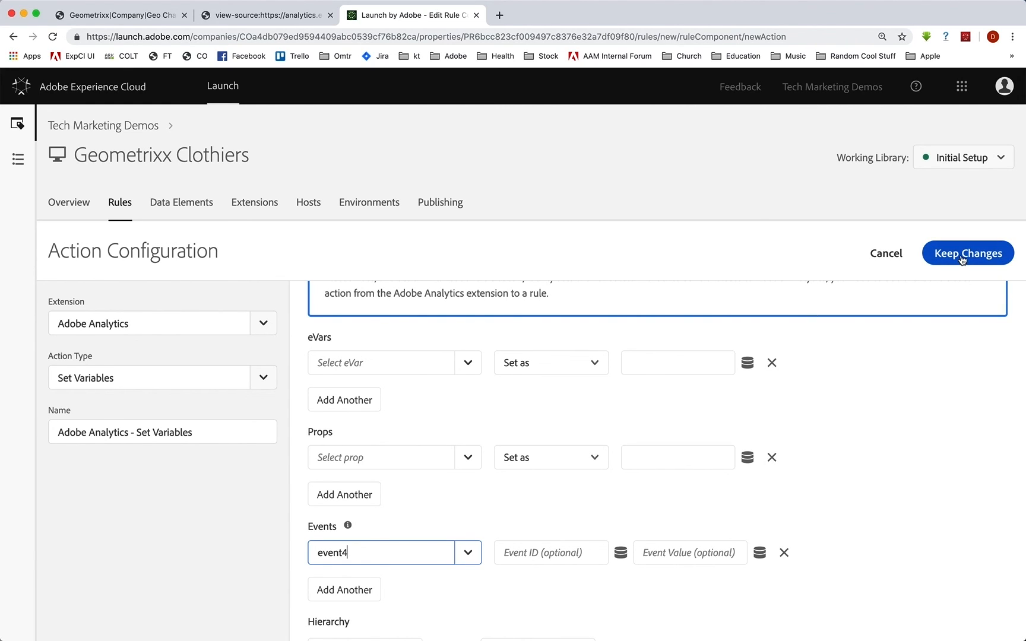
left_click(968, 253)
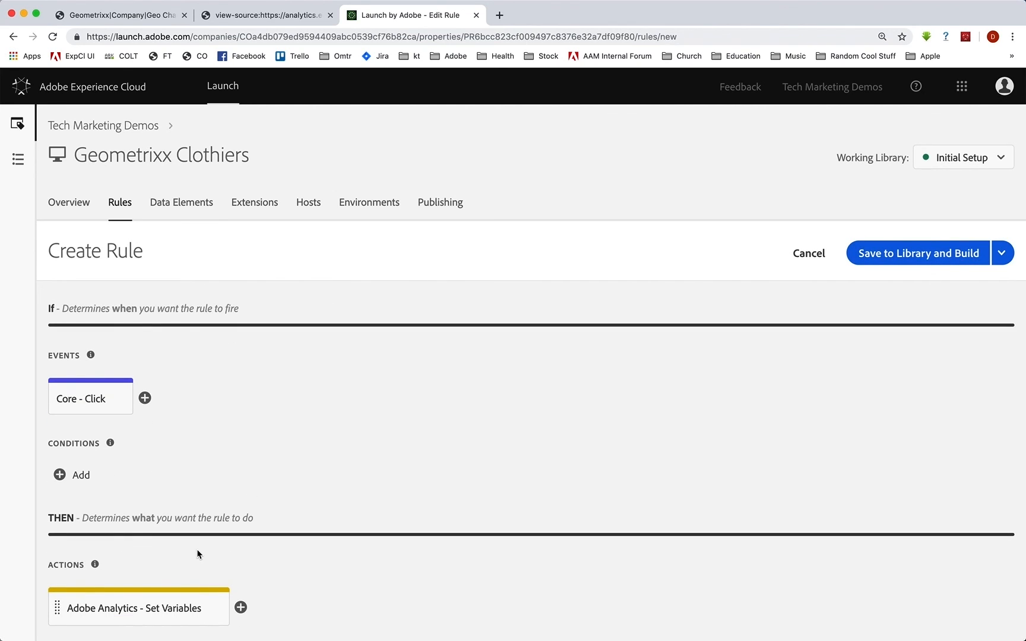
mouse_move(95, 374)
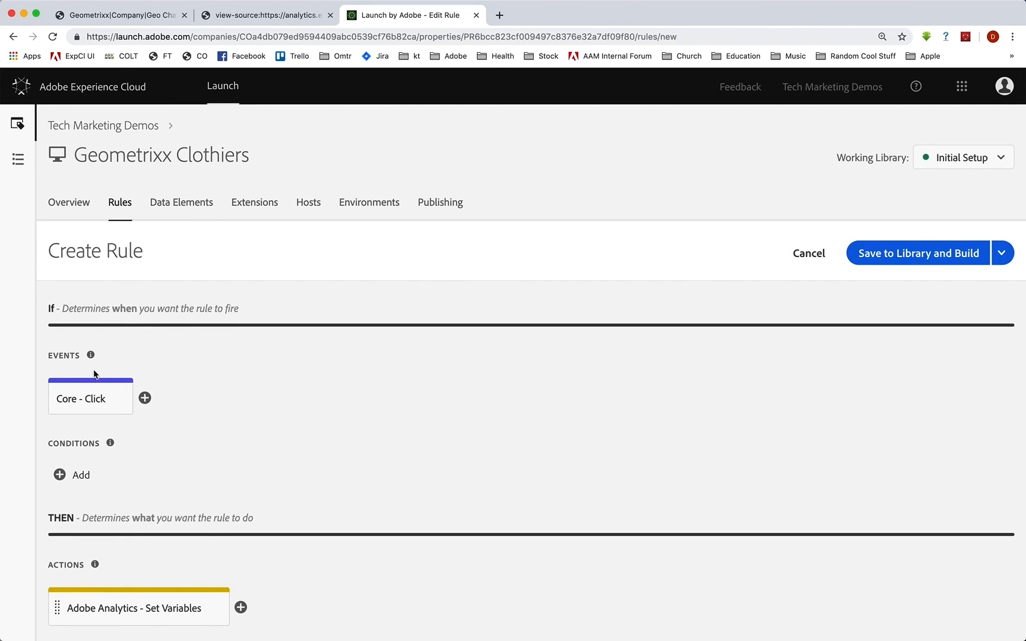
mouse_move(120, 476)
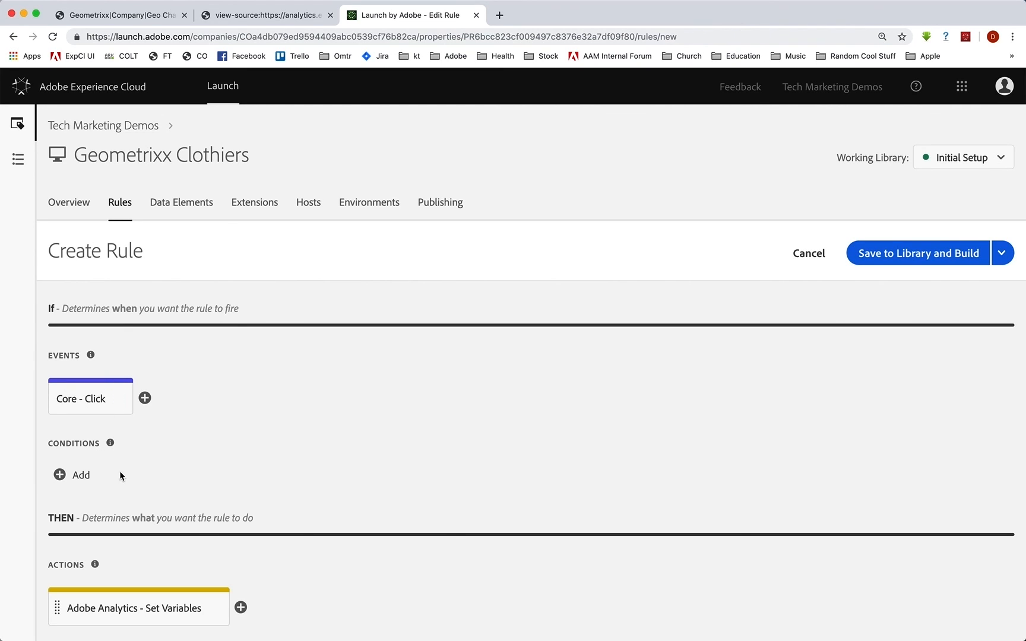
Add a Send Beacon action using s.tl() with a Custom Link named 'CC App Complete'.
left_click(240, 607)
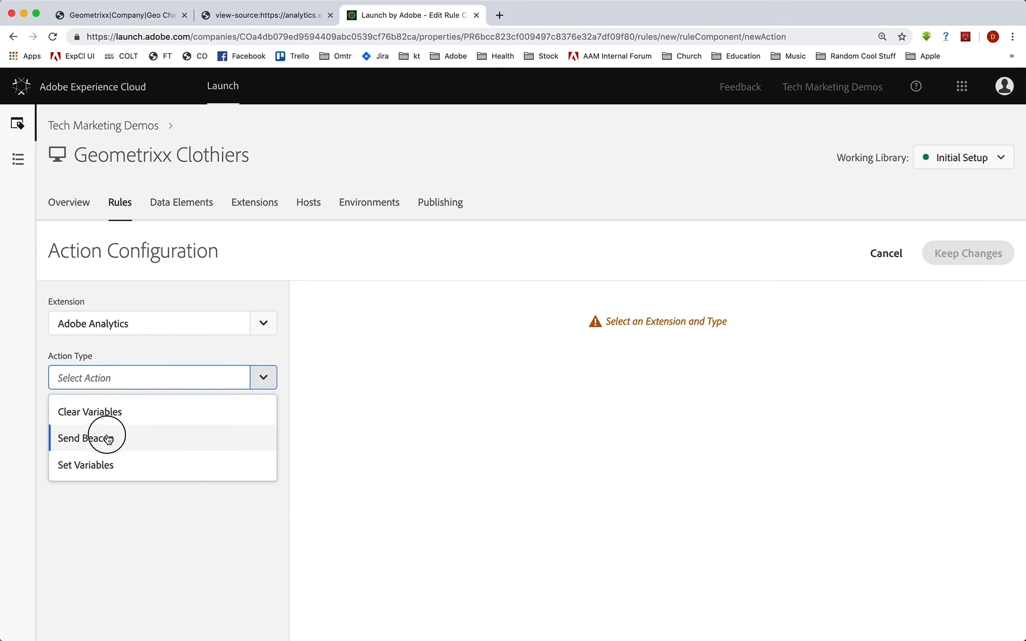
left_click(85, 437)
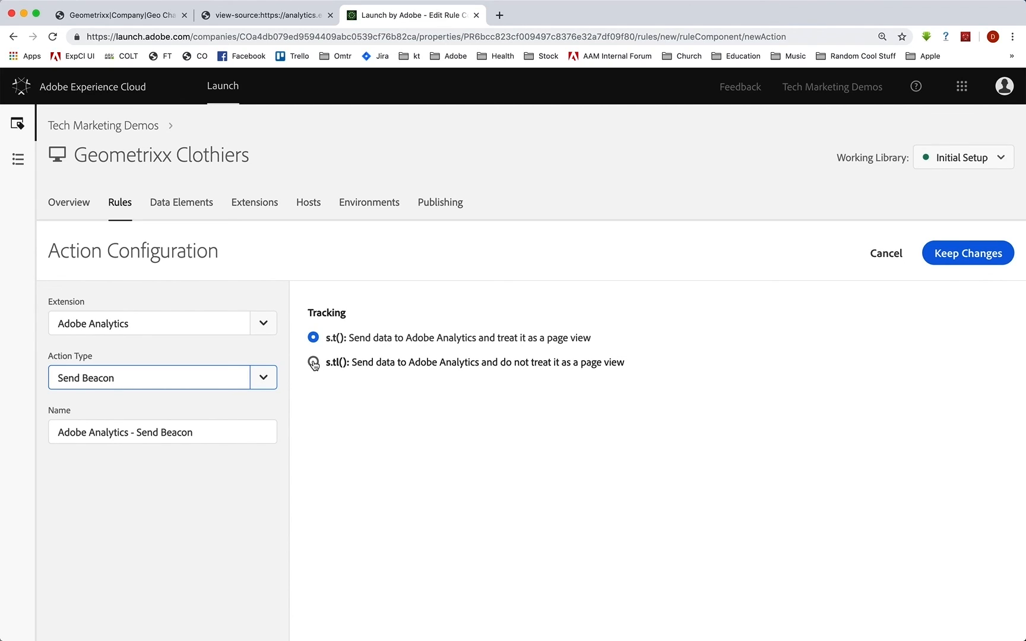
left_click(314, 363)
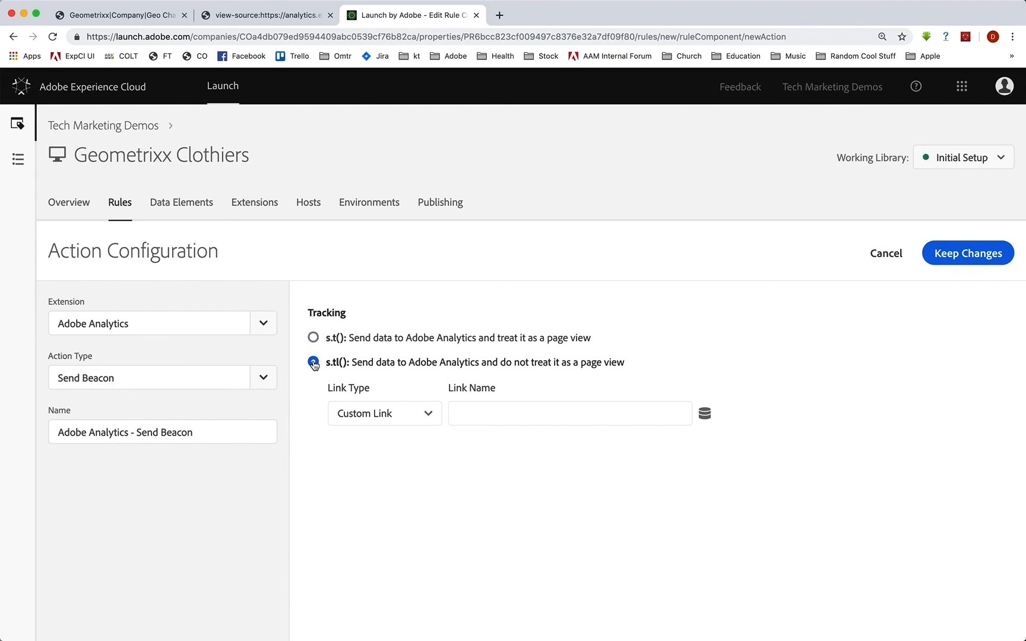
left_click(313, 363)
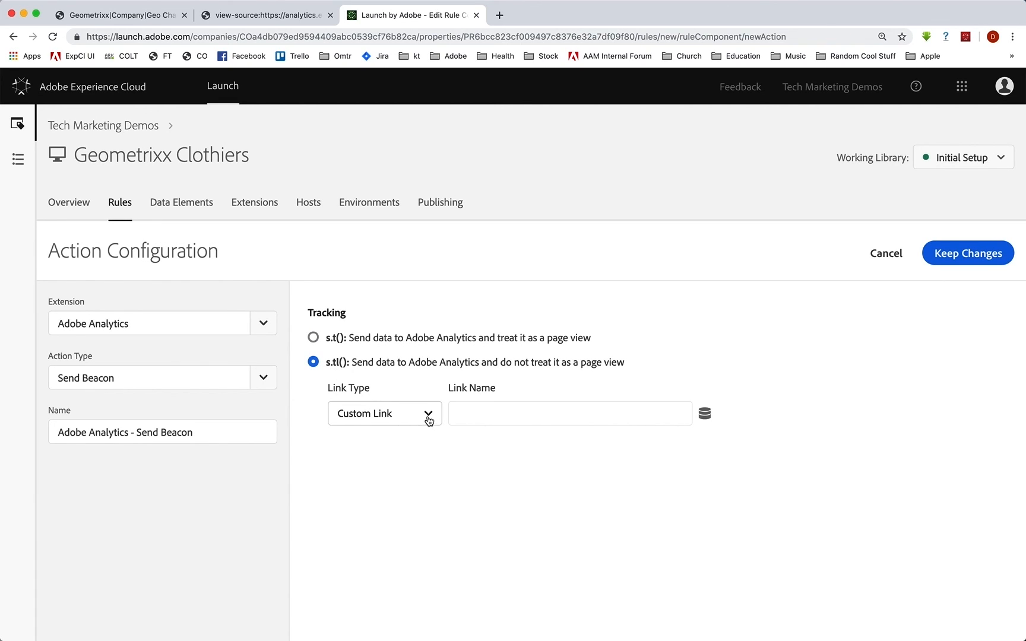
left_click(384, 412)
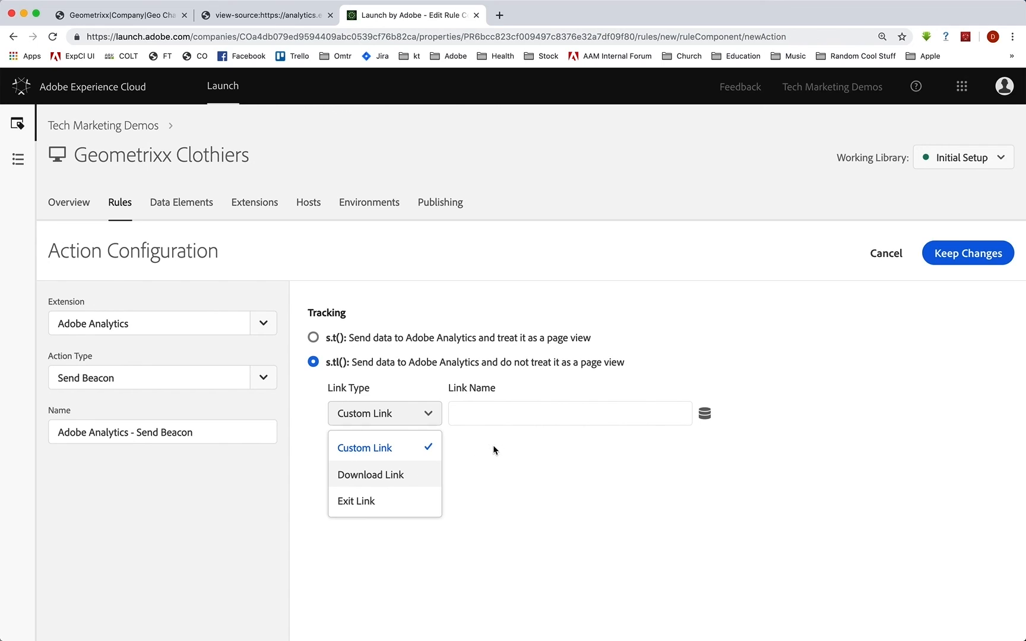
mouse_move(401, 501)
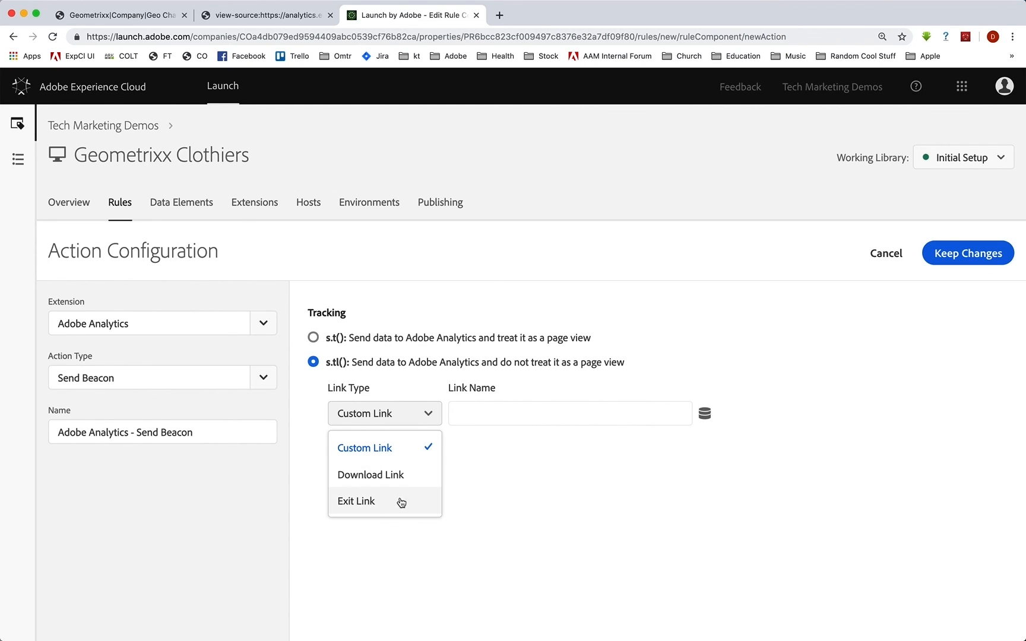
left_click(481, 505)
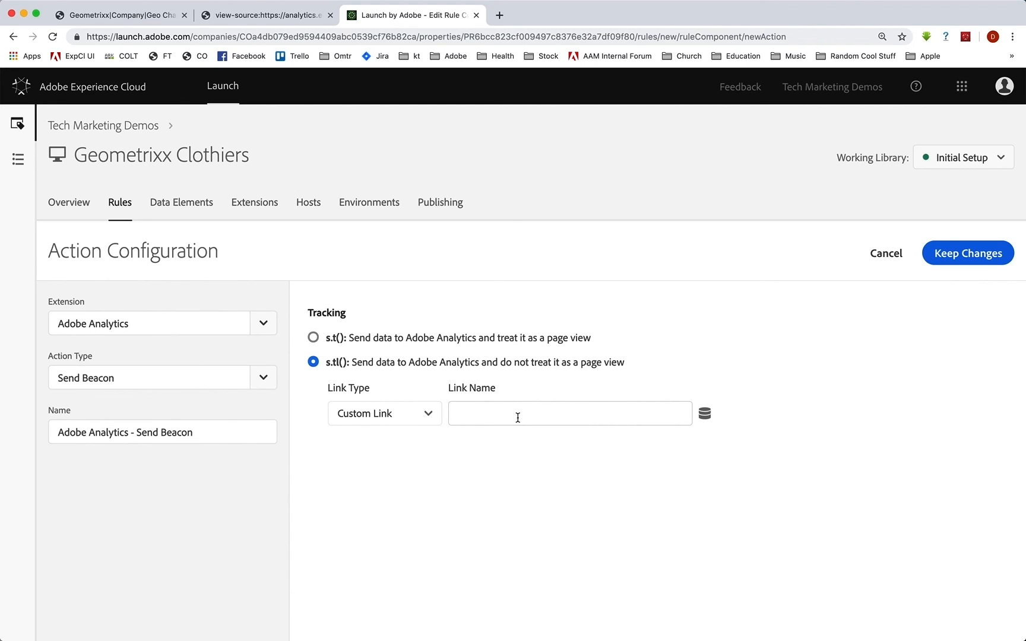
type("cc")
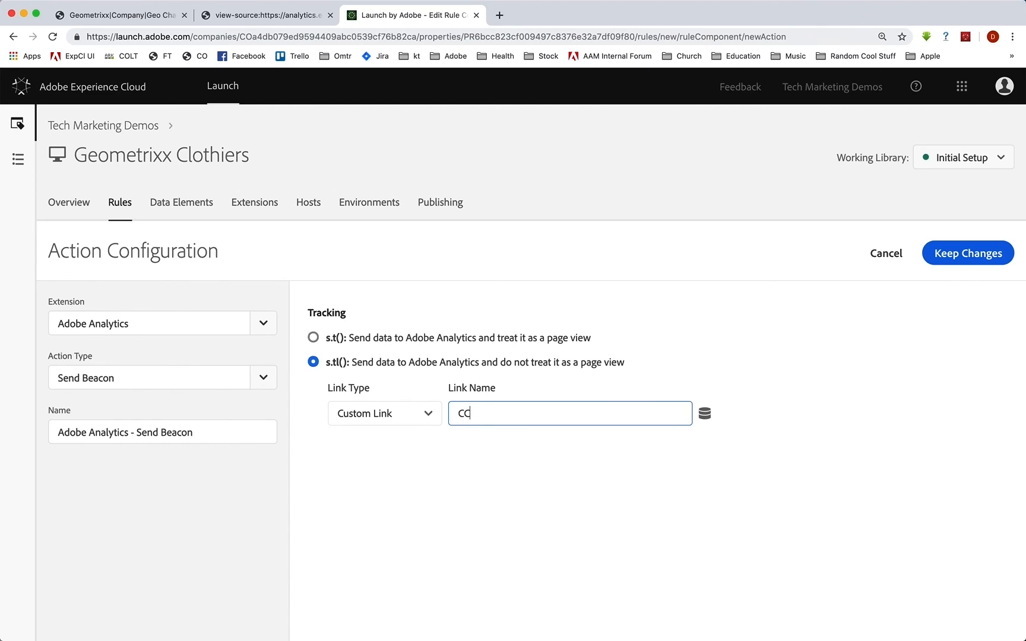
type("App Complet")
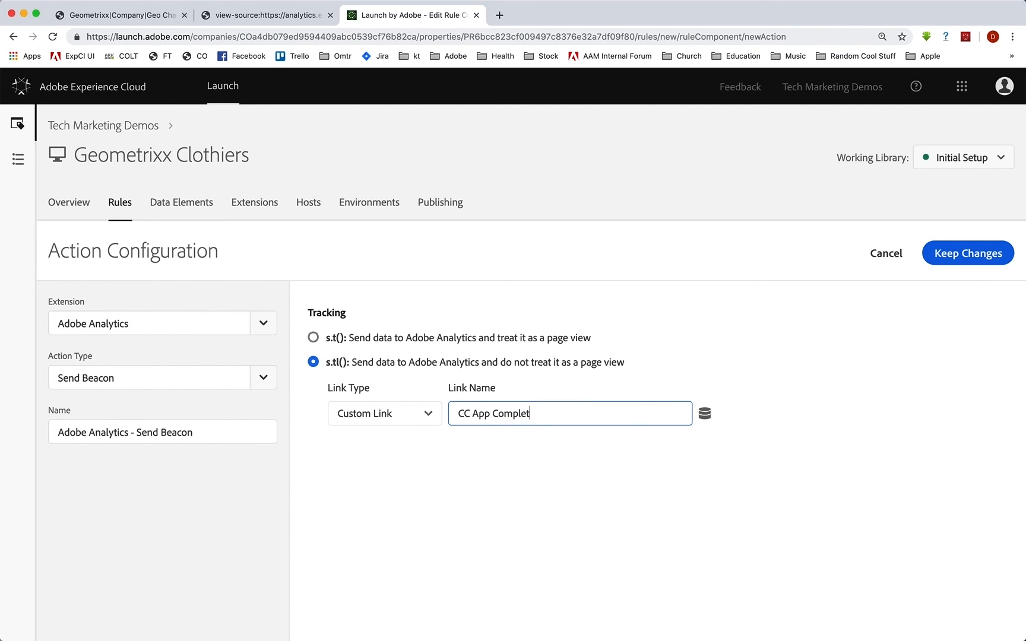
type("e")
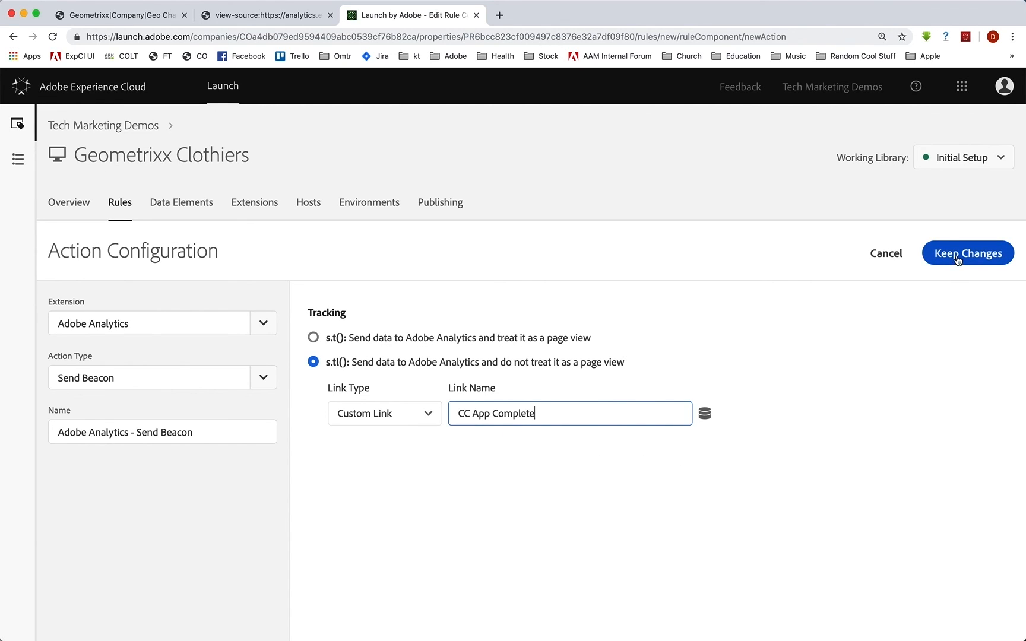
left_click(967, 253)
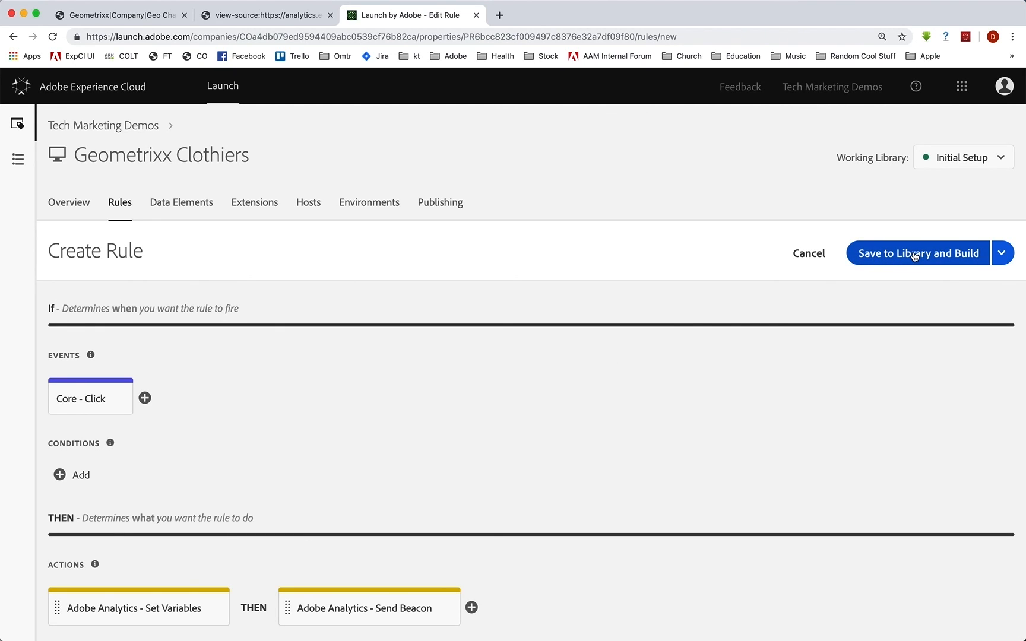
Save the CC App Complete rule to the library and build it.
left_click(917, 253)
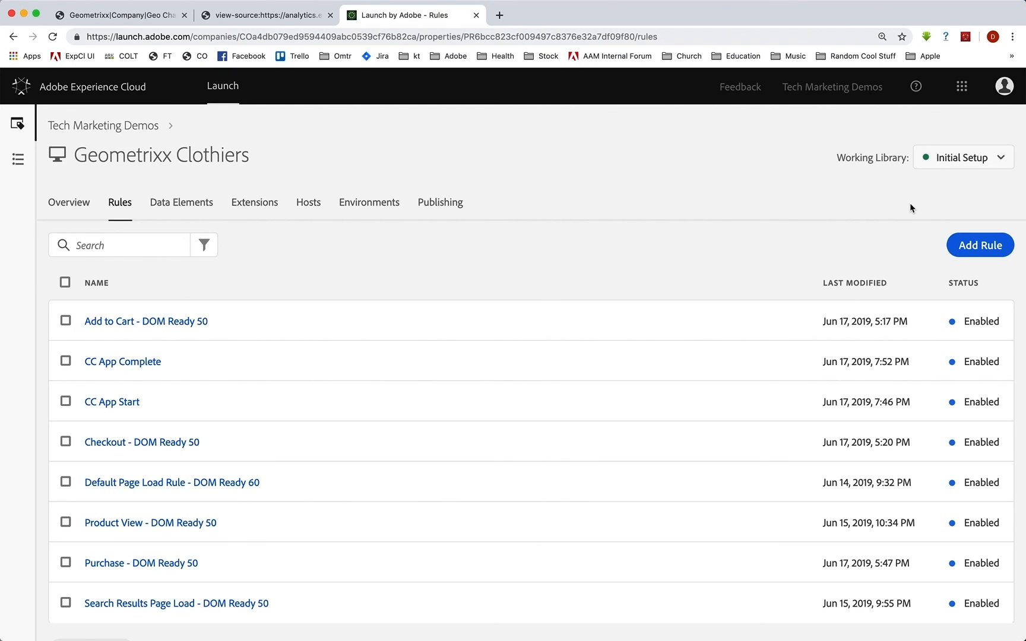
left_click(121, 14)
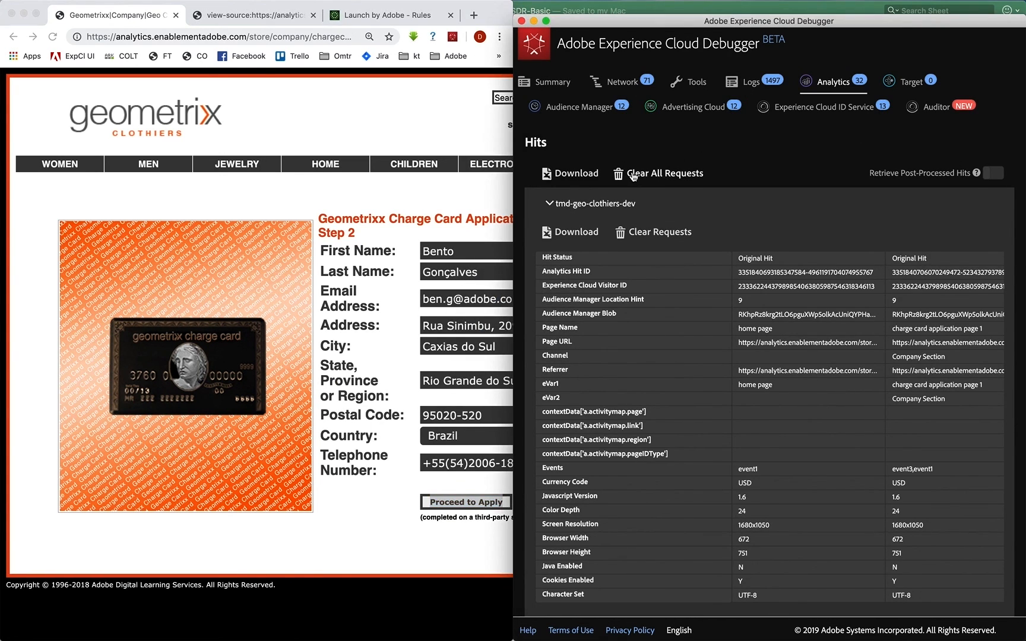
Clear Debugger requests, then run the charge card application from homepage through Proceed to Apply.
left_click(665, 173)
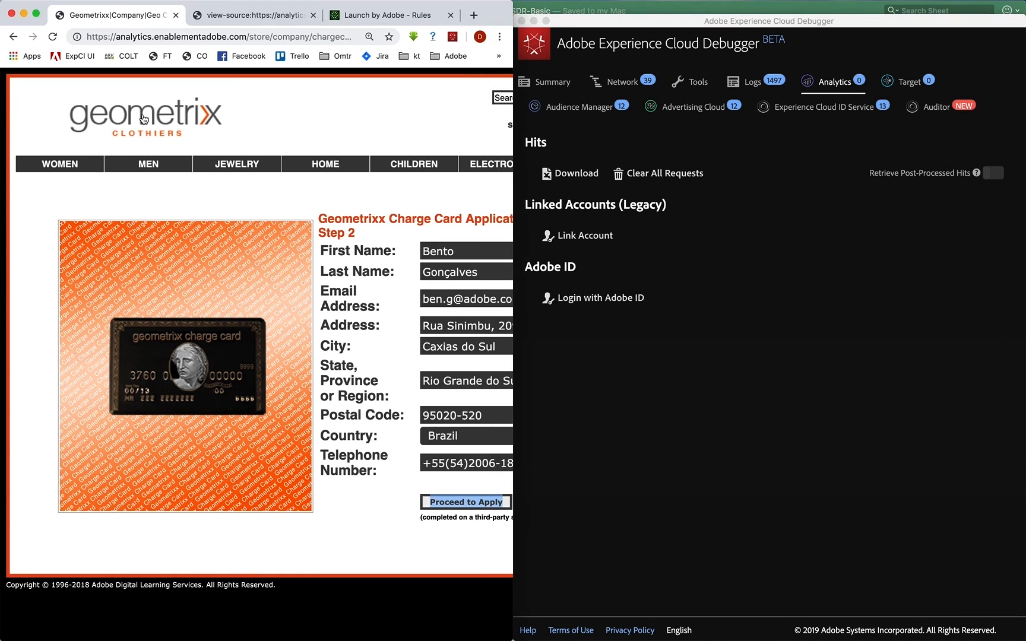
left_click(236, 164)
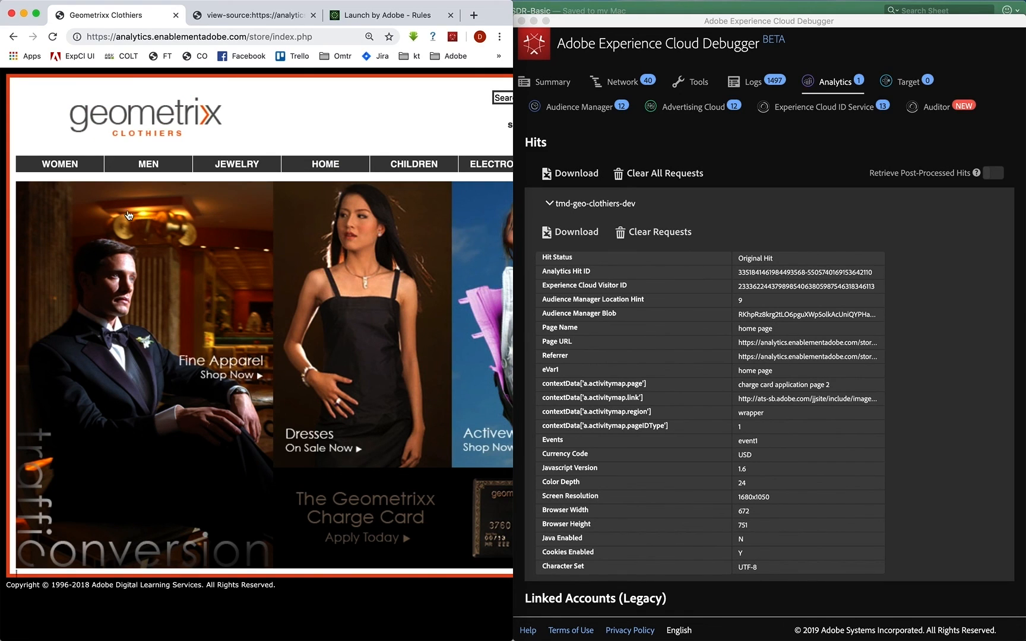
left_click(360, 537)
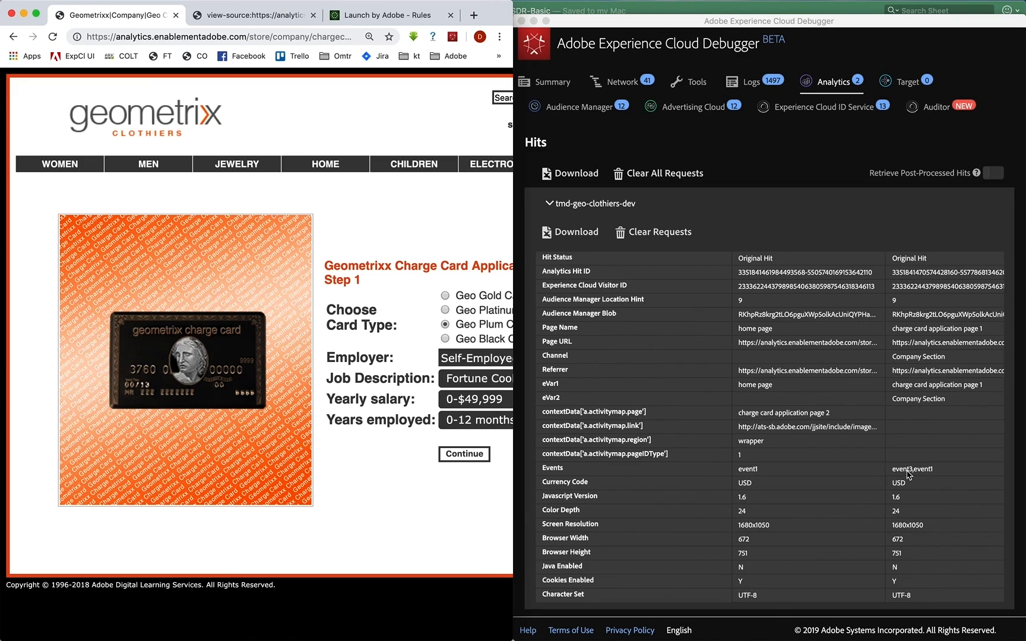
mouse_move(581, 526)
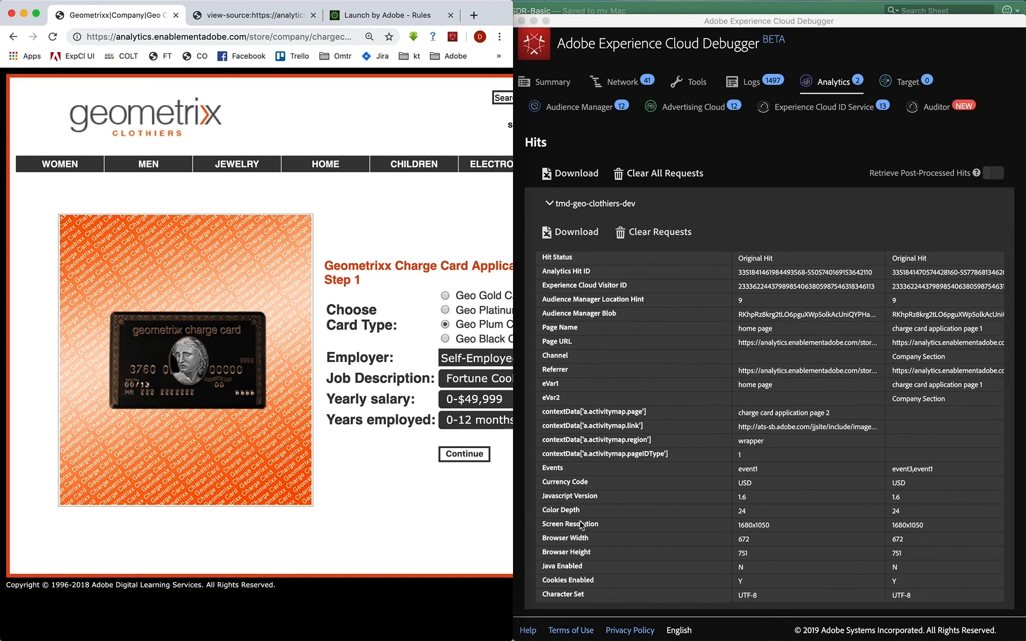
left_click(463, 453)
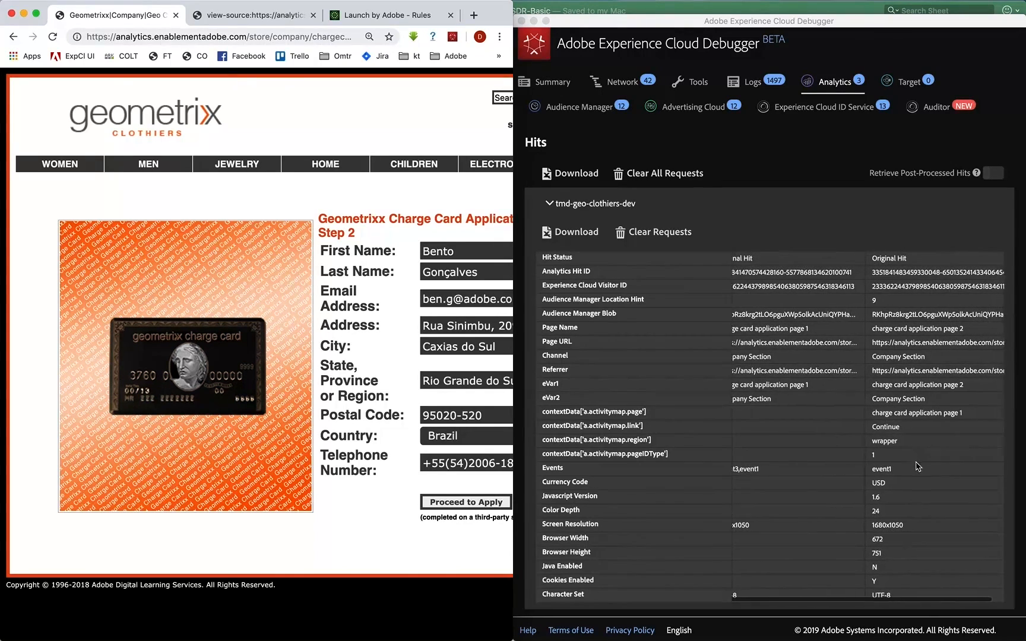
left_click(466, 501)
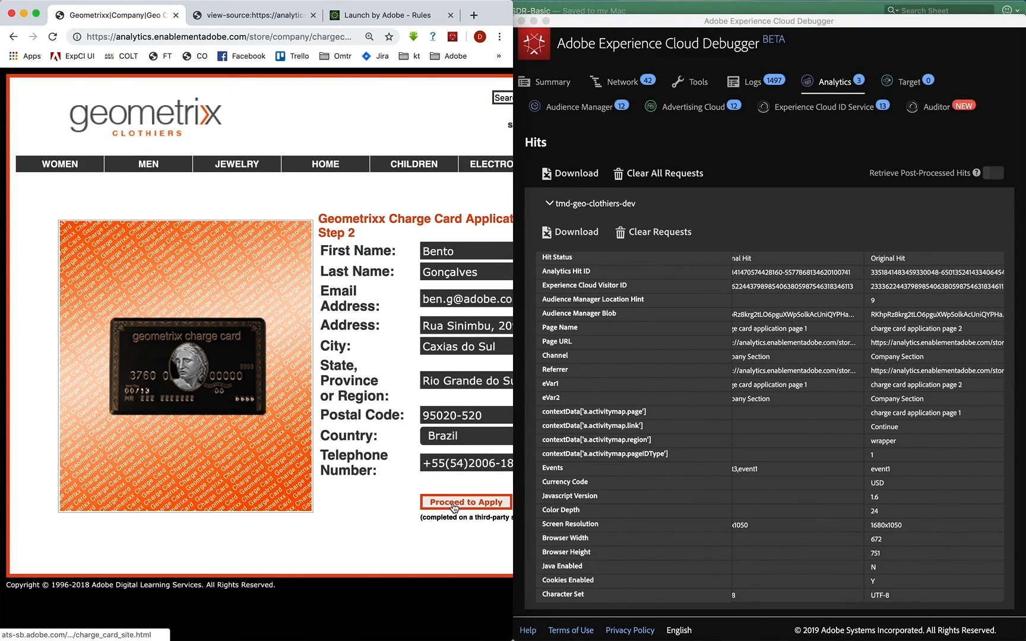
left_click(465, 501)
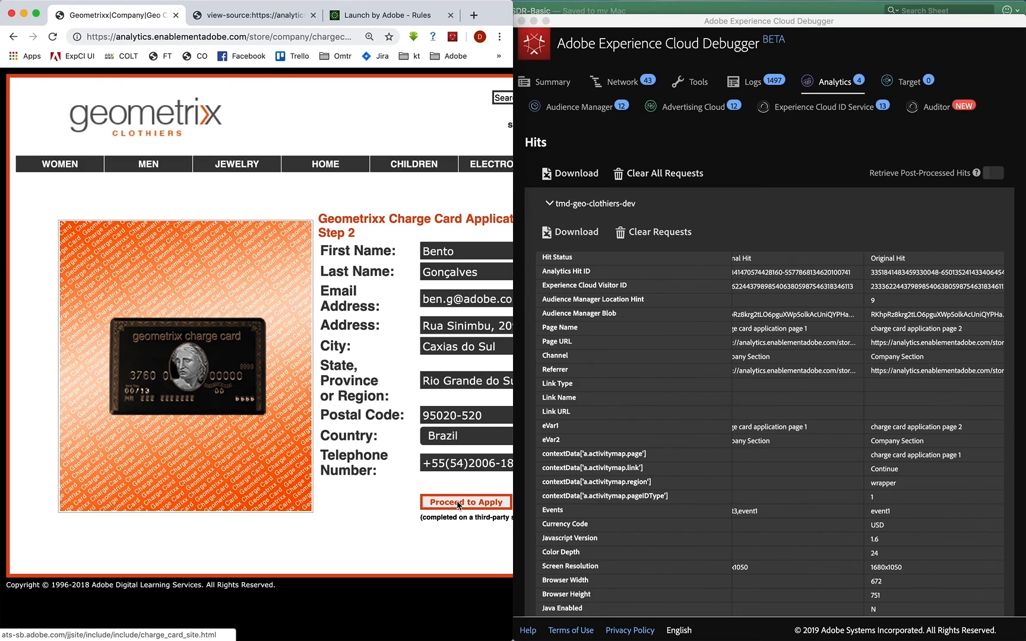
Check that the CC App Complete link hit reports event1,event4, then return to Launch.
left_click(466, 502)
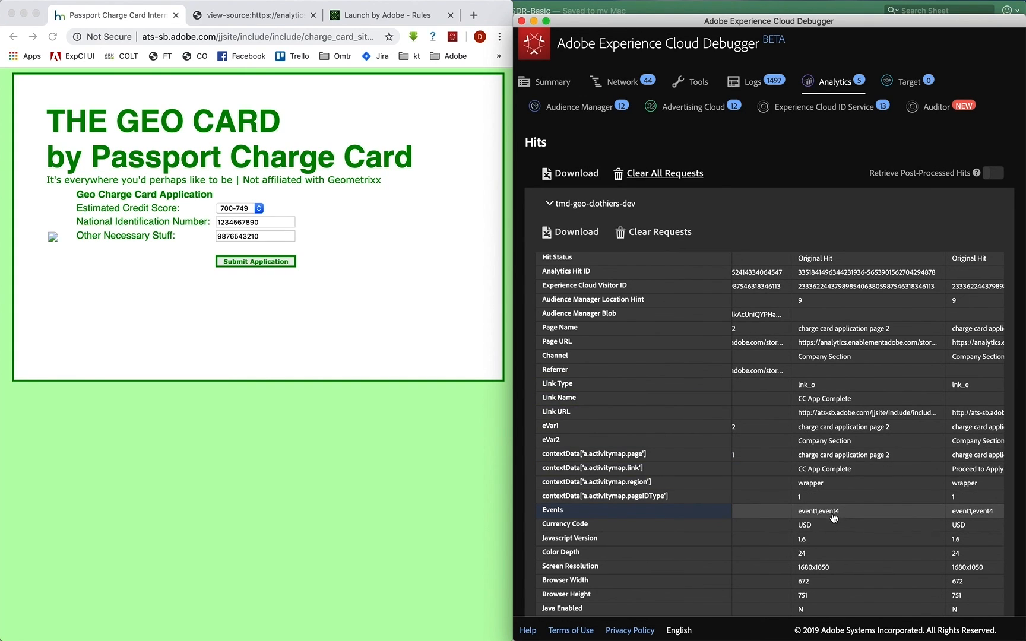
mouse_move(813, 518)
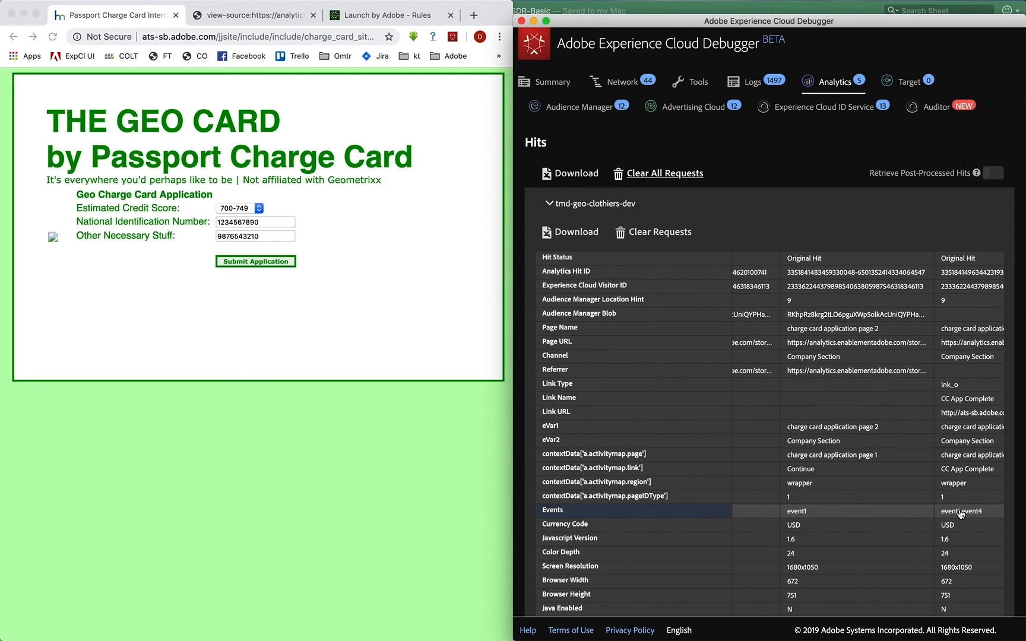
mouse_move(963, 512)
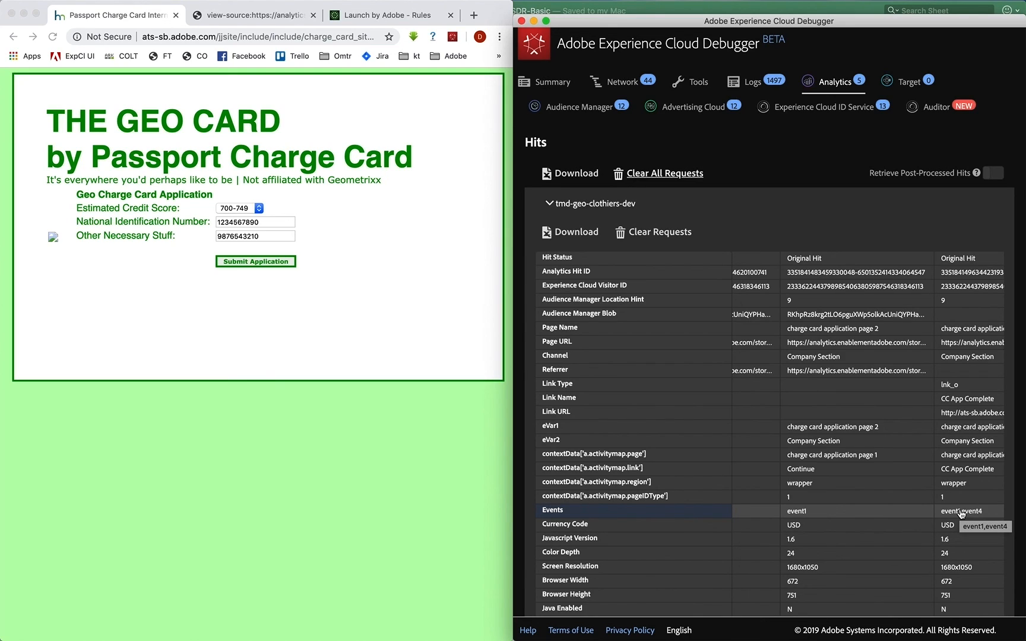
mouse_move(798, 513)
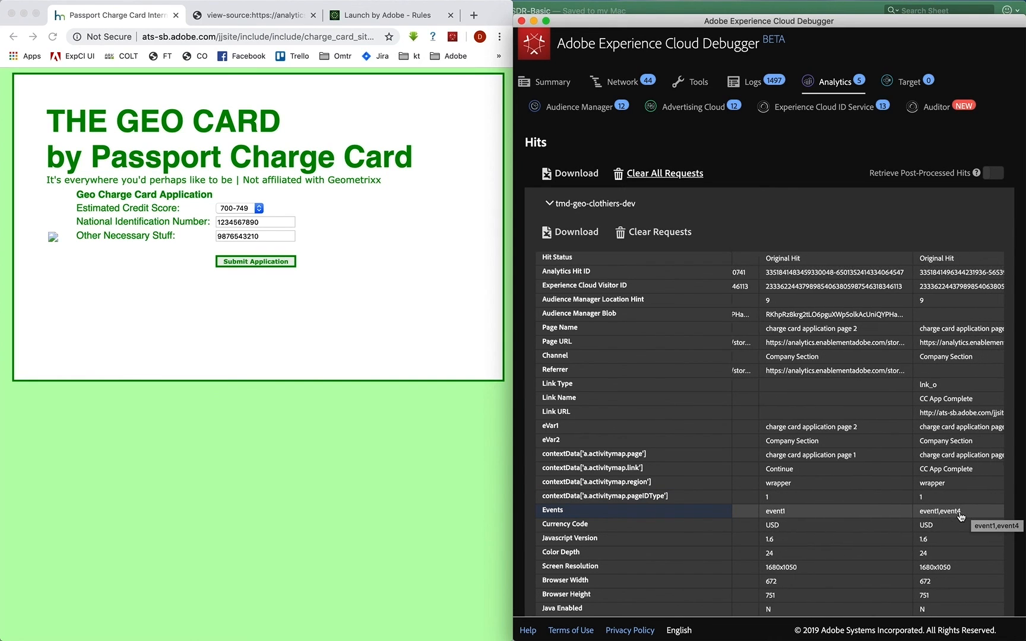
left_click(384, 14)
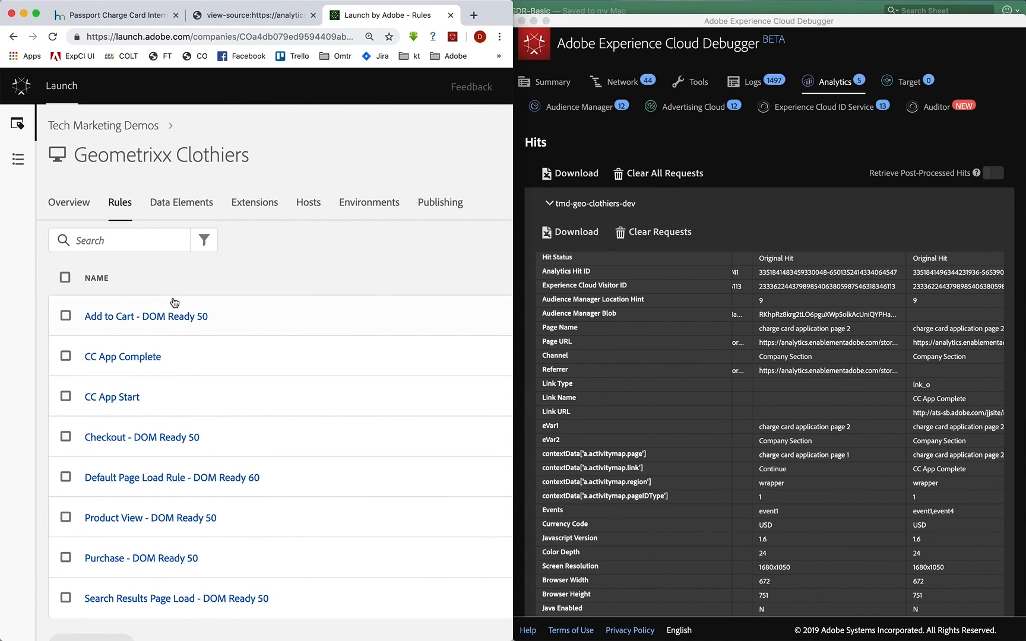
Add an Adobe Analytics action to CC App Complete and rebuild the library.
left_click(122, 357)
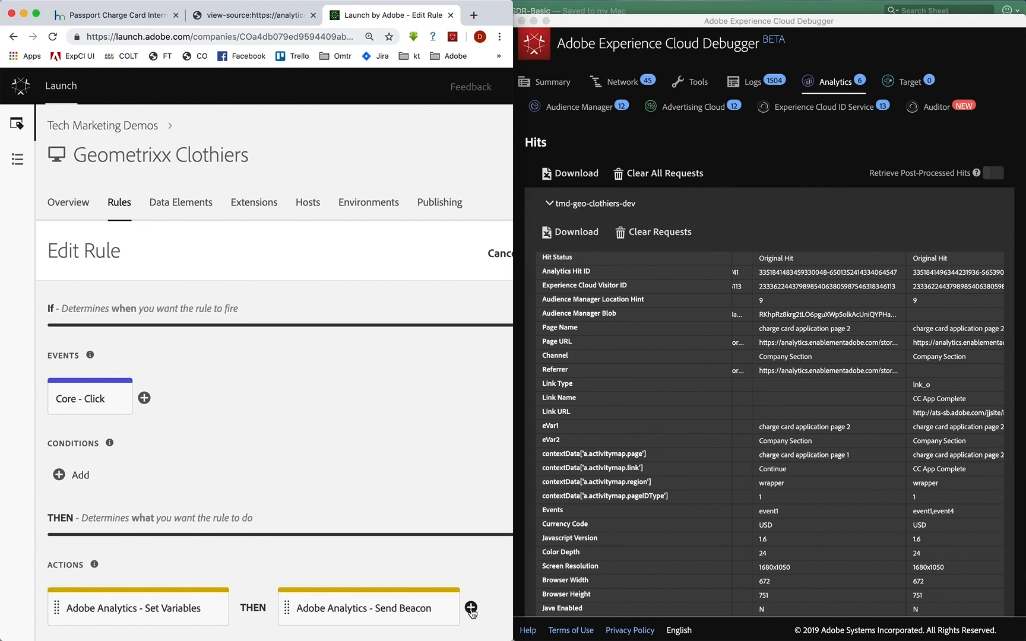
left_click(471, 608)
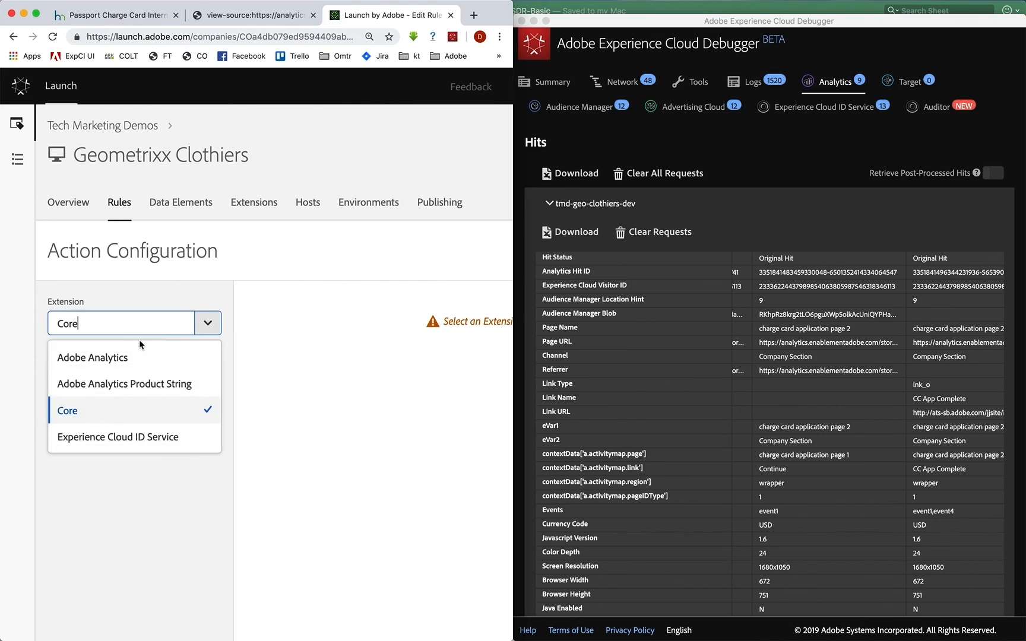
left_click(92, 356)
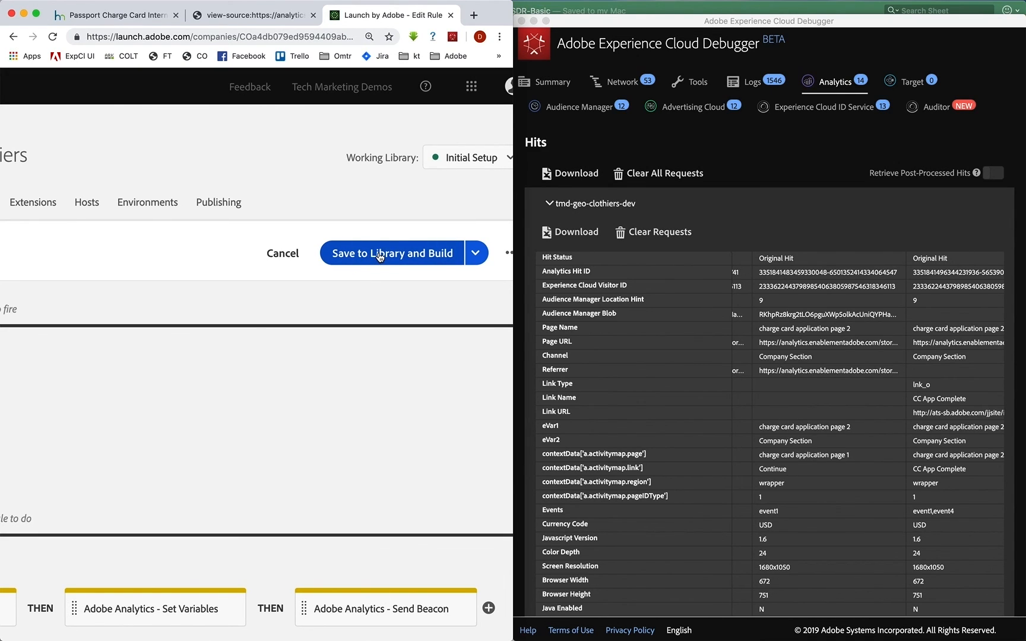
left_click(391, 253)
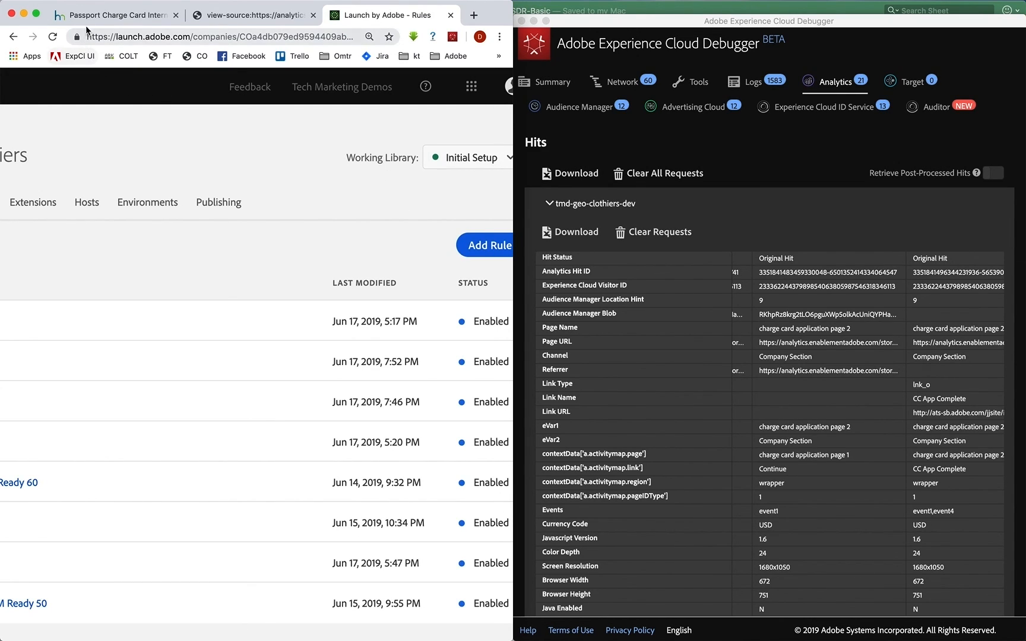
left_click(114, 15)
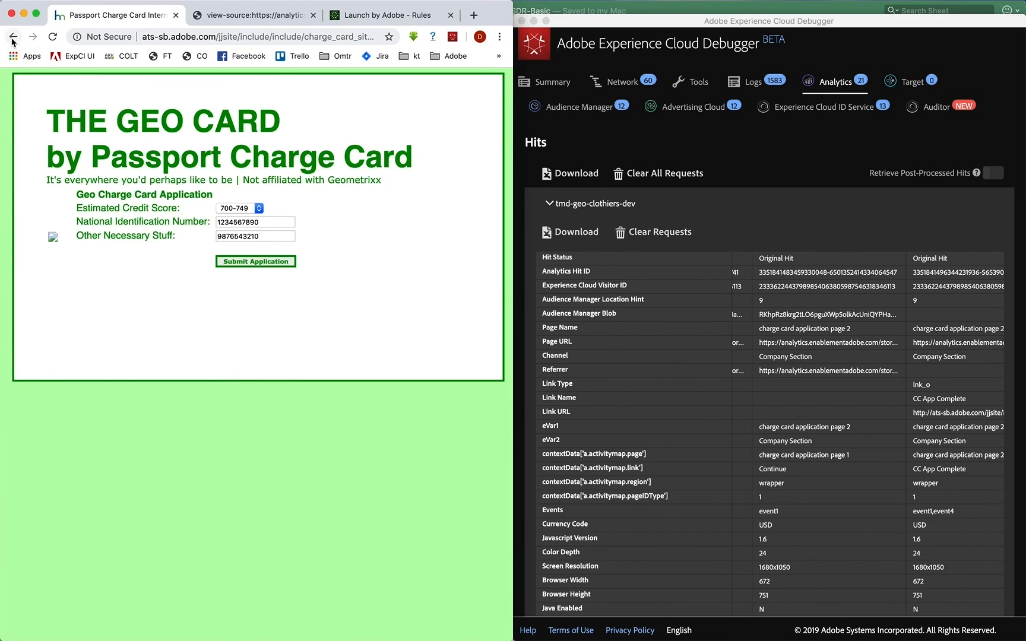
Clear Debugger requests and rerun the charge card application through Proceed to Apply.
left_click(255, 261)
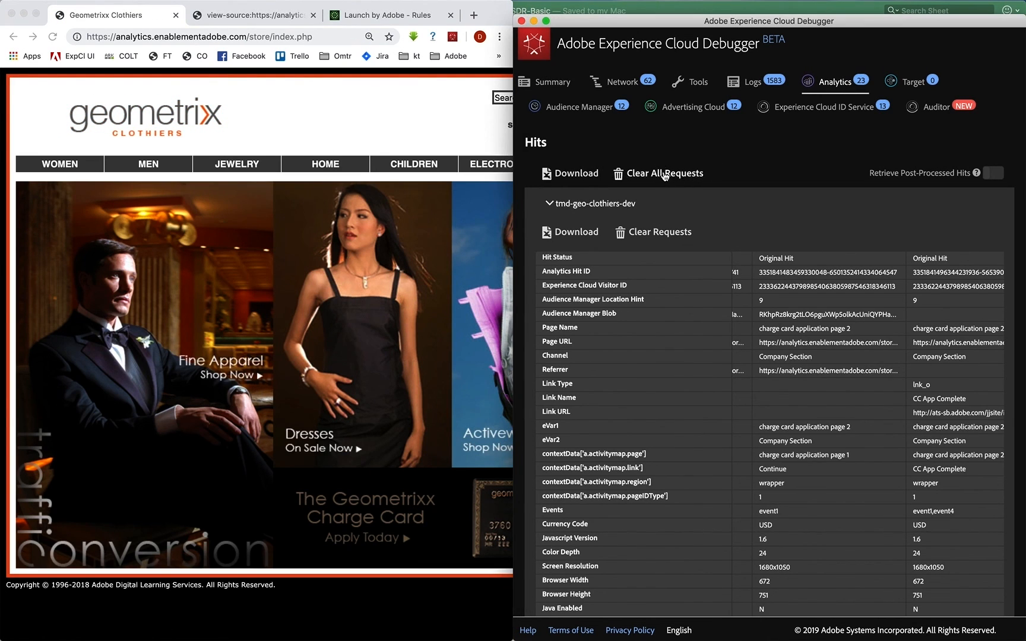
left_click(665, 173)
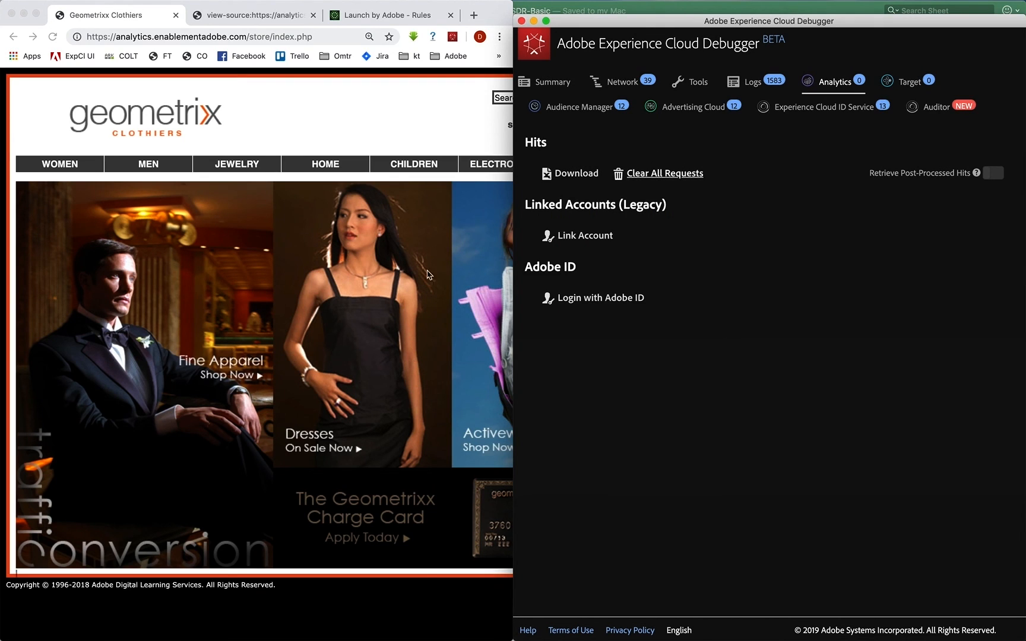
left_click(51, 37)
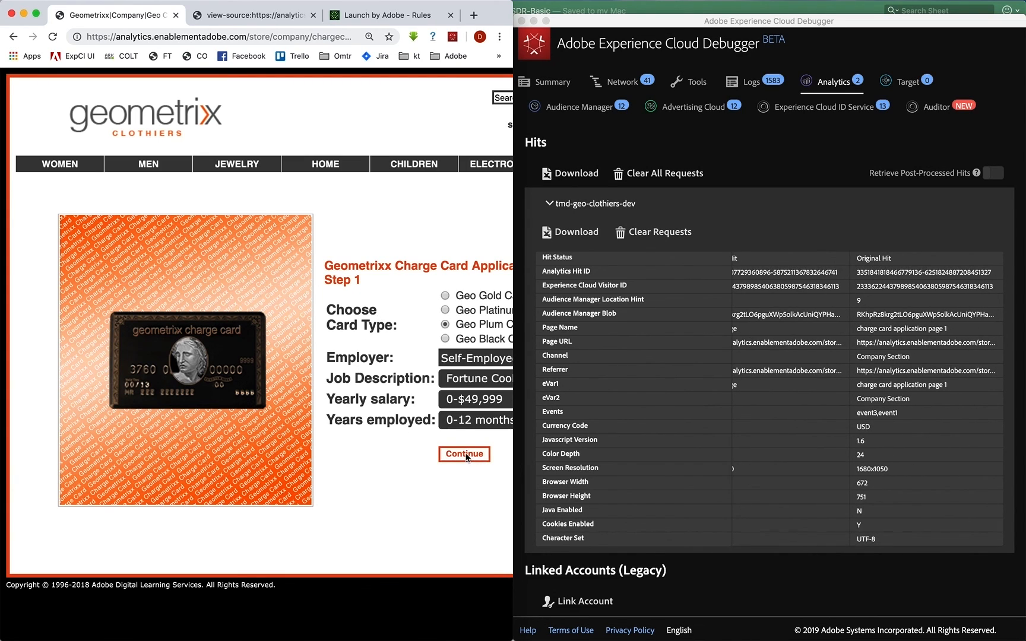
left_click(464, 455)
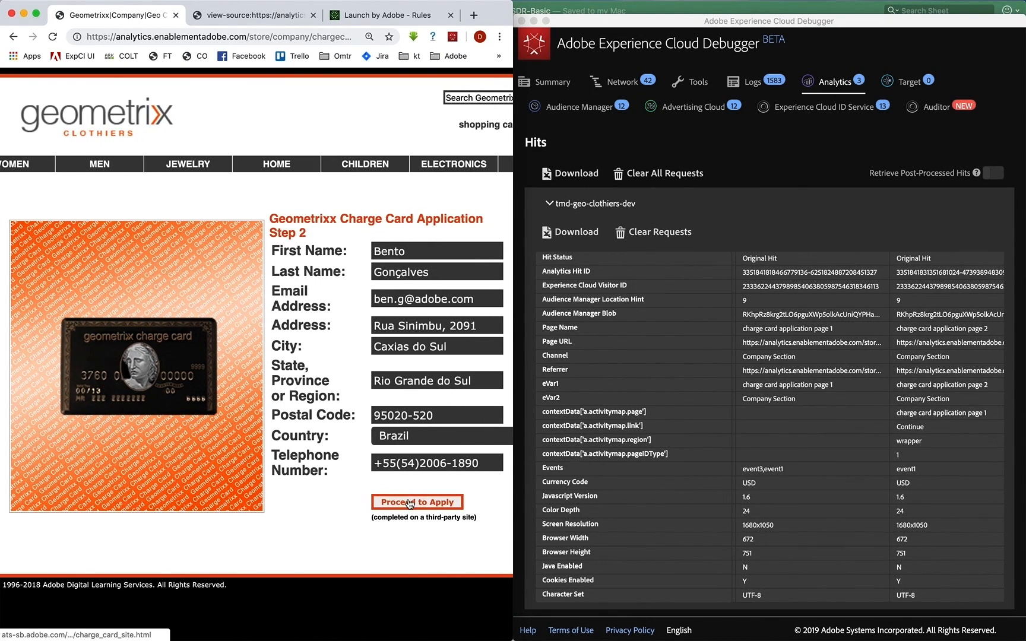
left_click(417, 502)
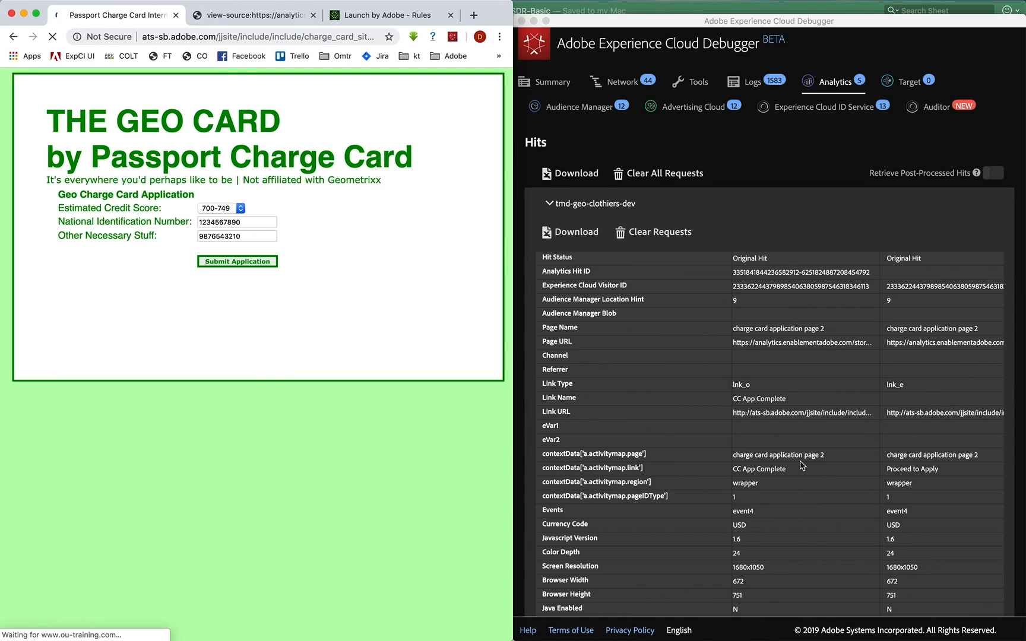
mouse_move(788, 528)
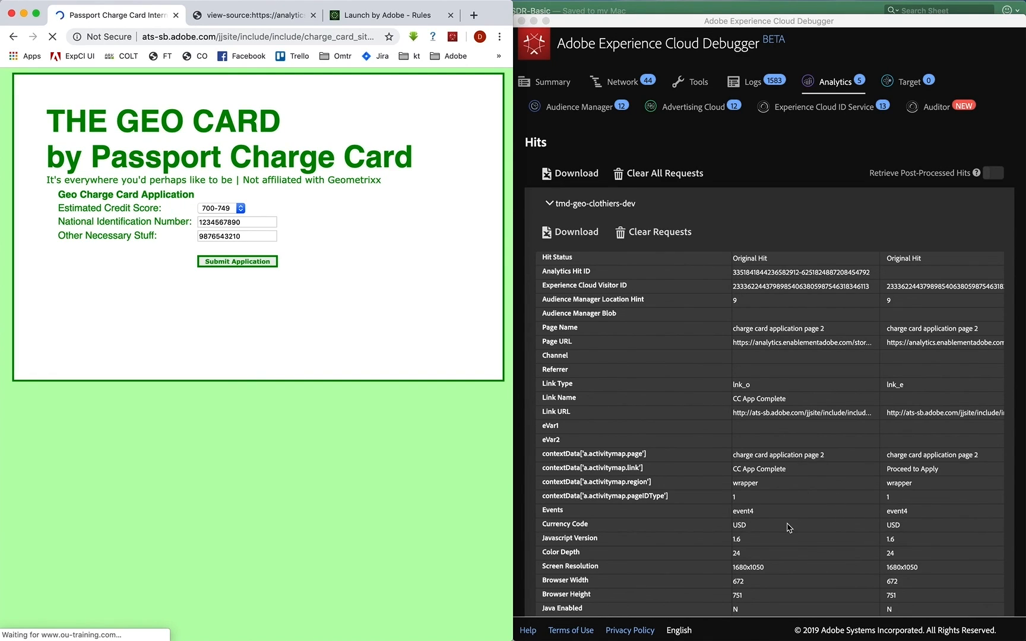